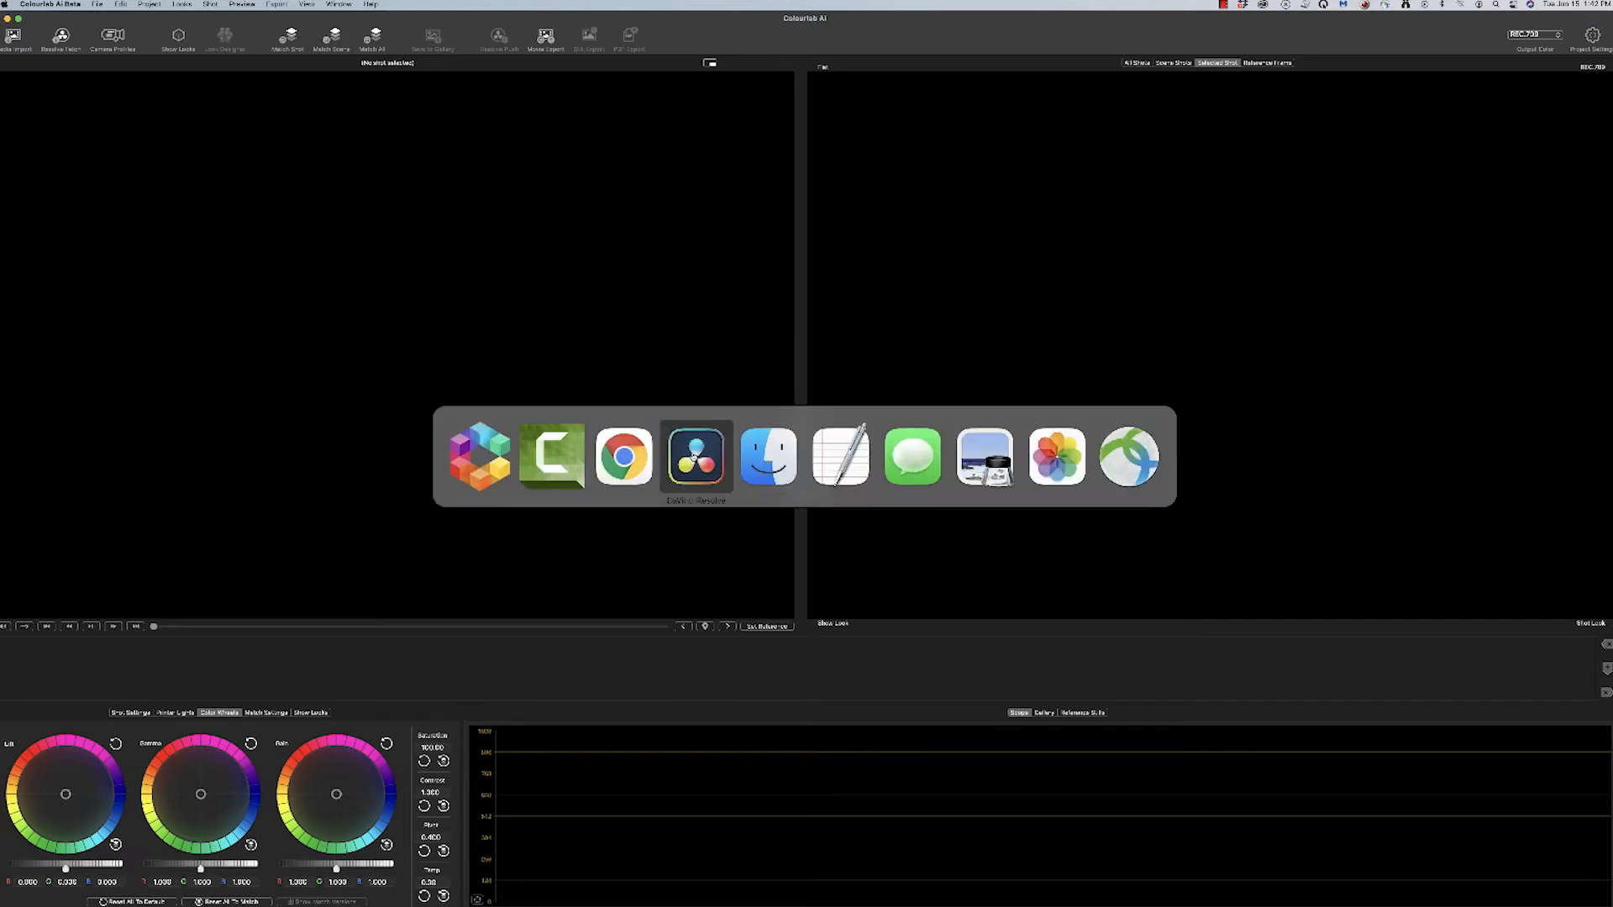
# - Switch to DaVinci Resolve and move the playhead to the wide two-actor counter shot
pyautogui.click(696, 457)
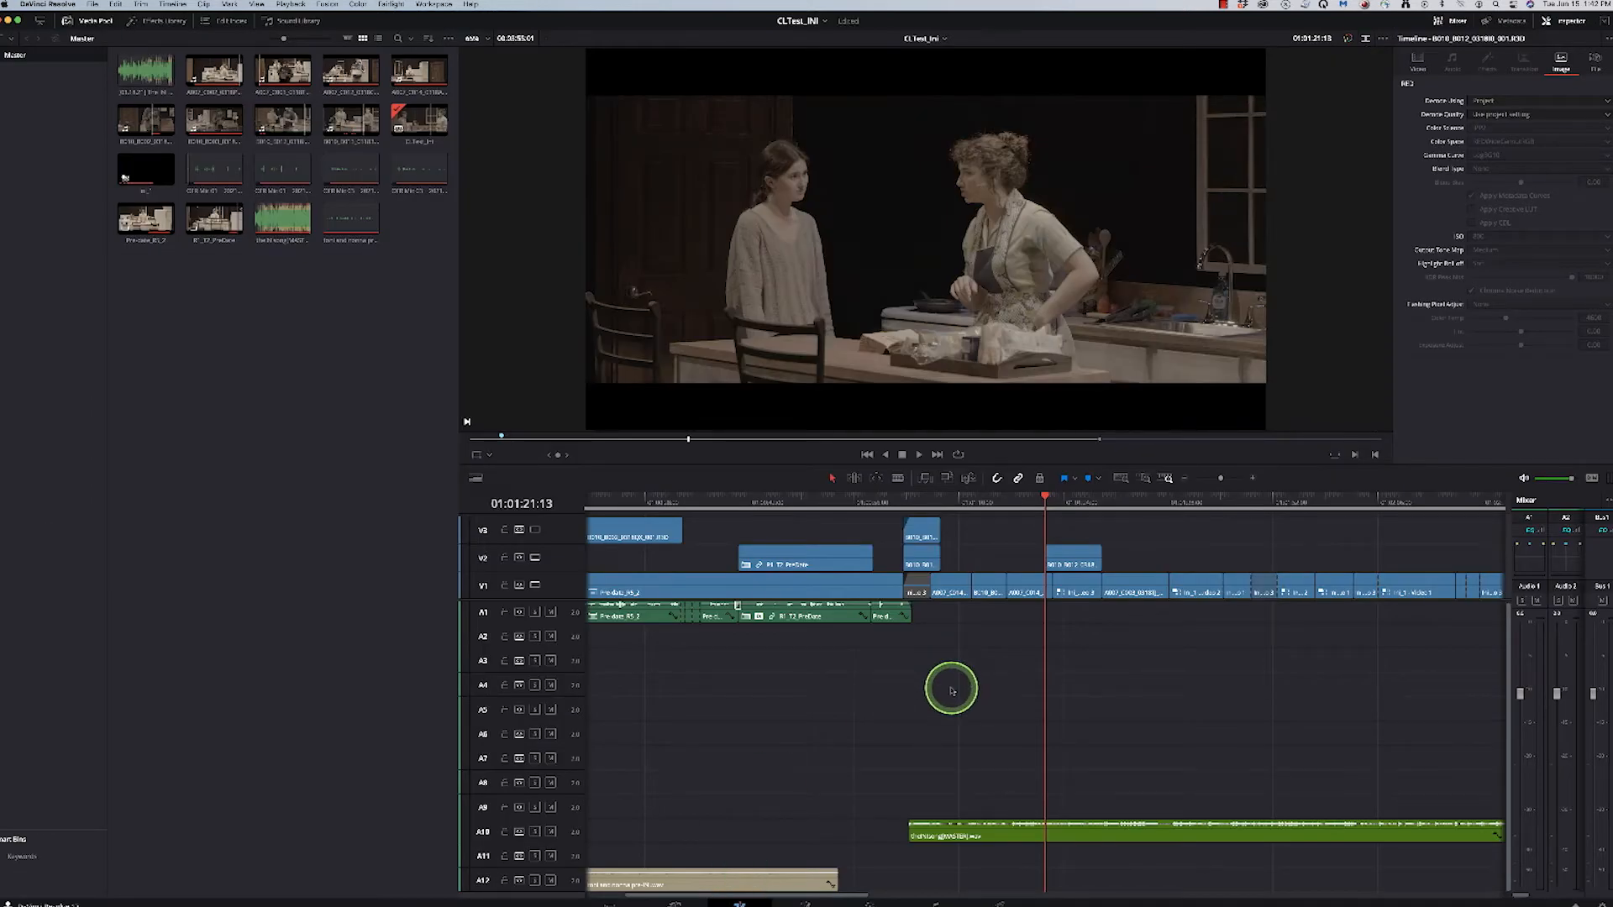
pyautogui.moveTo(1035, 627)
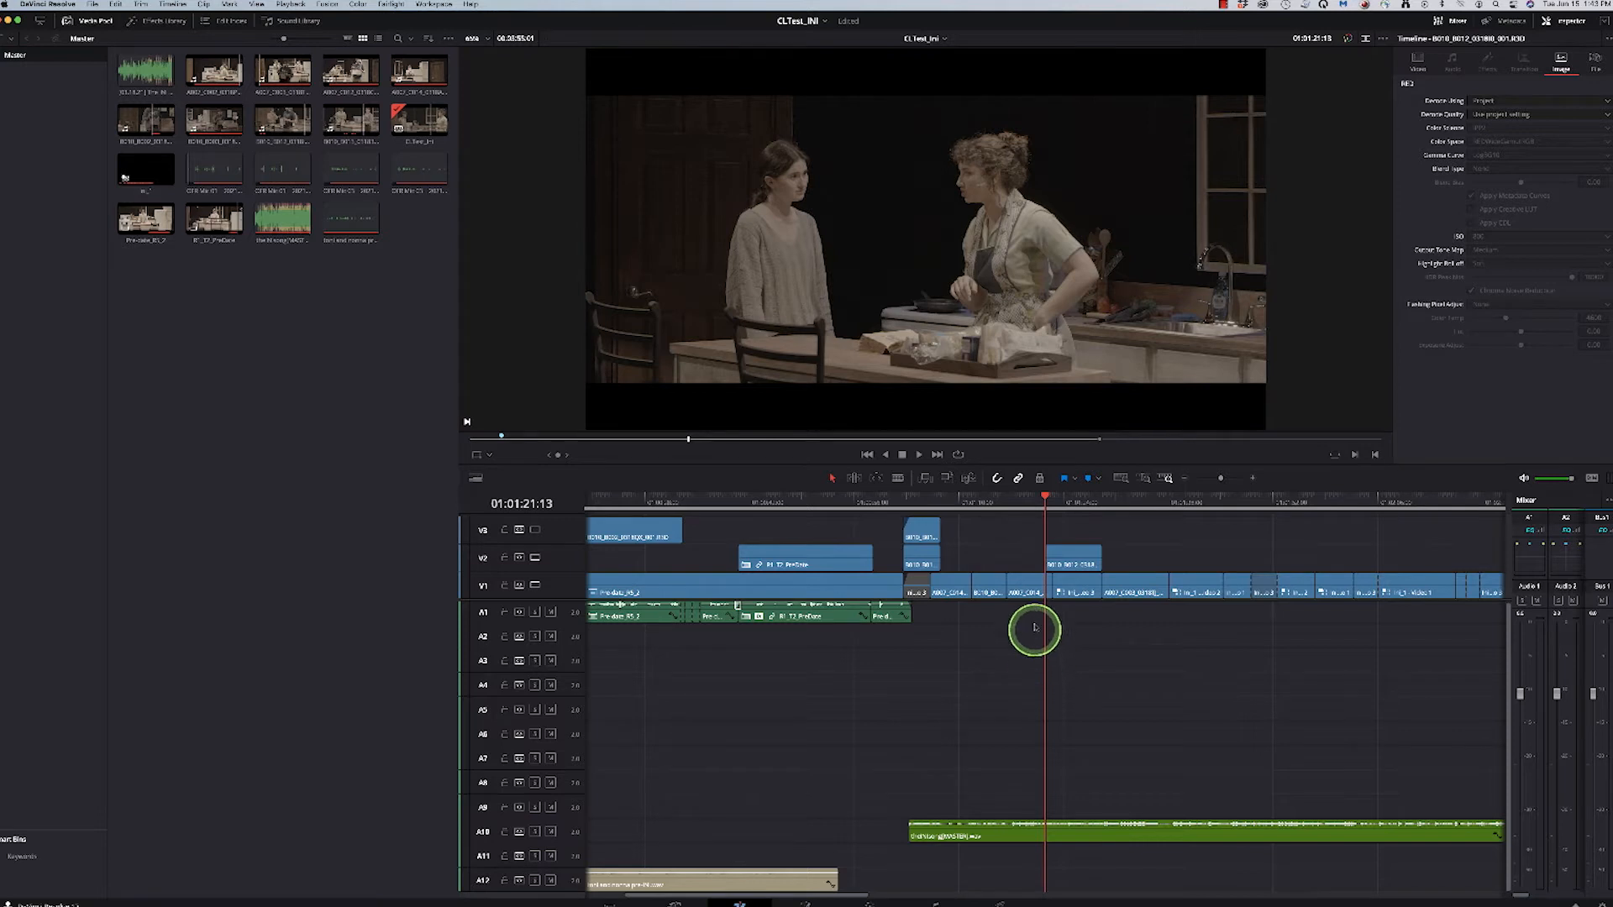
pyautogui.moveTo(1022, 505)
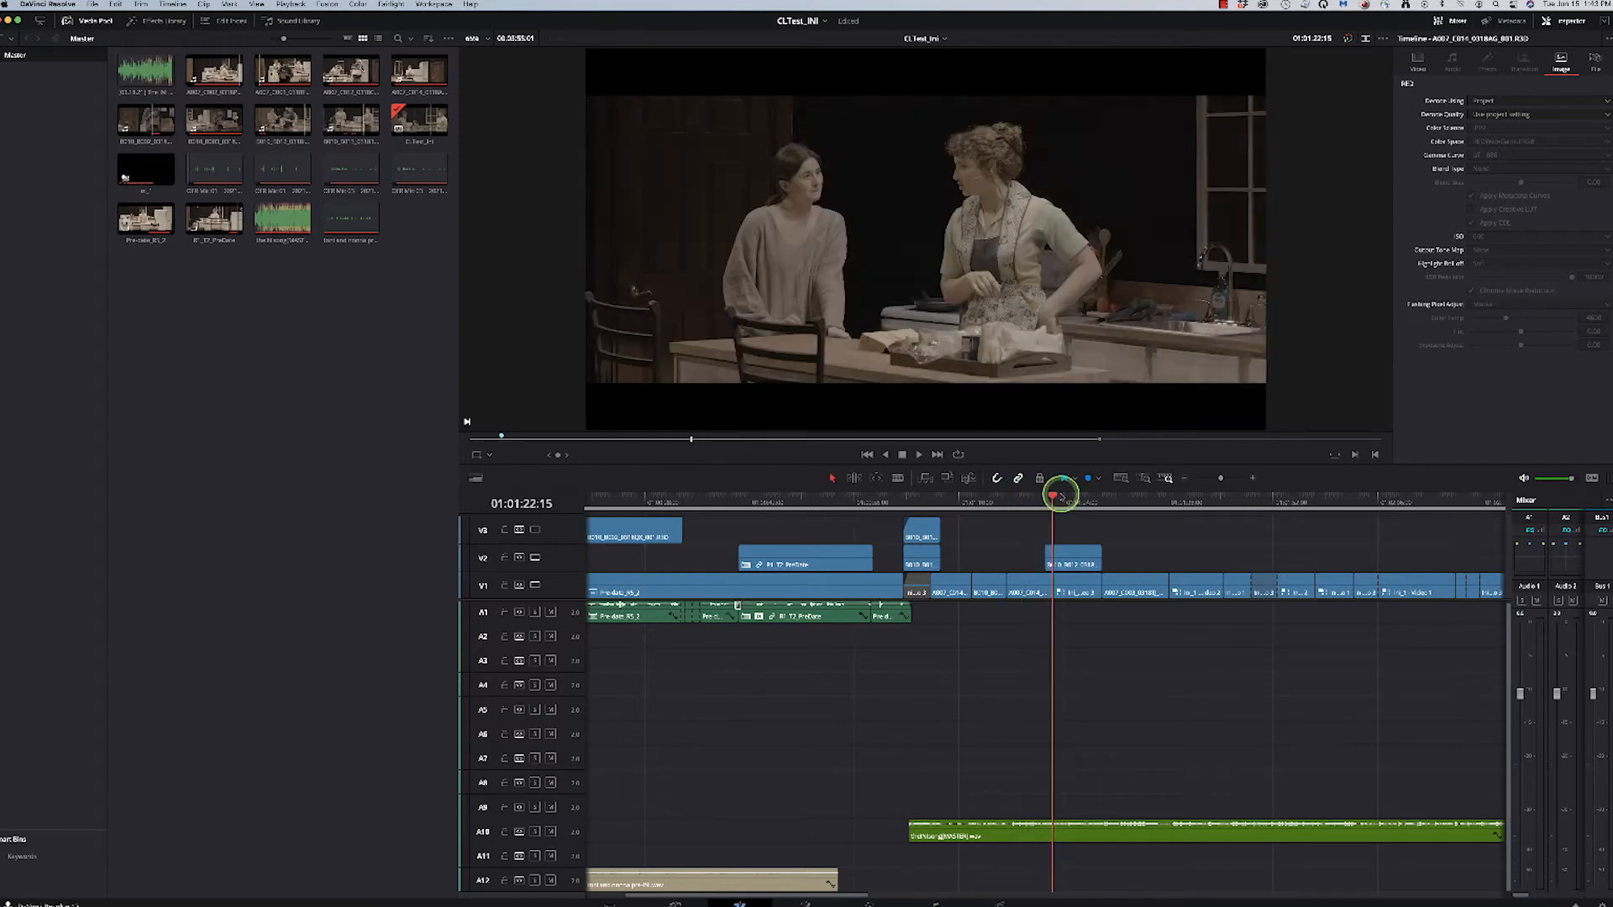
pyautogui.click(1020, 511)
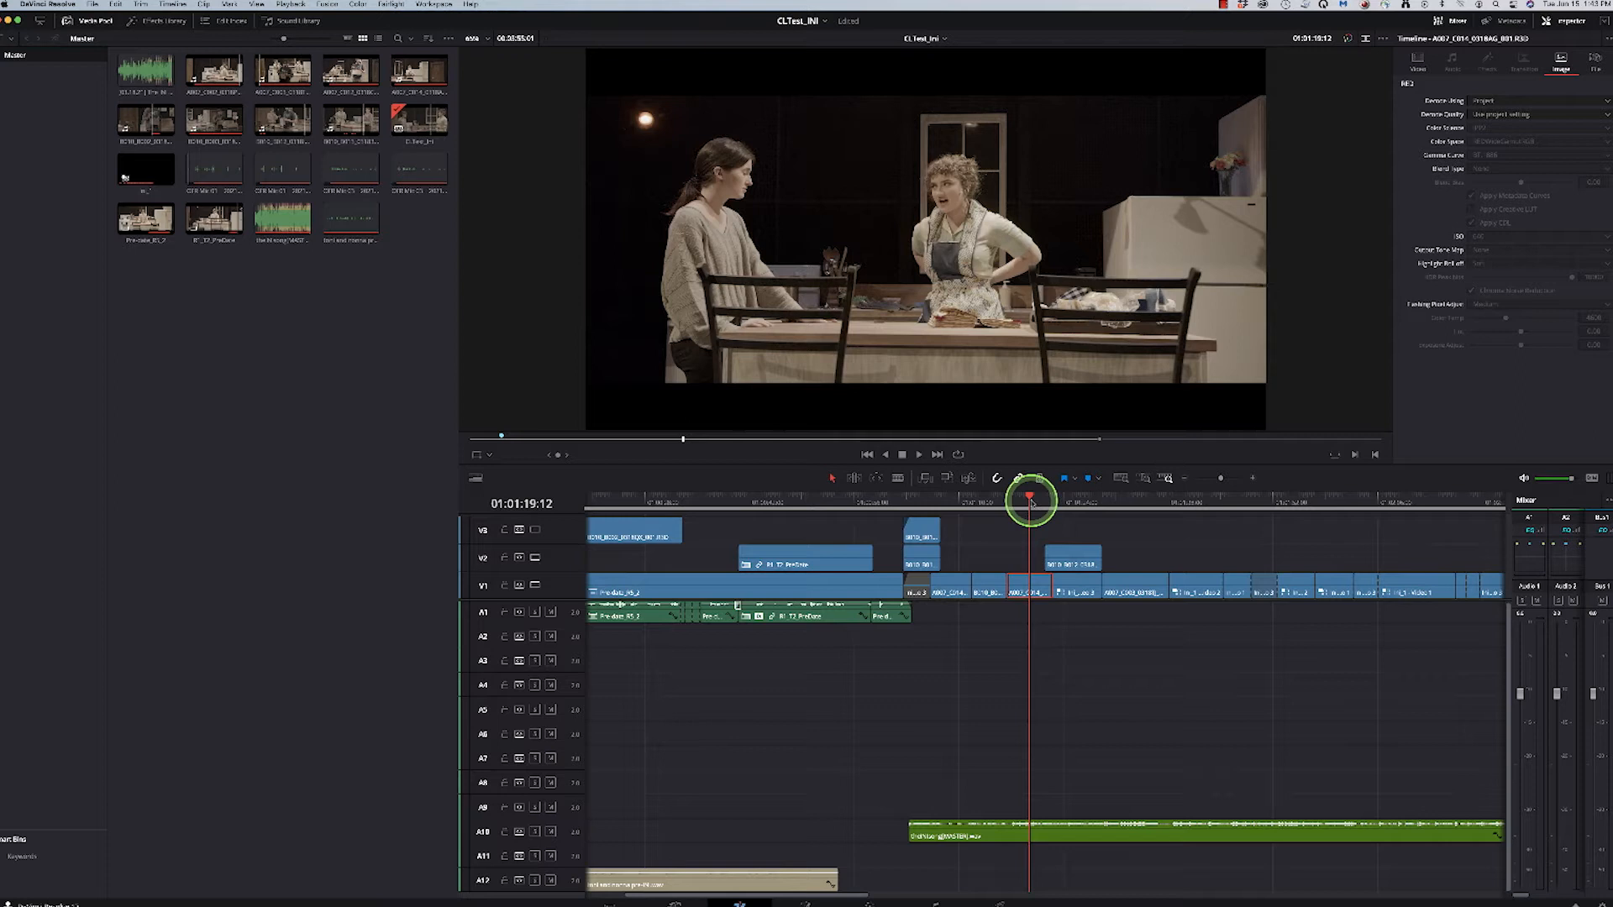
# - Bring up the CLTest_INI project settings on the Camera RAW page
pyautogui.click(205, 121)
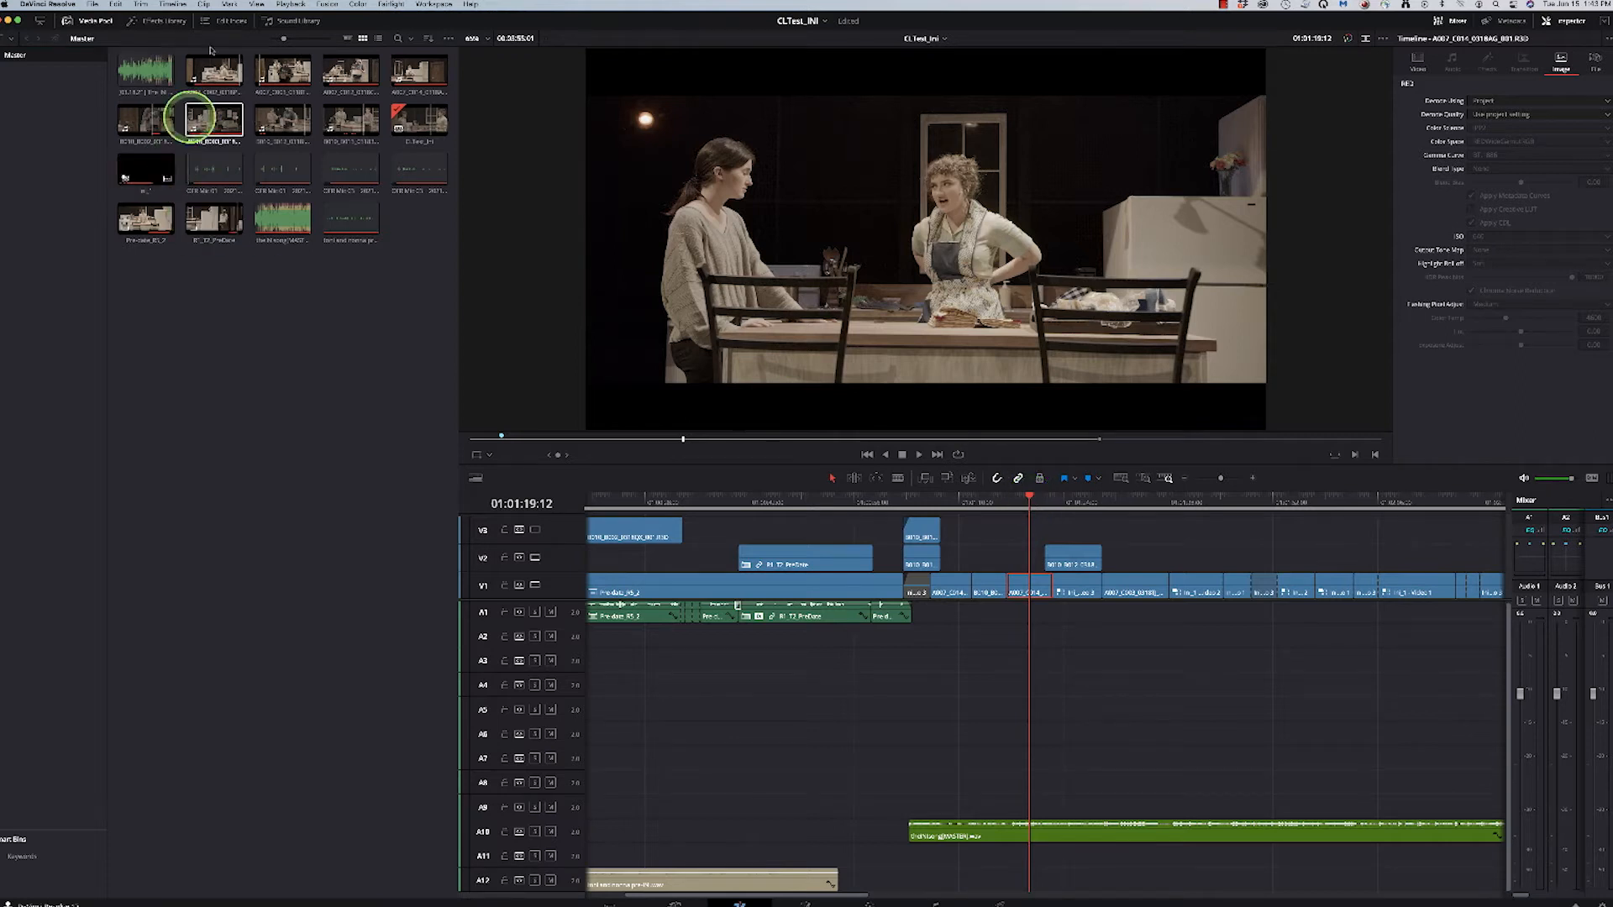
pyautogui.click(166, 5)
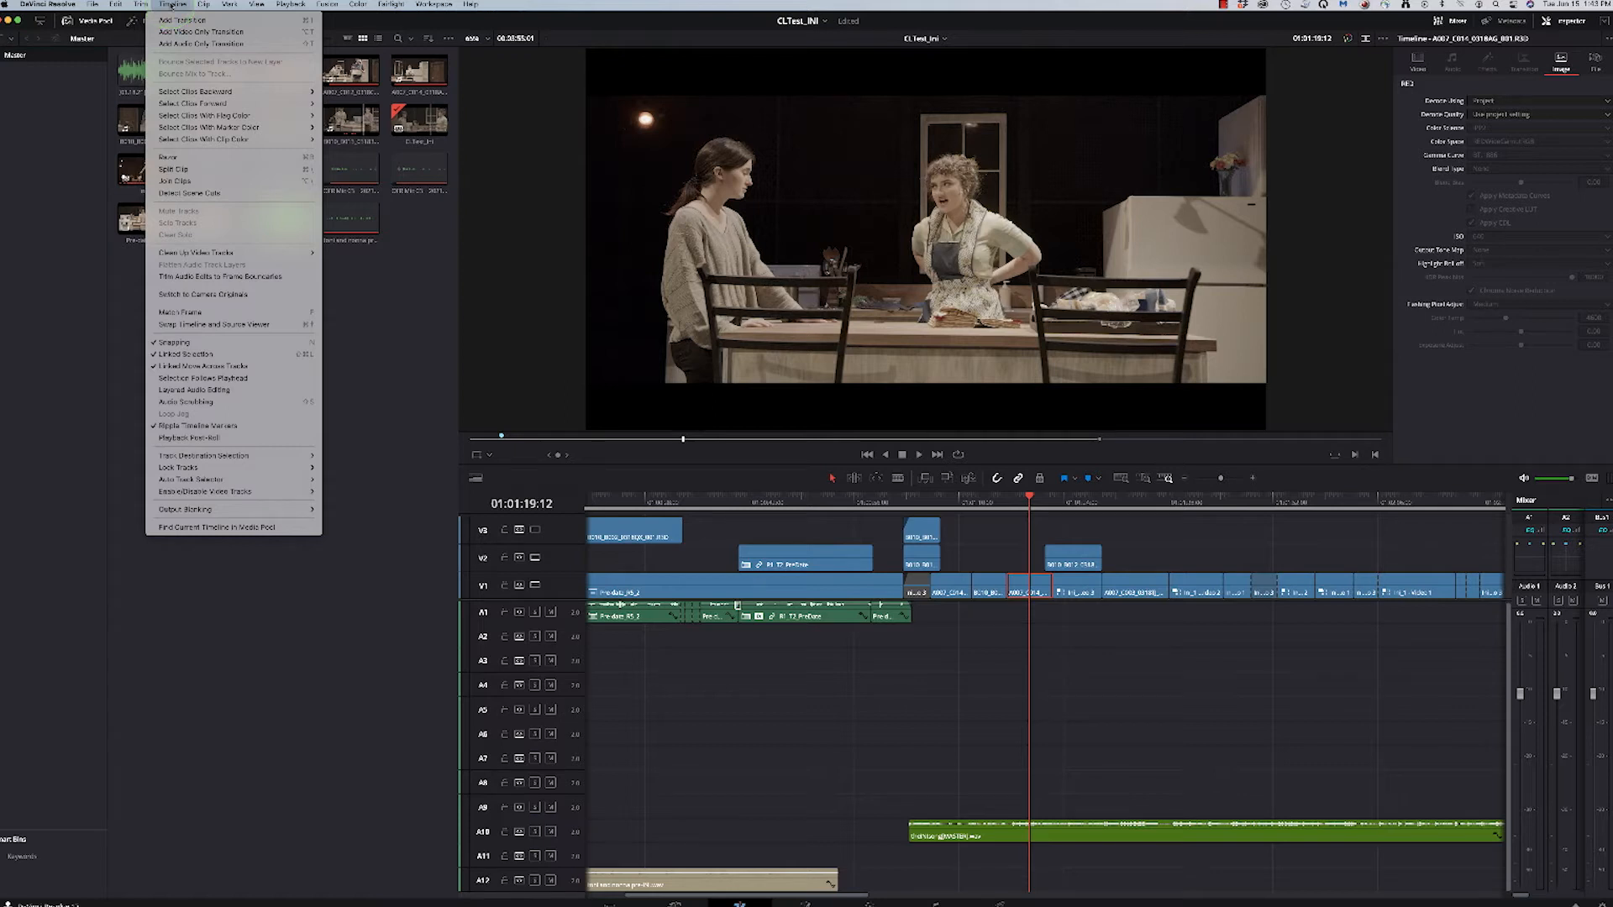
pyautogui.click(84, 11)
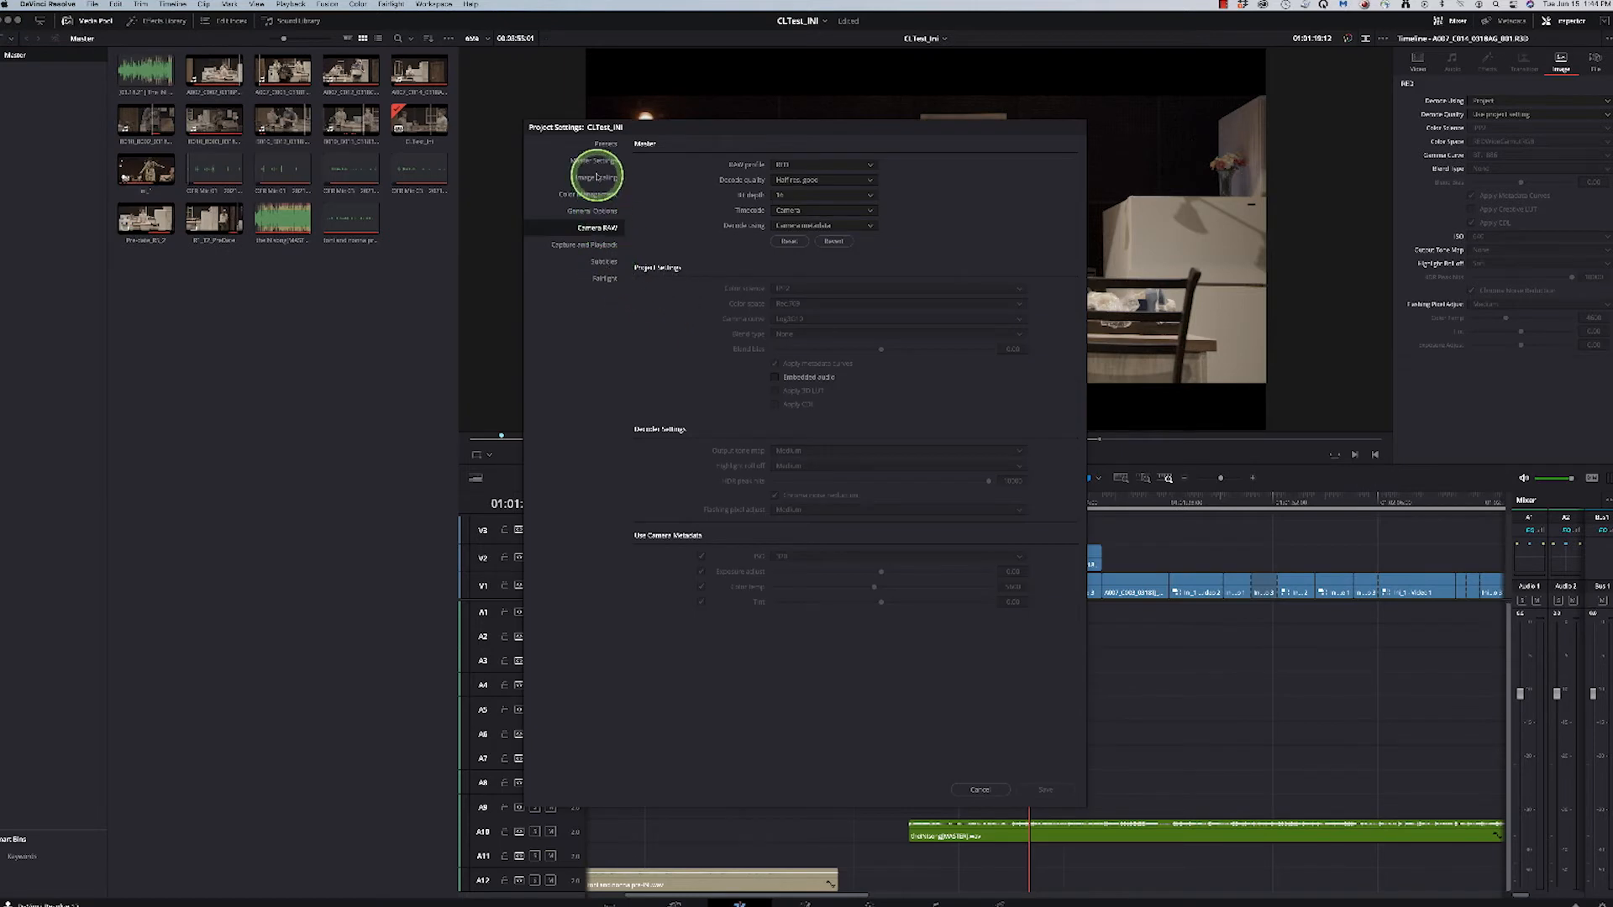
pyautogui.click(590, 195)
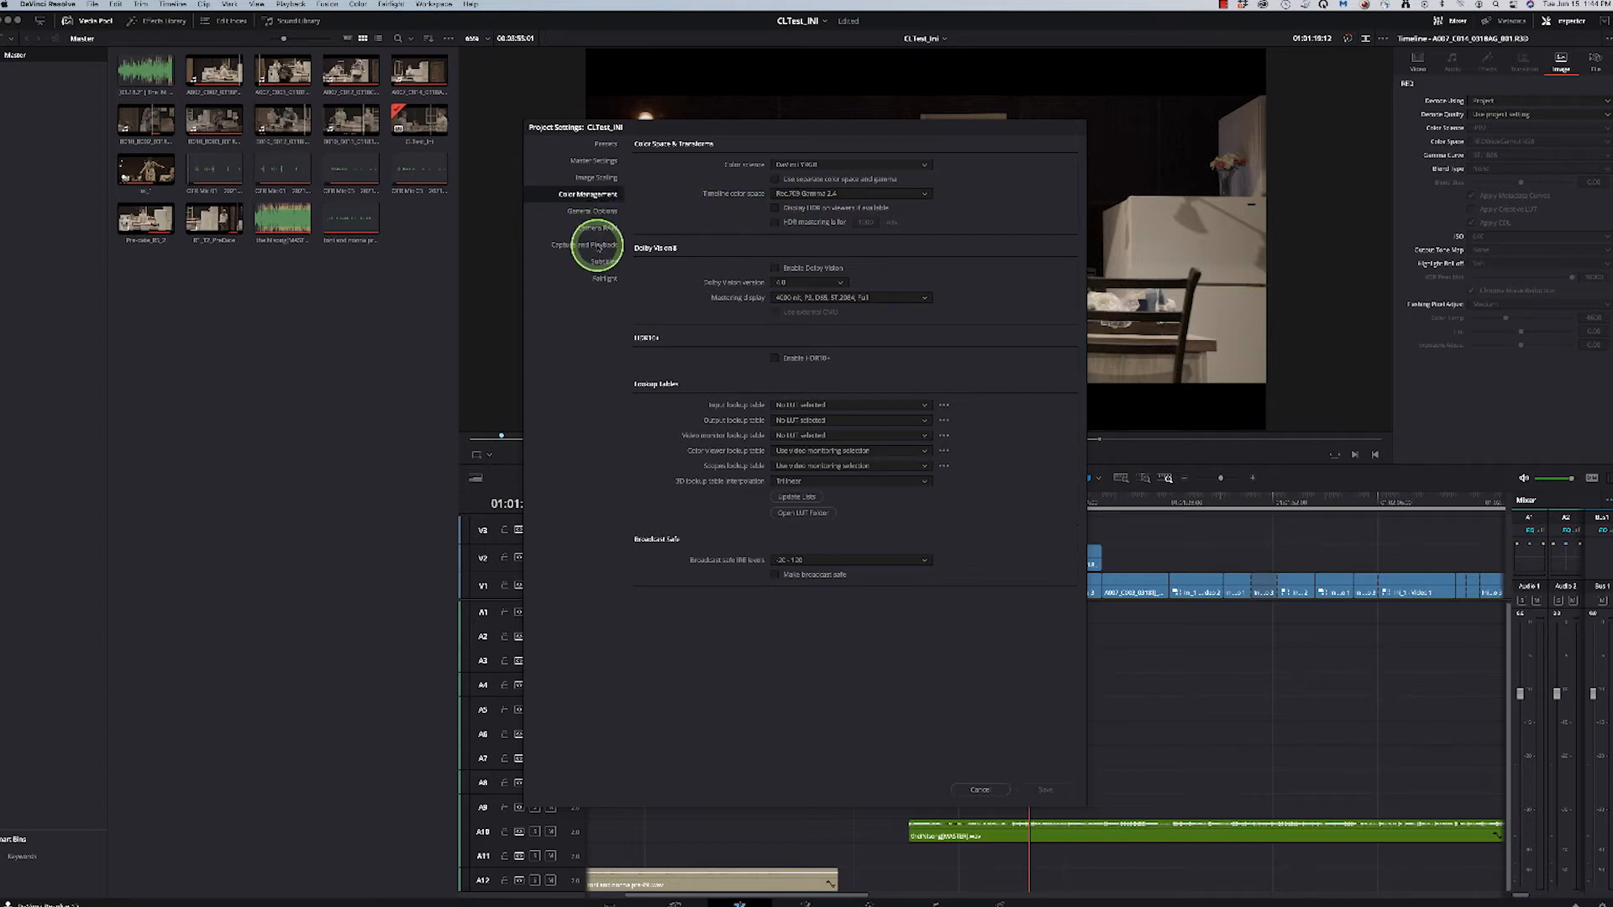
pyautogui.click(595, 229)
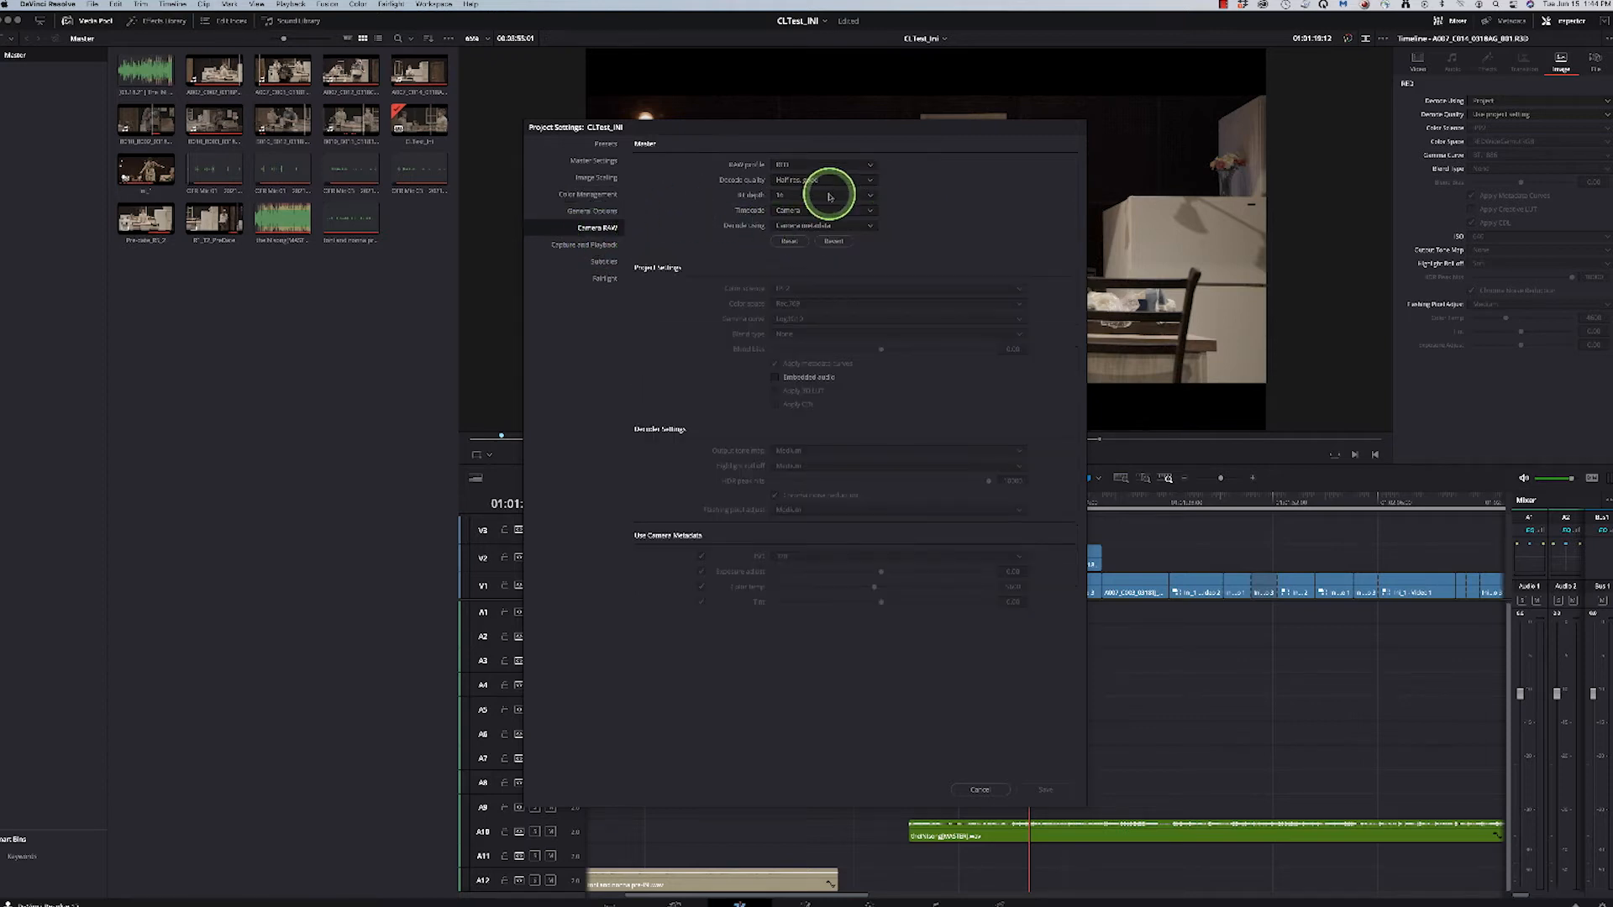
# - Decode RED RAW using project settings with REDWideGamutRGB colour space
pyautogui.click(826, 195)
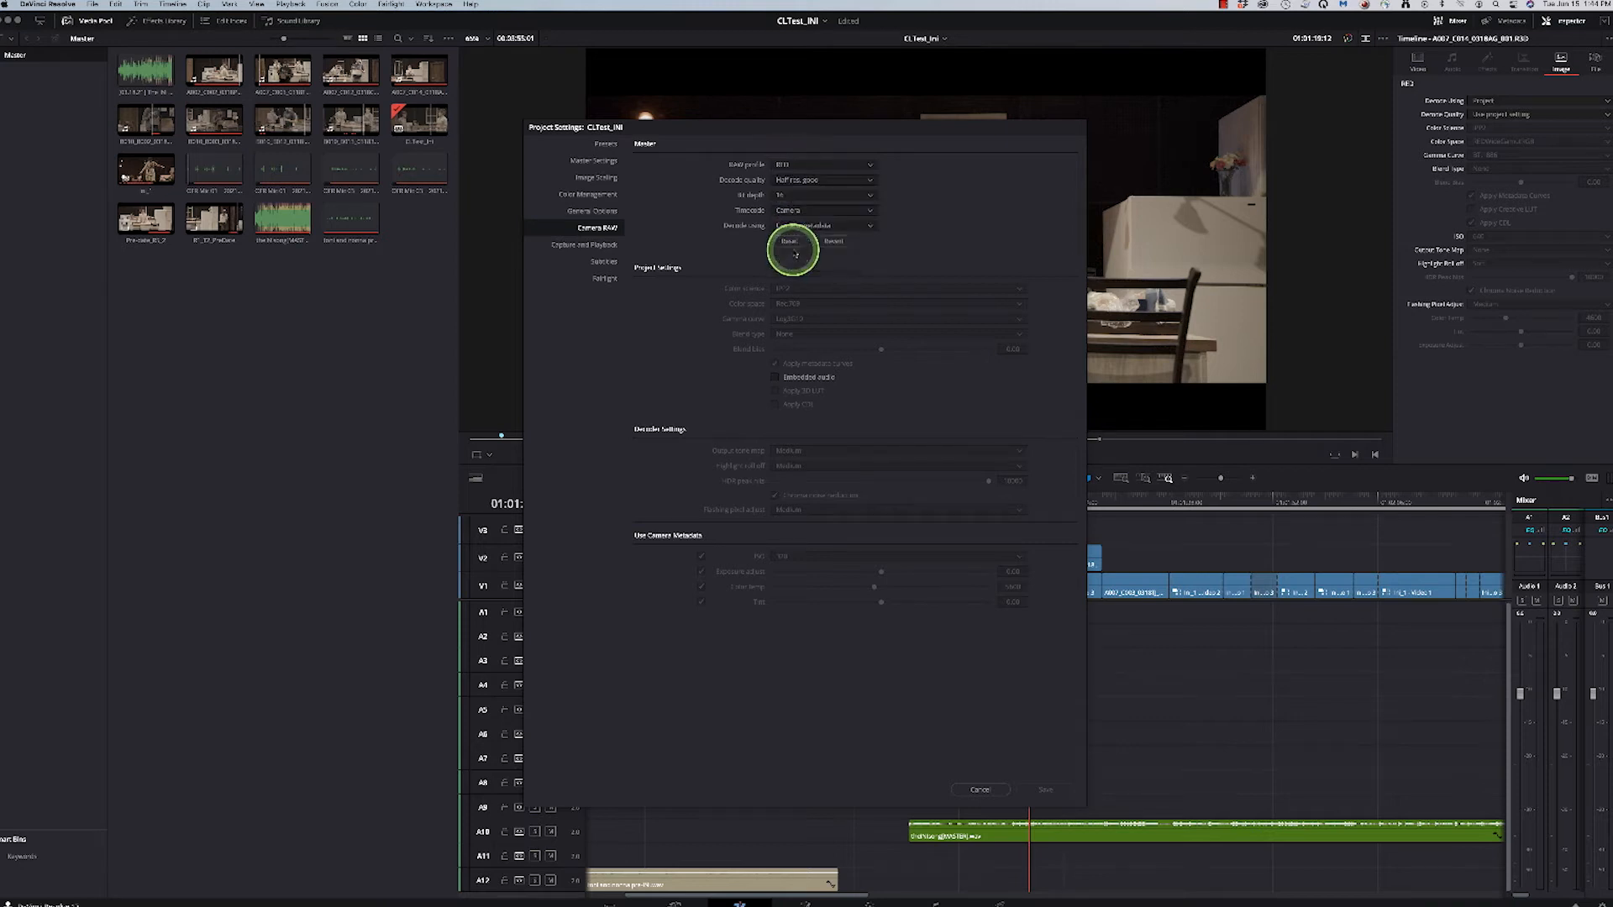
pyautogui.click(824, 226)
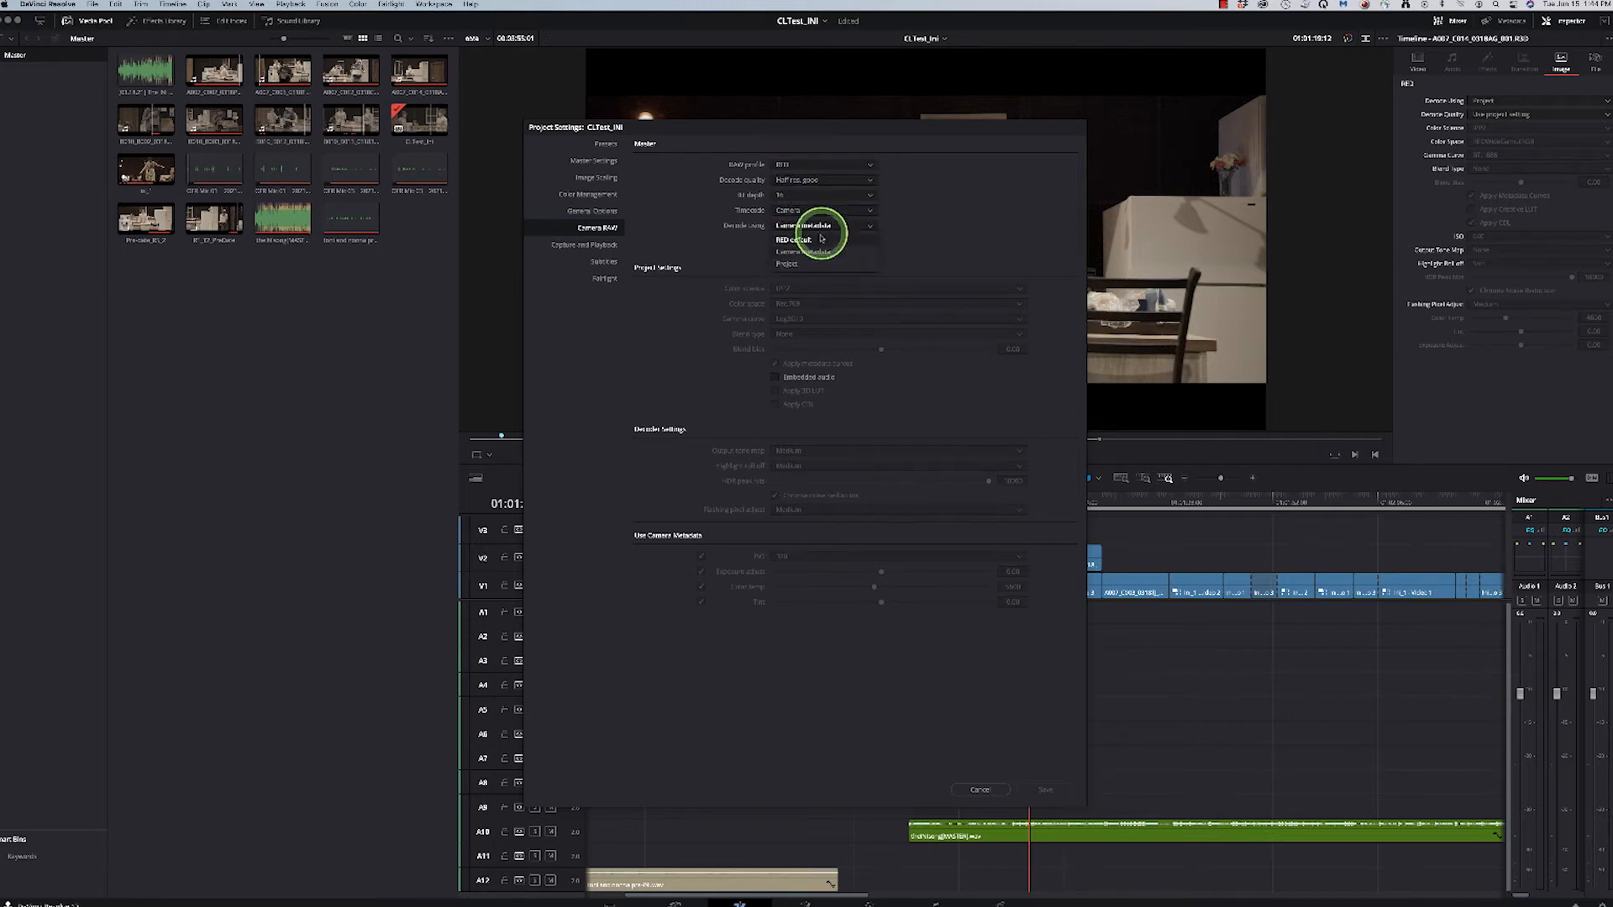
pyautogui.click(786, 262)
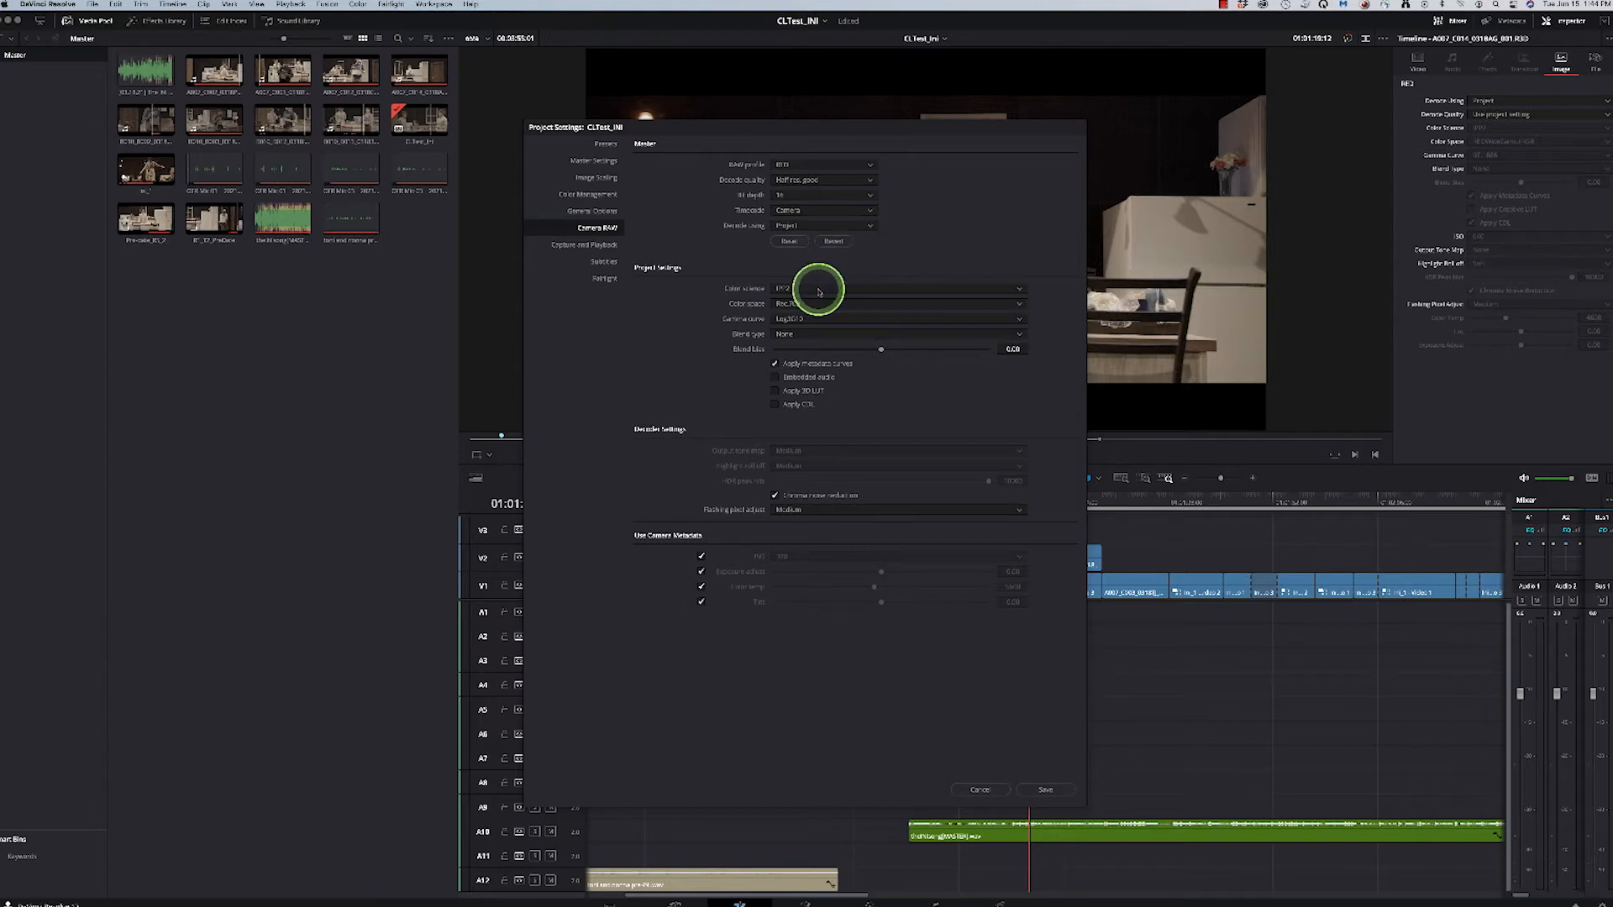
pyautogui.click(899, 302)
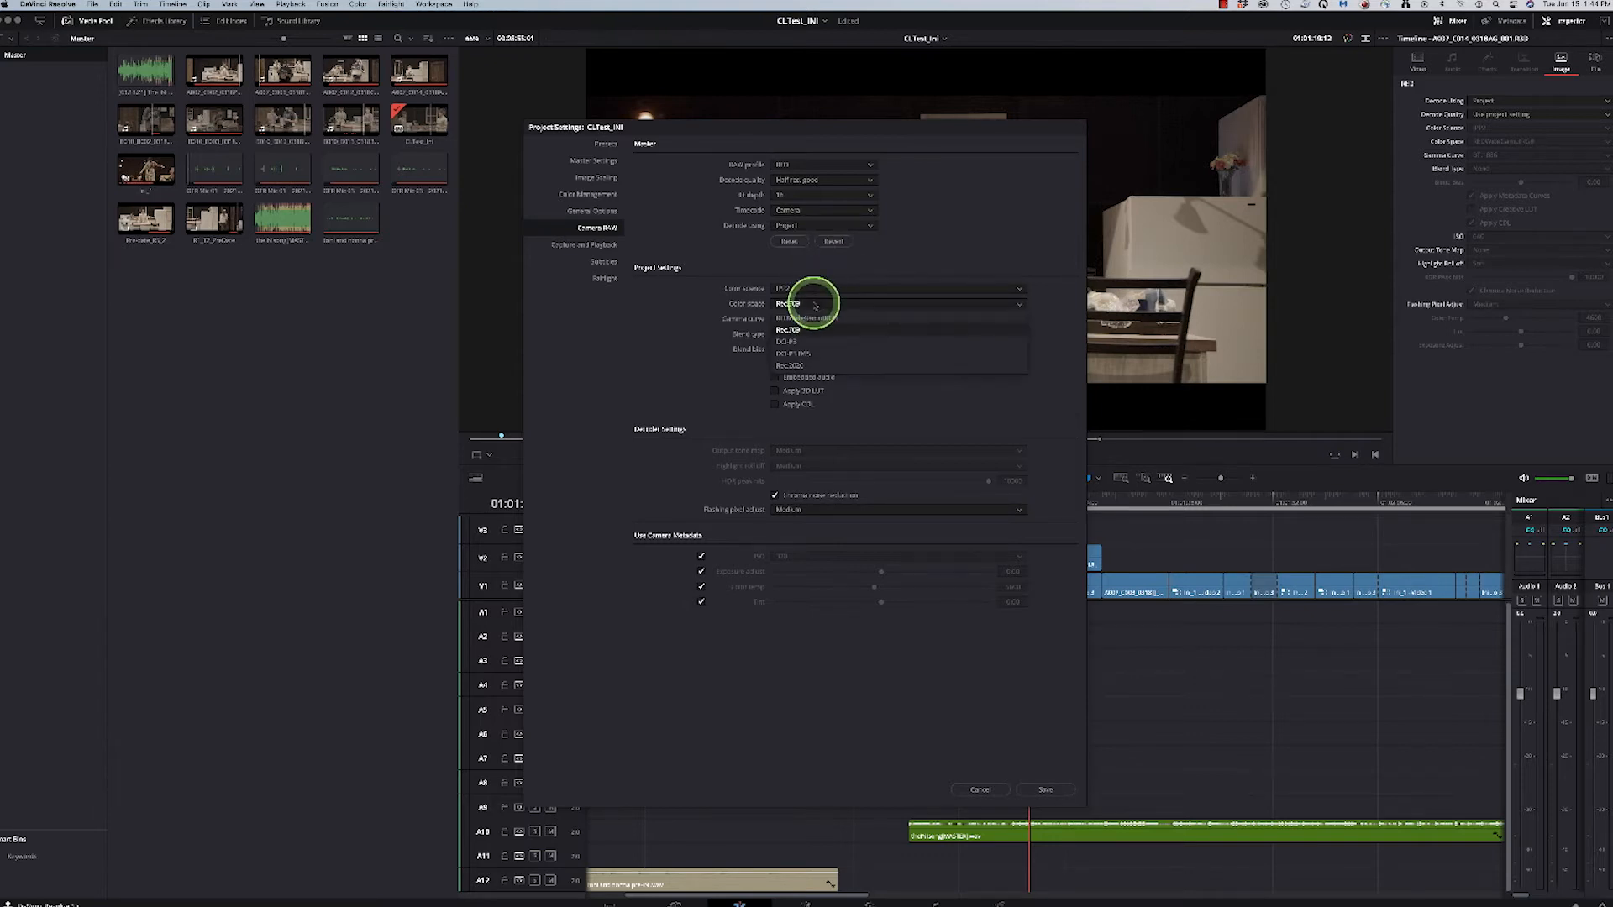
pyautogui.click(807, 318)
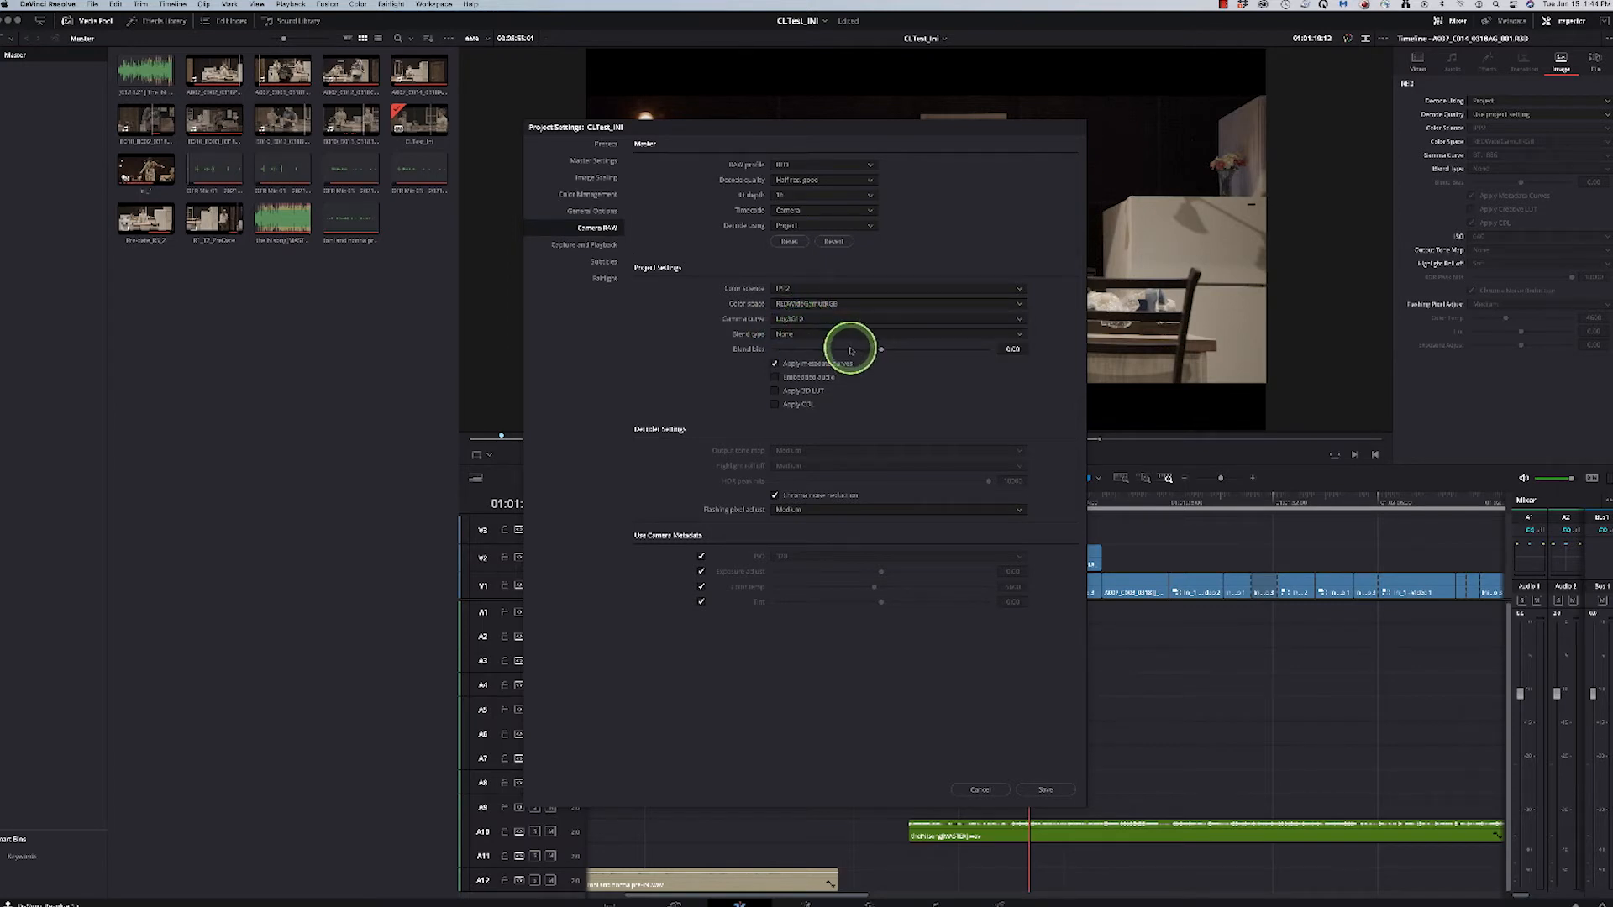
pyautogui.click(899, 332)
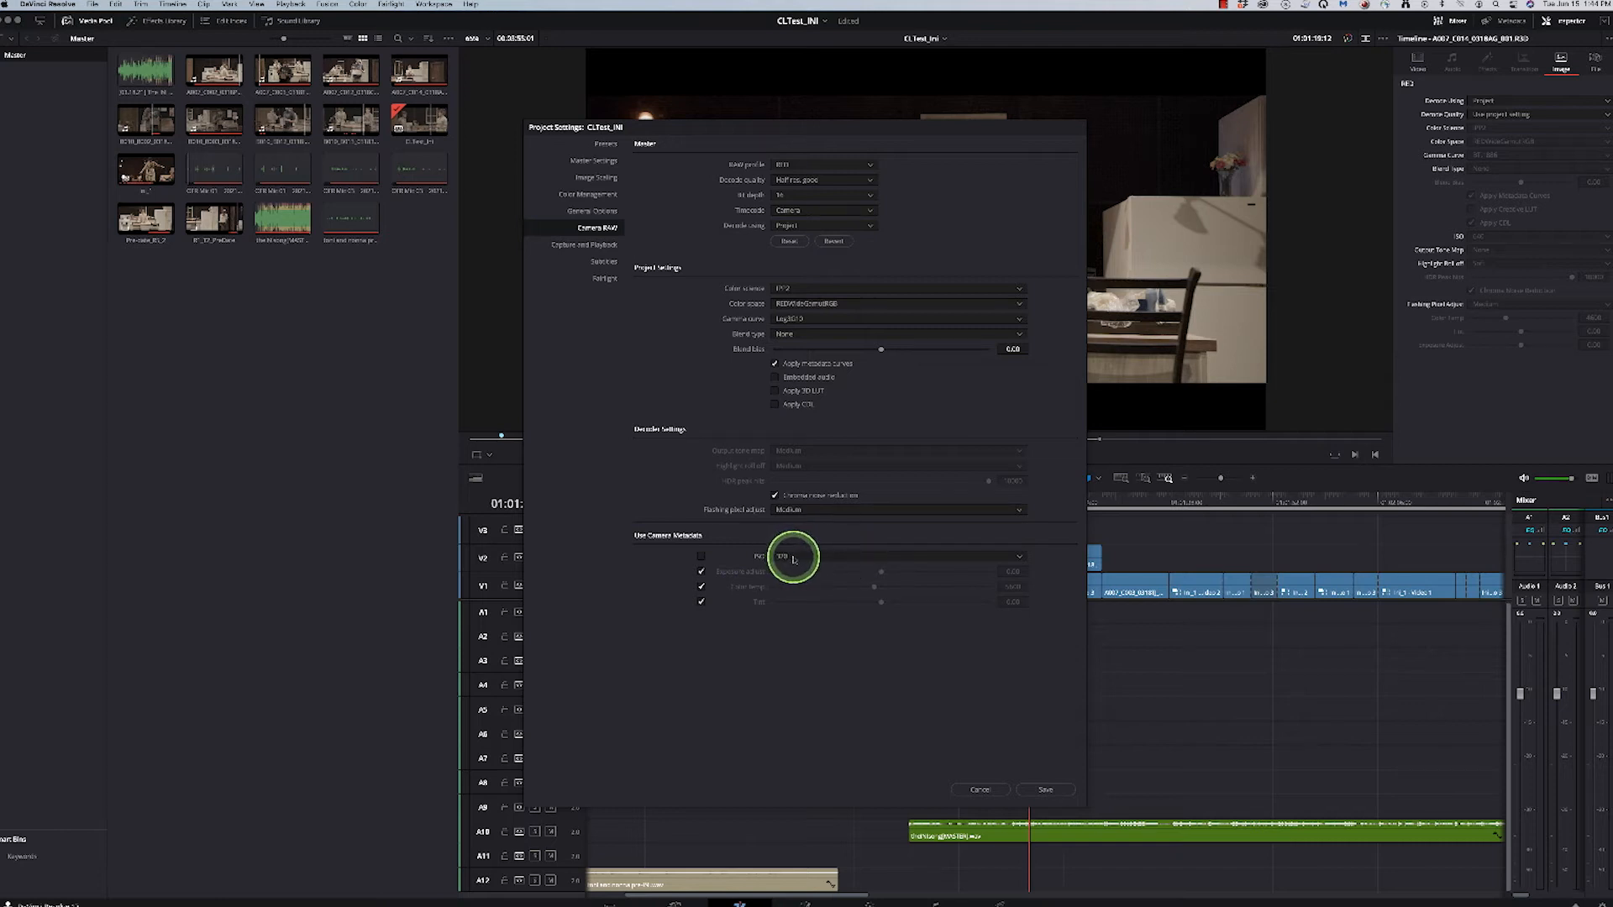
pyautogui.moveTo(726, 534)
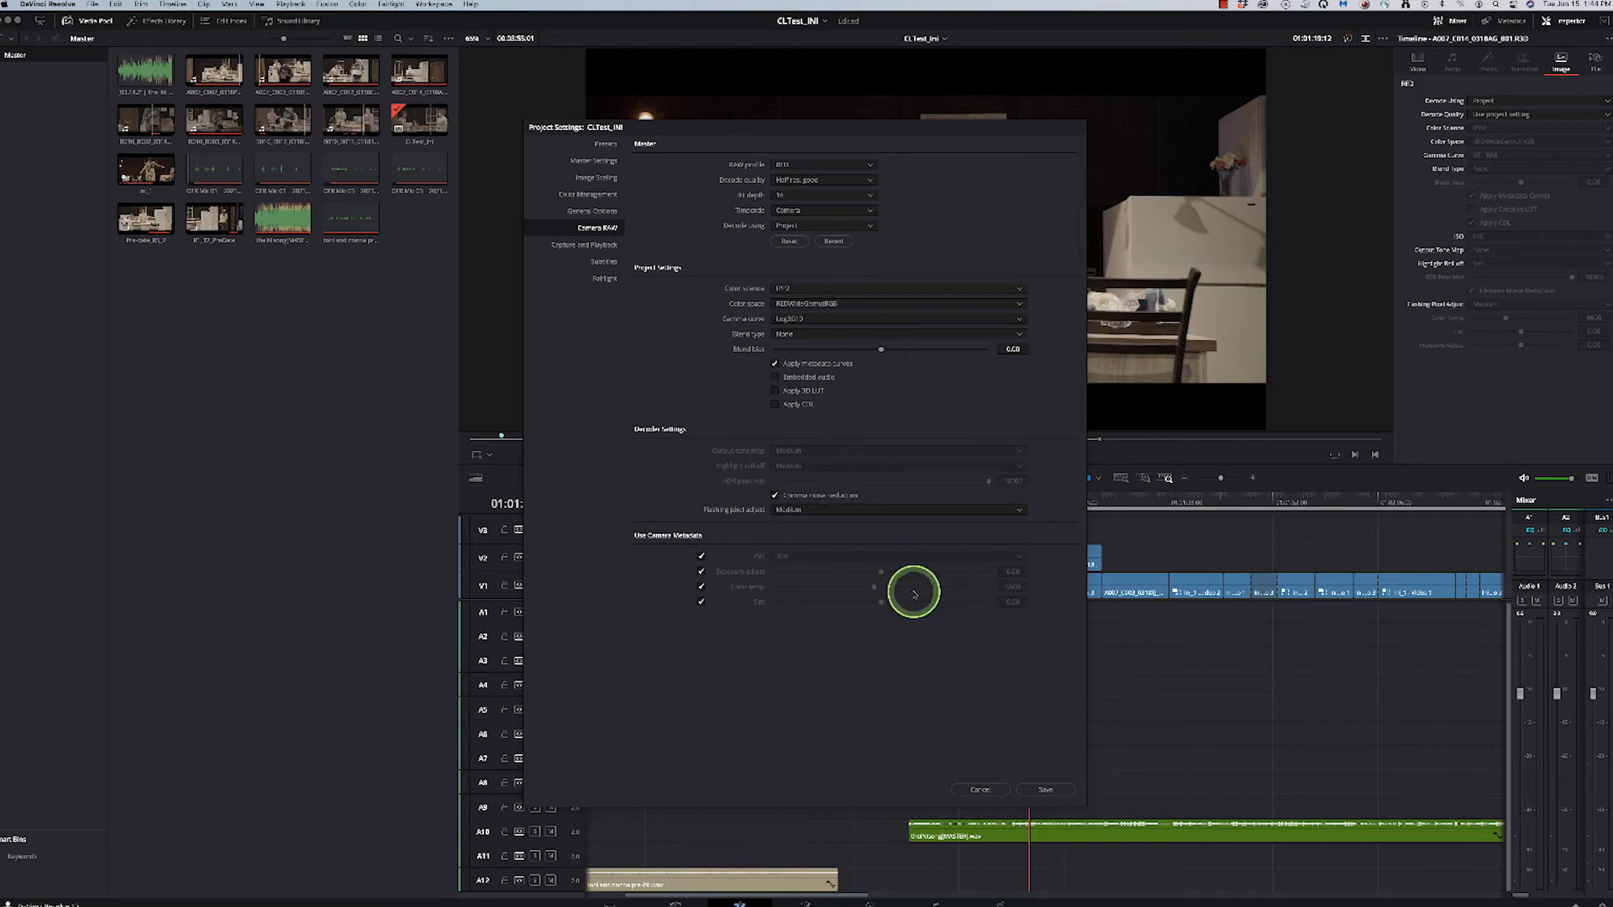
pyautogui.click(1046, 790)
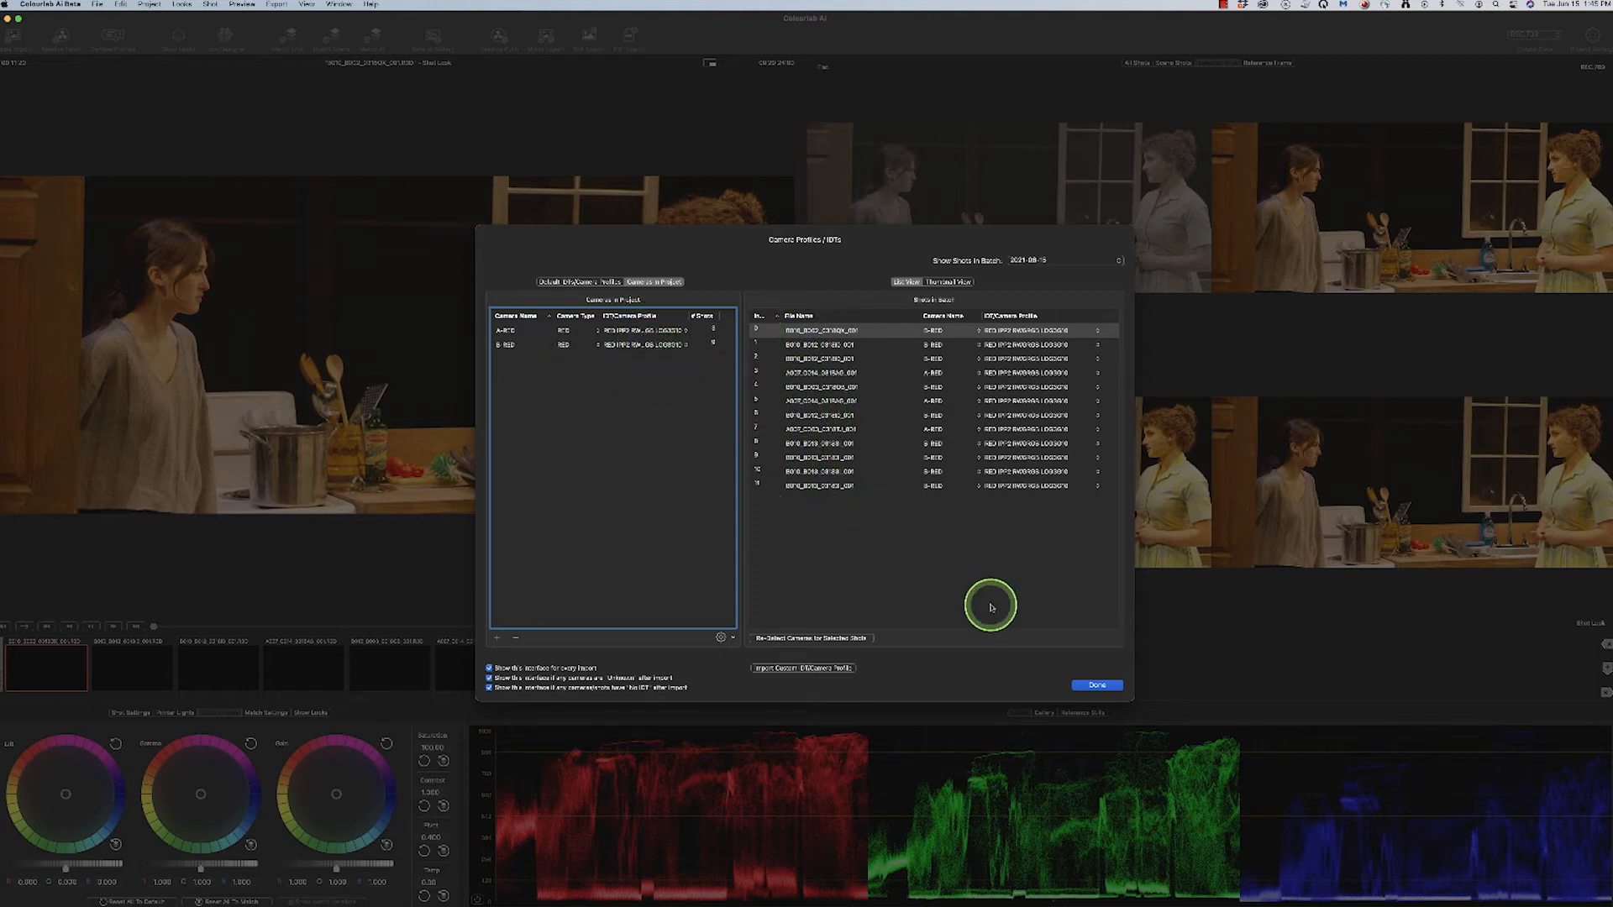
# - Accept the assigned RED camera profiles with Done and return to the grading view
pyautogui.click(1096, 686)
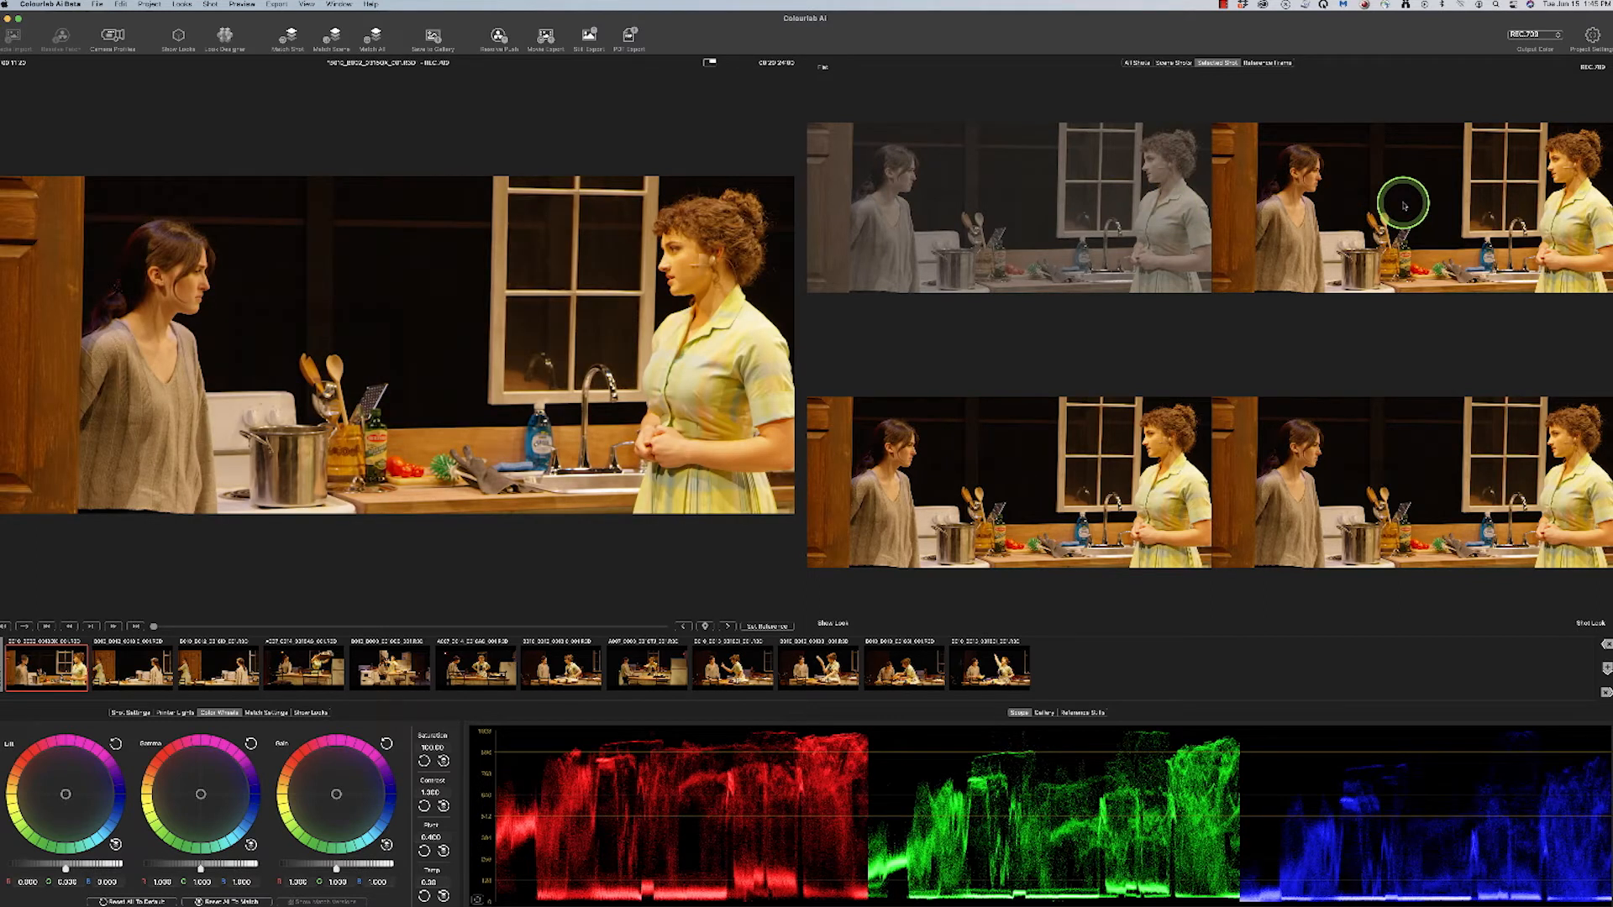
pyautogui.moveTo(881, 579)
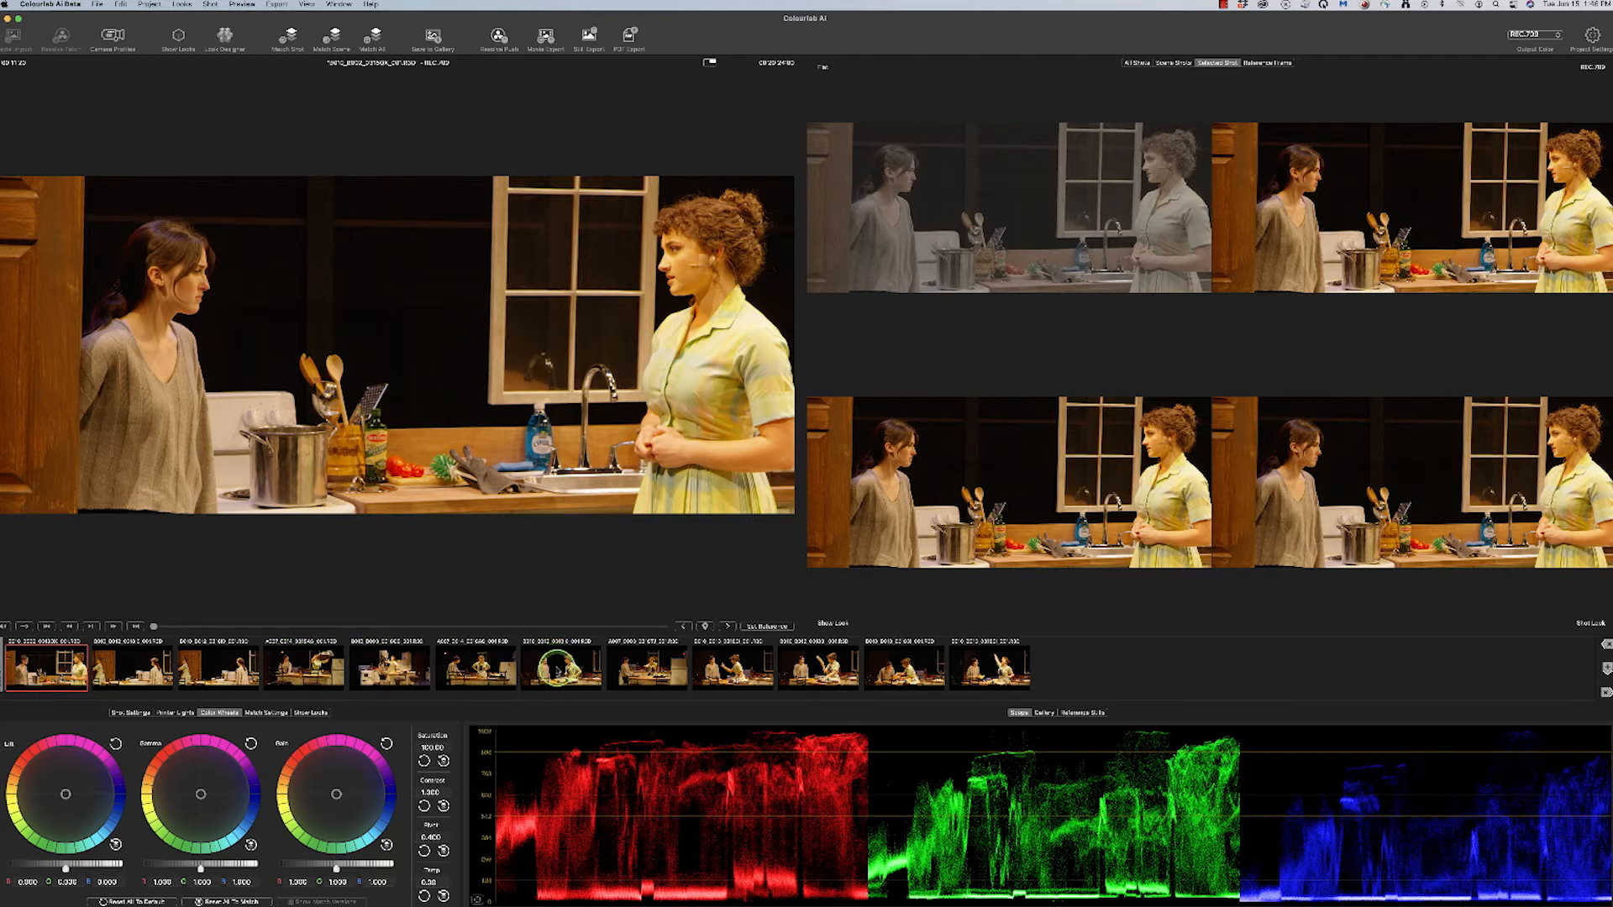
# - Make the sixth thumbnail, the apron-wearing actress at the counter, the current shot
pyautogui.click(561, 670)
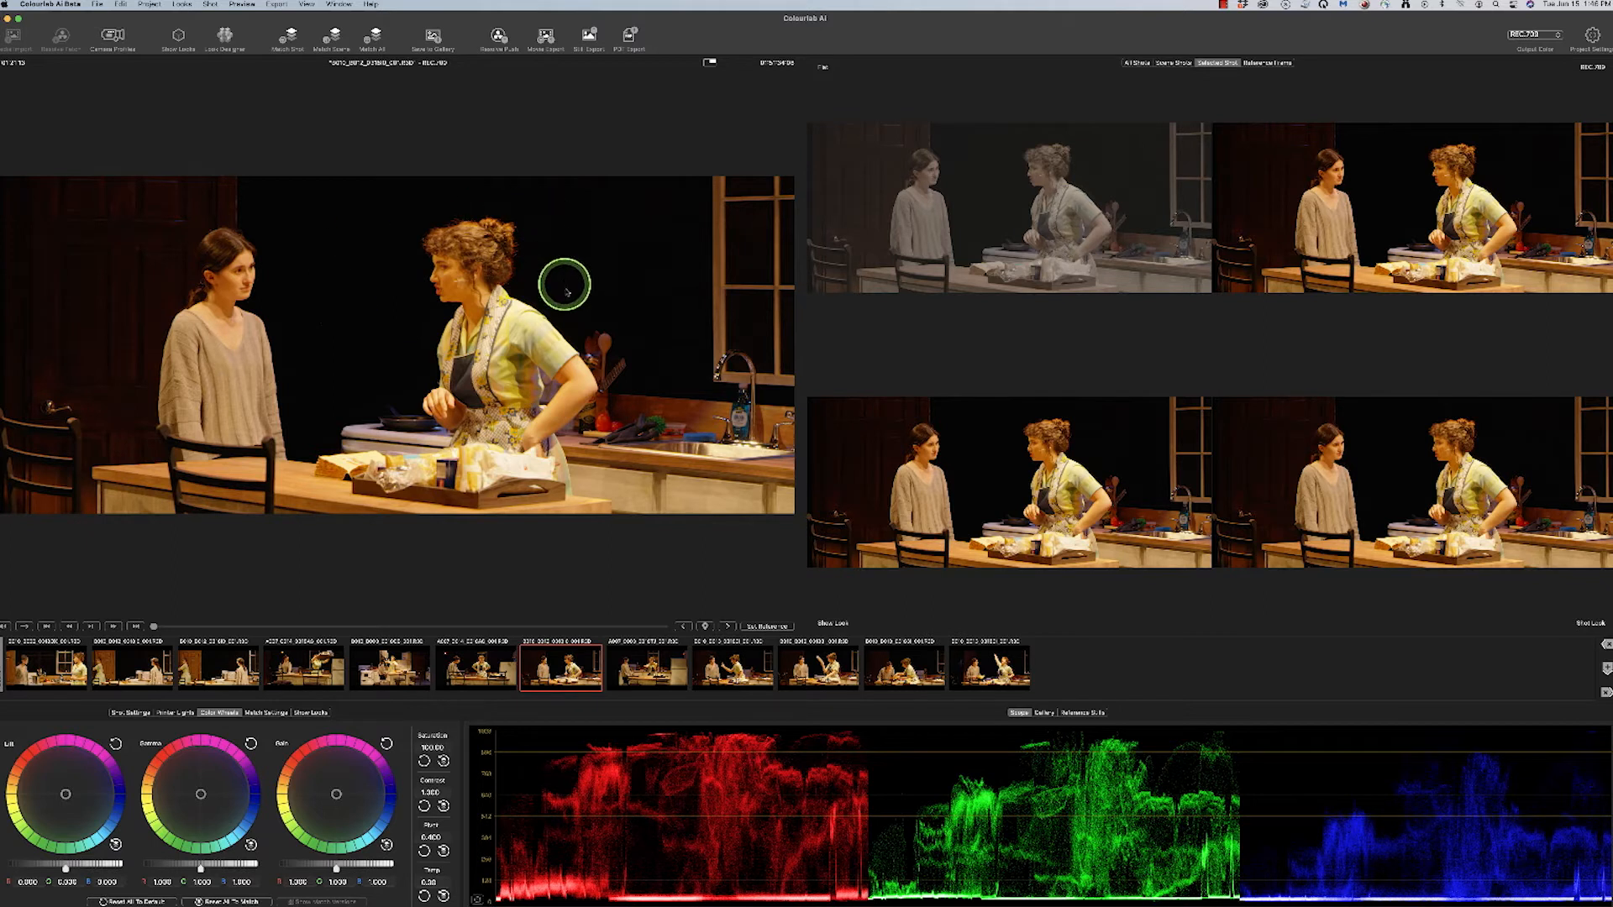
pyautogui.moveTo(1055, 672)
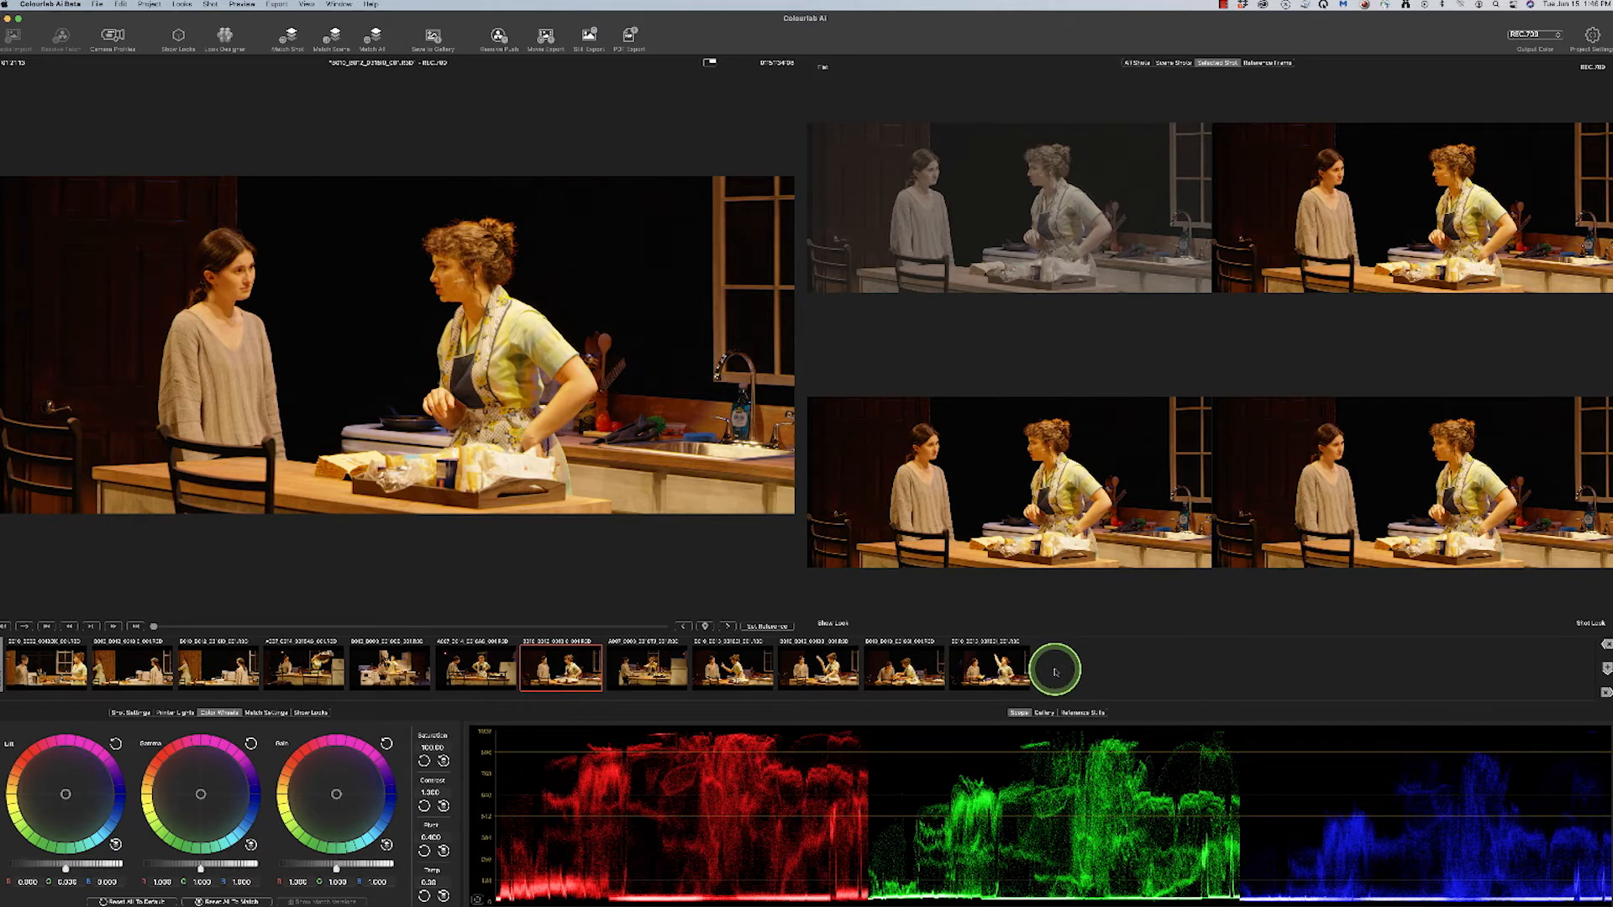
# - Load the dark, warm Godfather face still from Reference Stills as the reference frame
pyautogui.click(1082, 713)
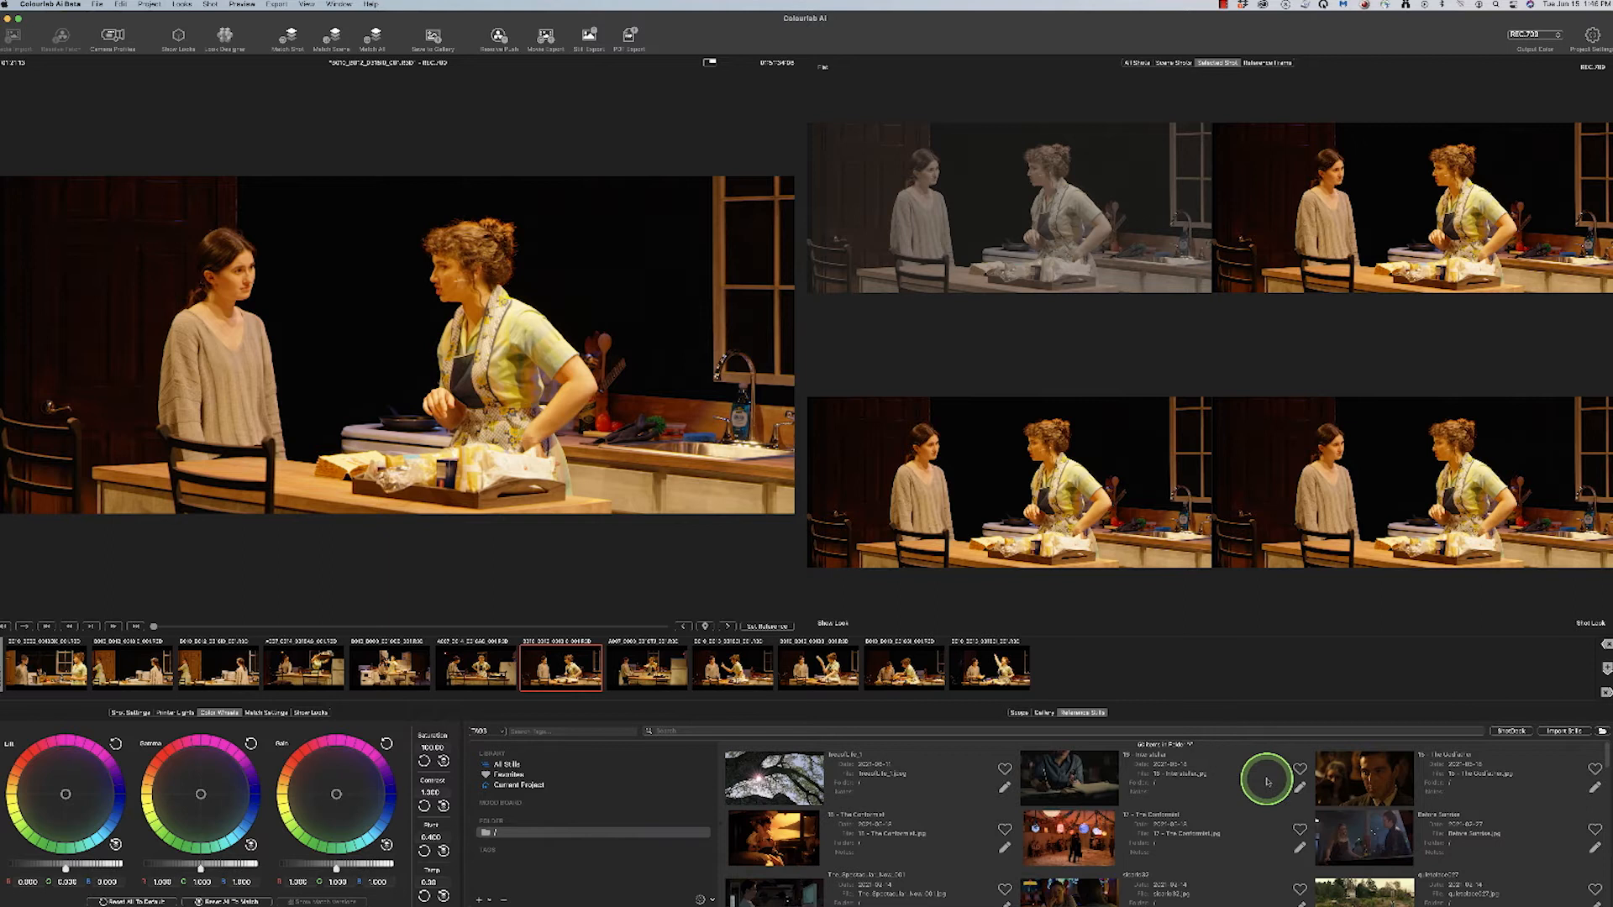
pyautogui.click(1267, 64)
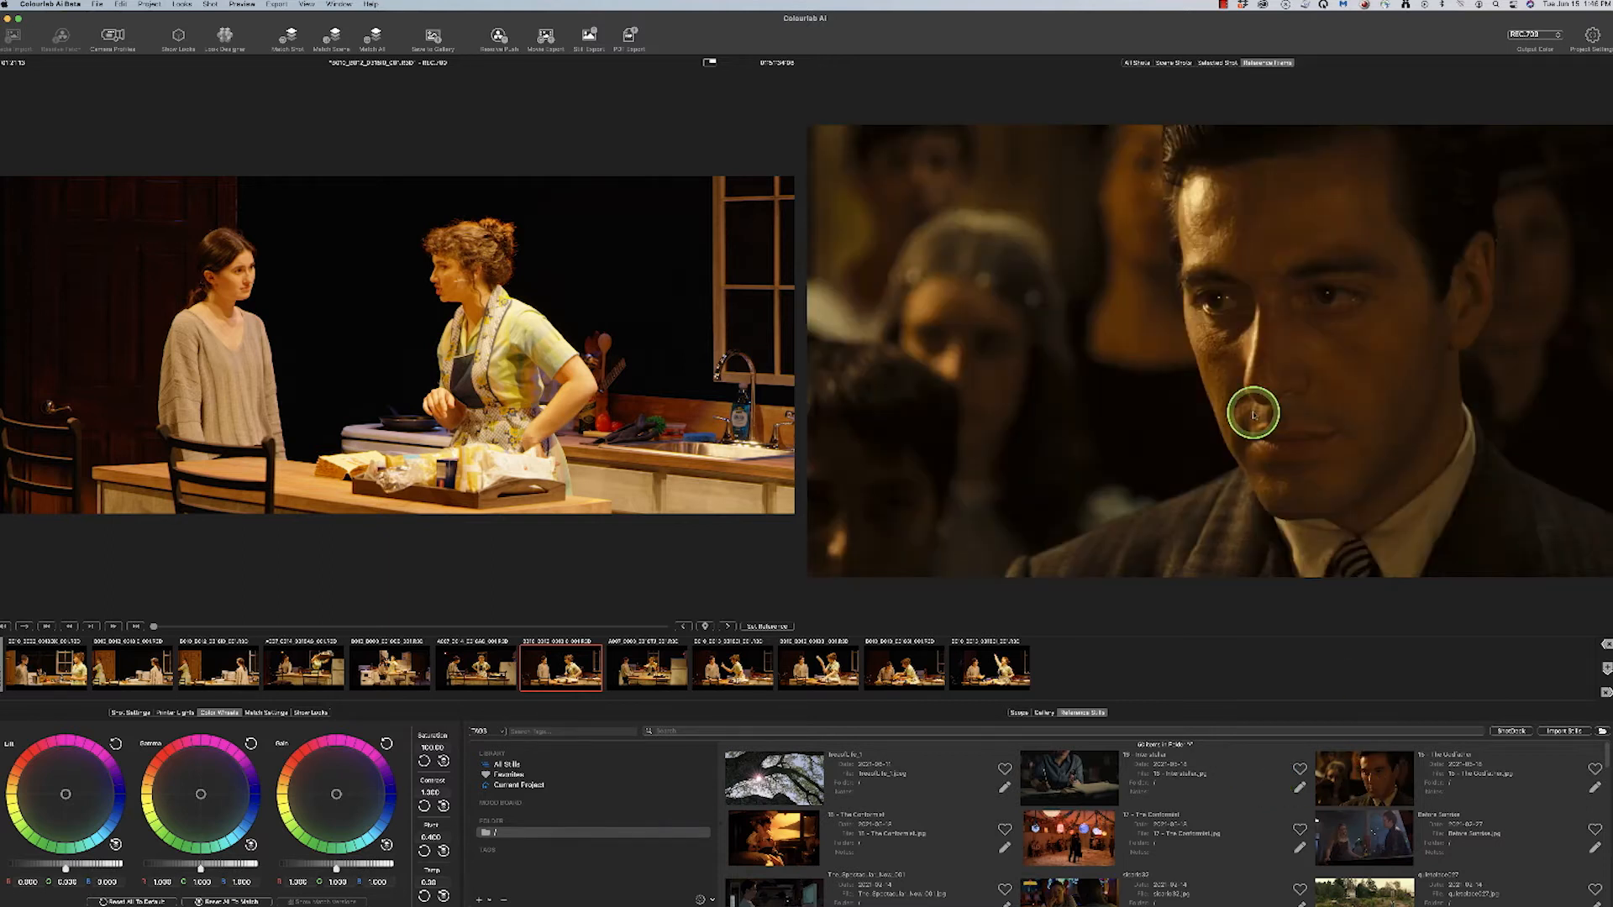
pyautogui.moveTo(1252, 414); pyautogui.dragTo(1373, 368)
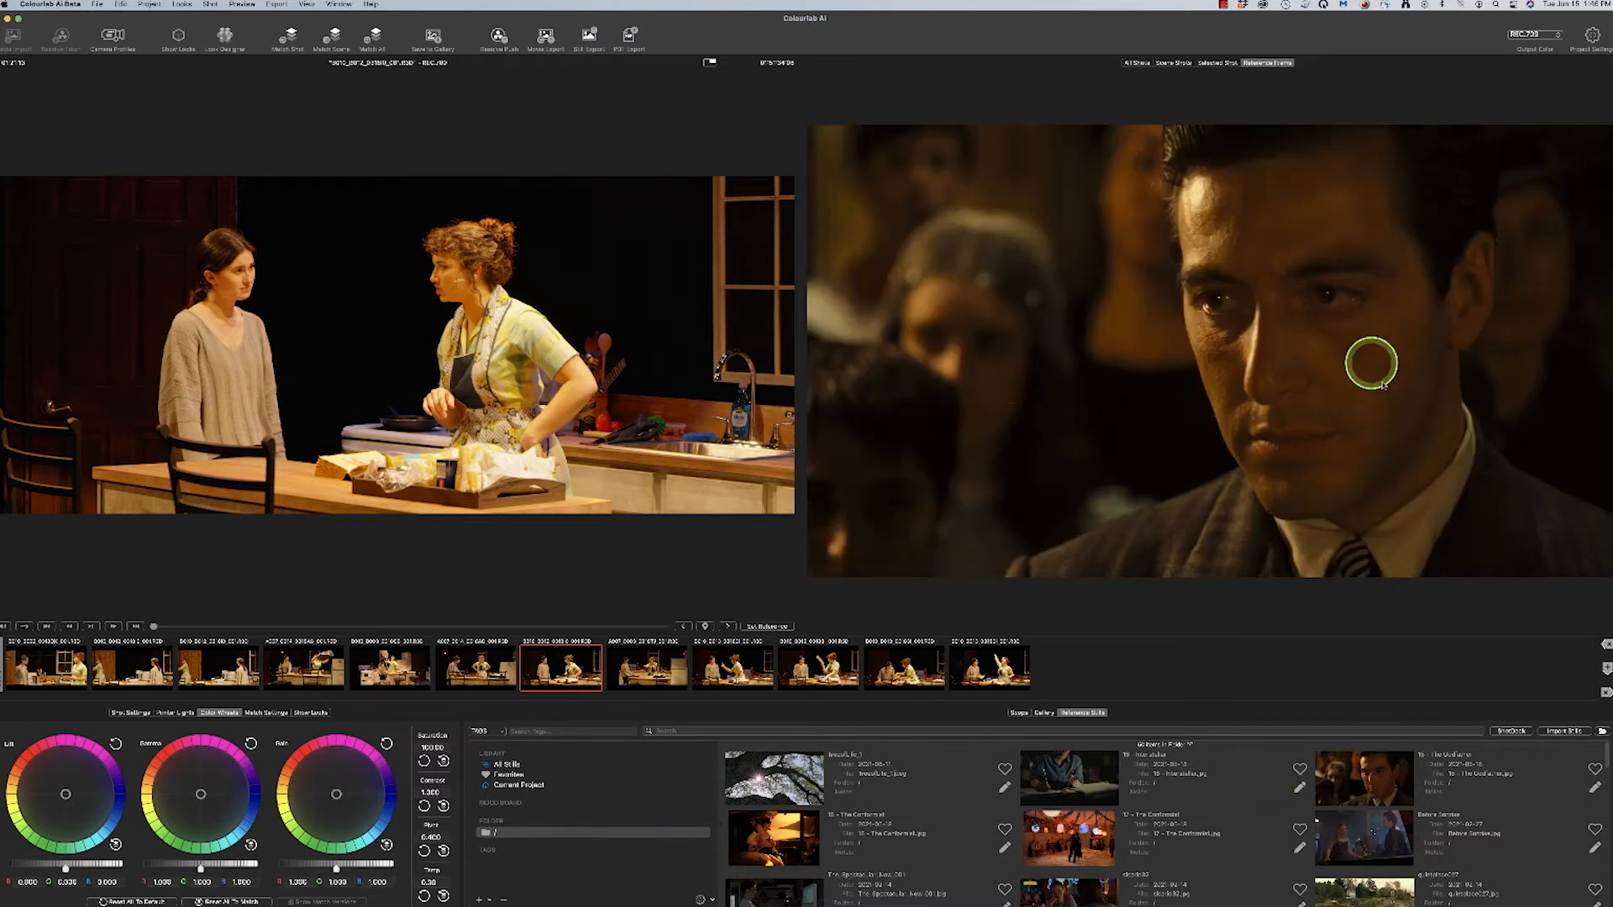
pyautogui.moveTo(1213, 776)
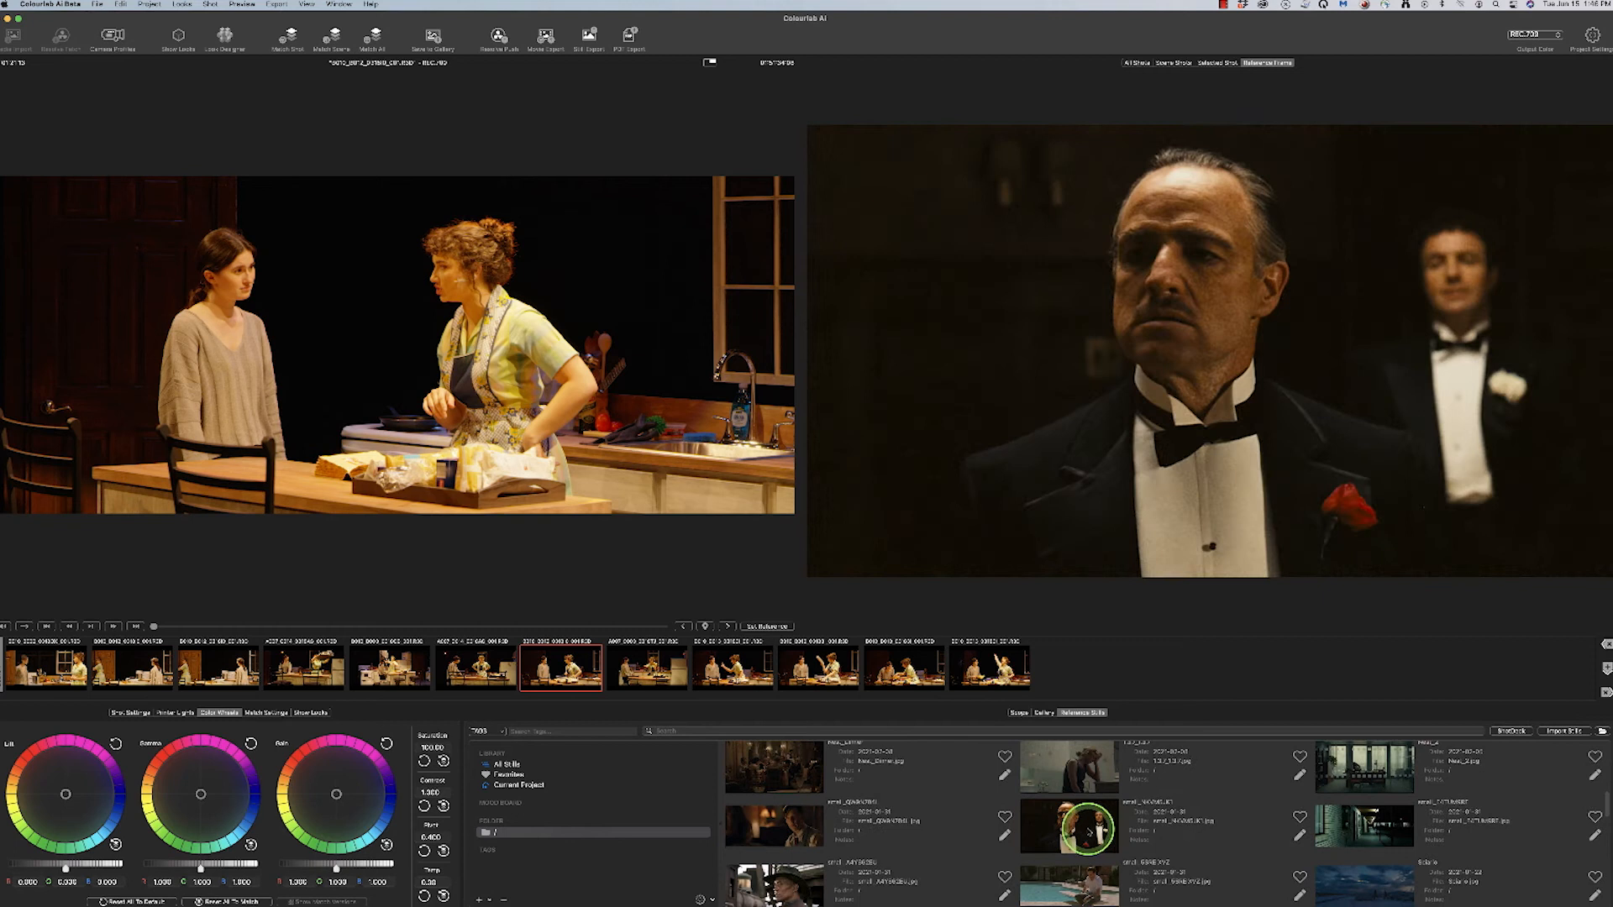
pyautogui.scroll(-3)
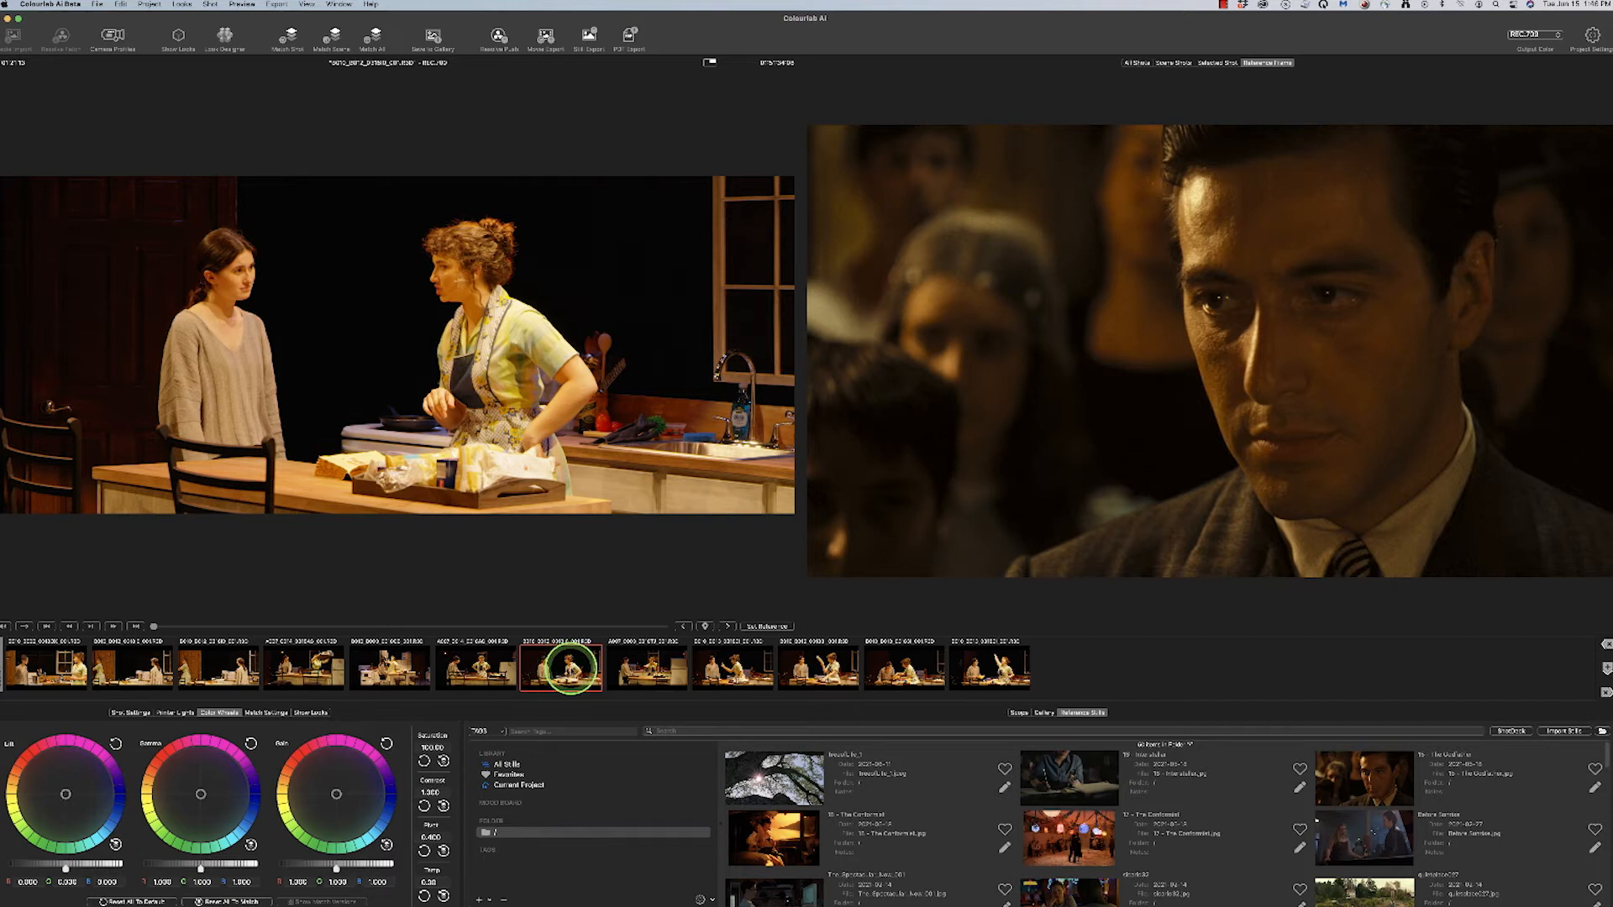
# - Match the counter shot's grade to the Godfather reference still
pyautogui.rightClick(568, 676)
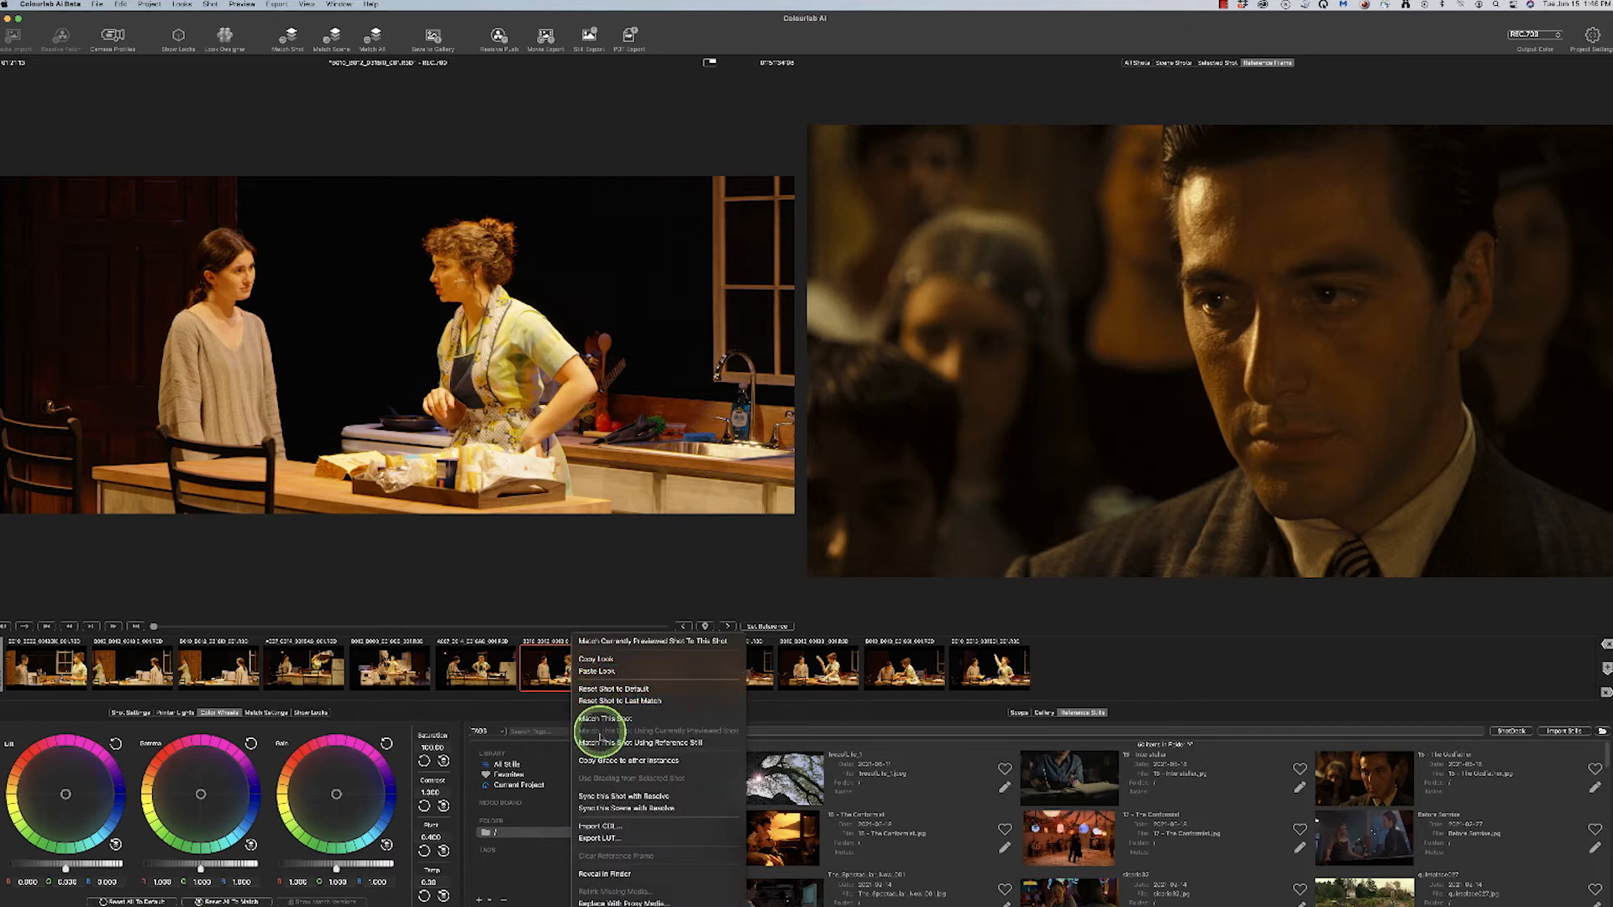
pyautogui.click(608, 733)
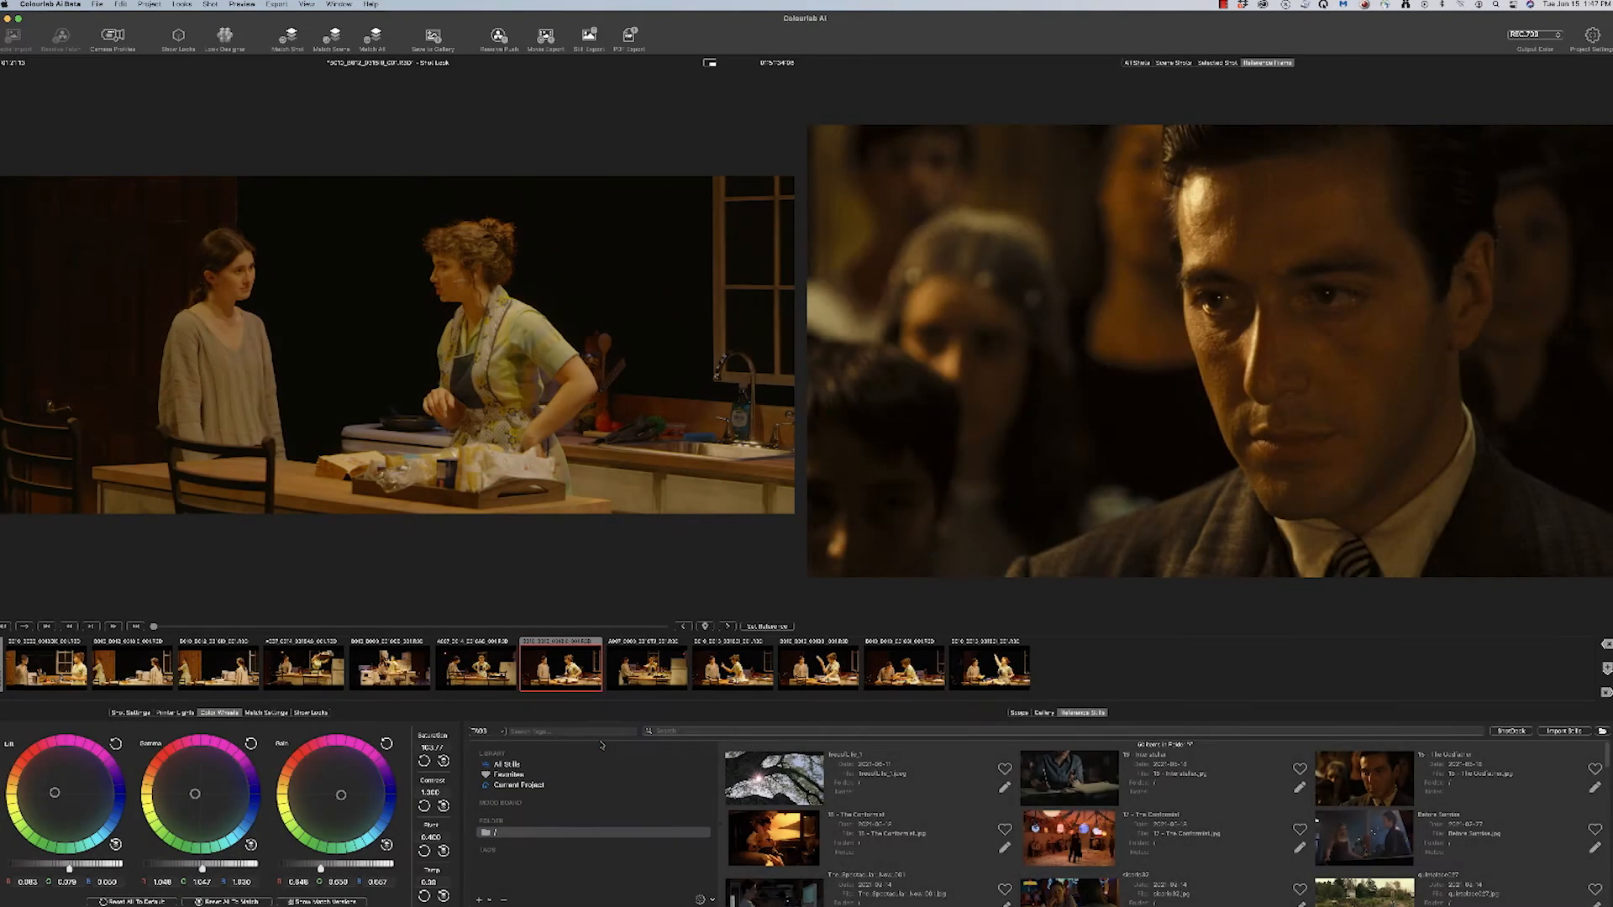
pyautogui.click(464, 293)
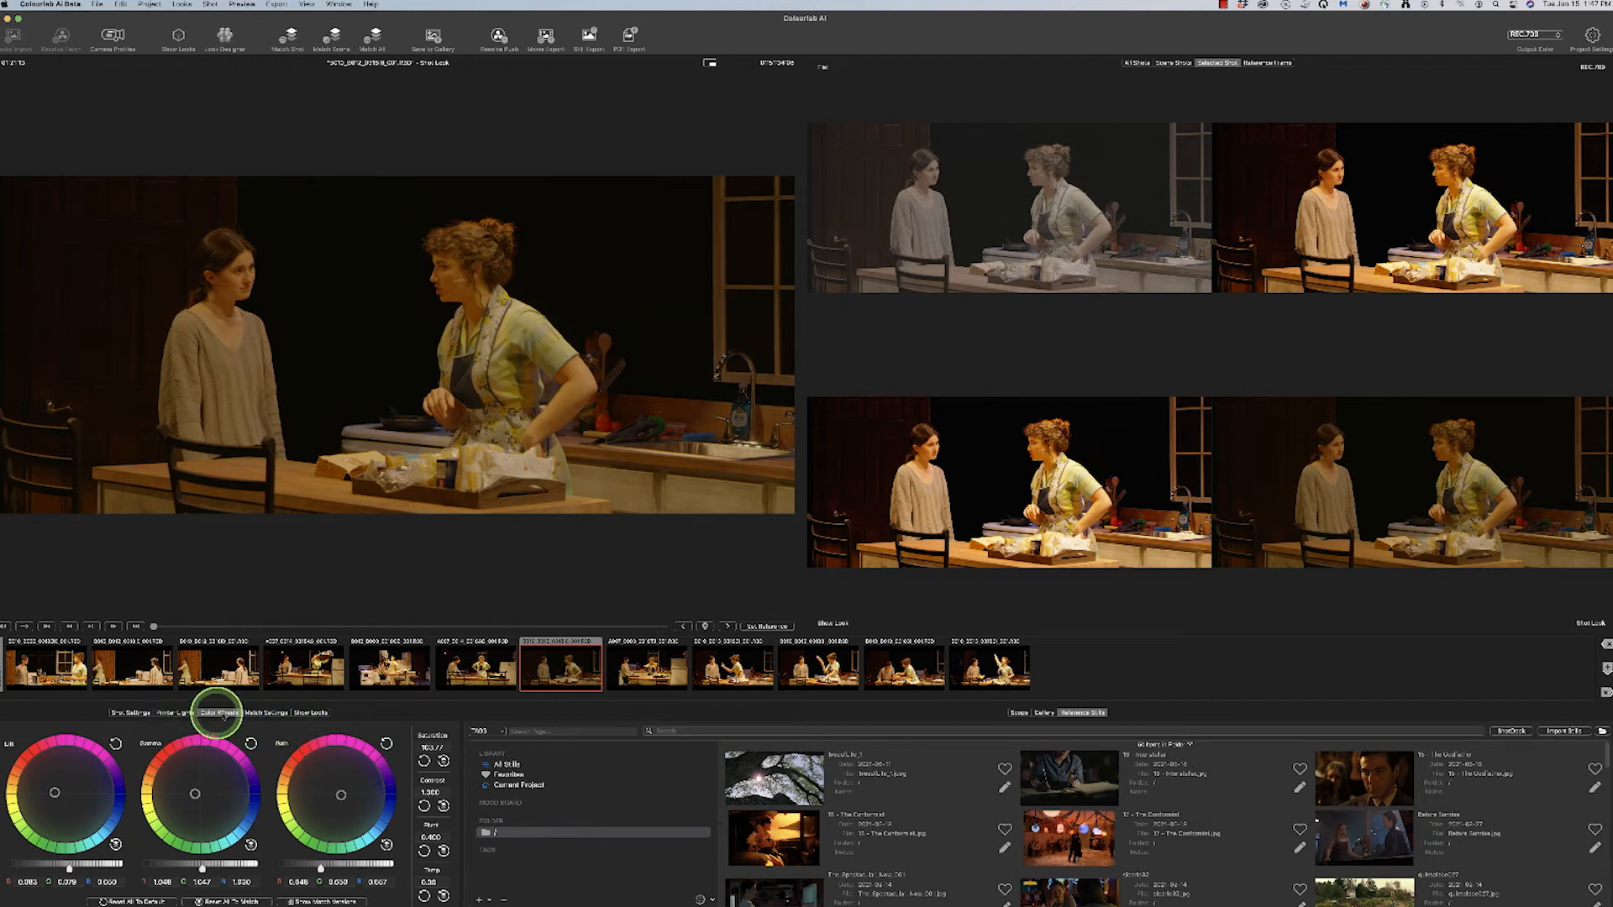
# - Browse the saved looks library, then show the printer light controls for the shot
pyautogui.click(311, 713)
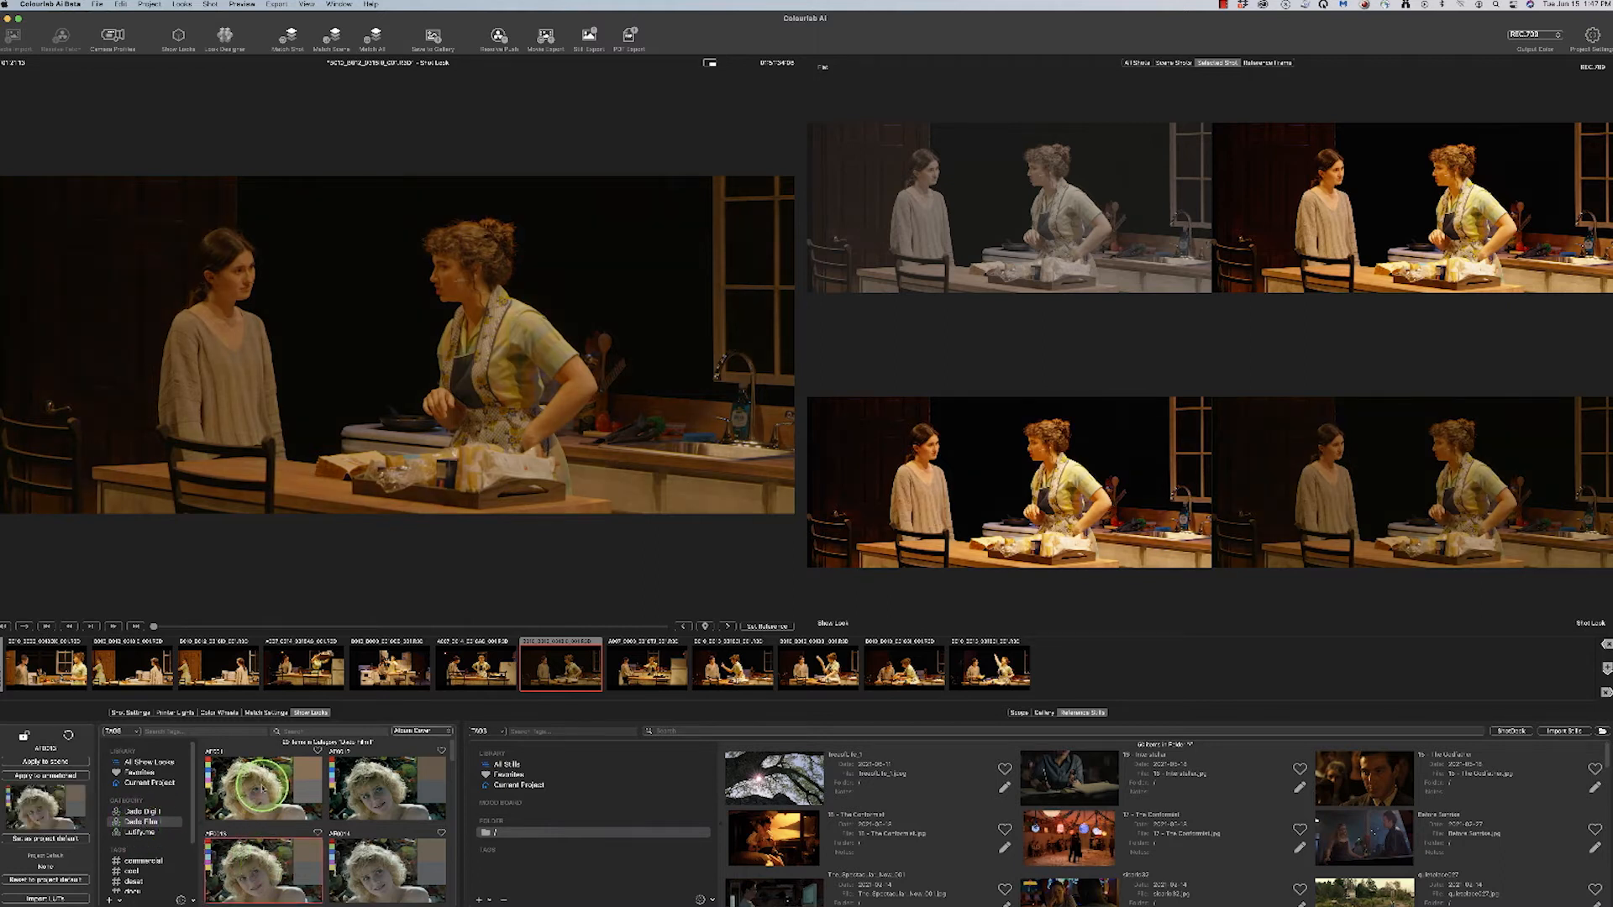
pyautogui.click(381, 795)
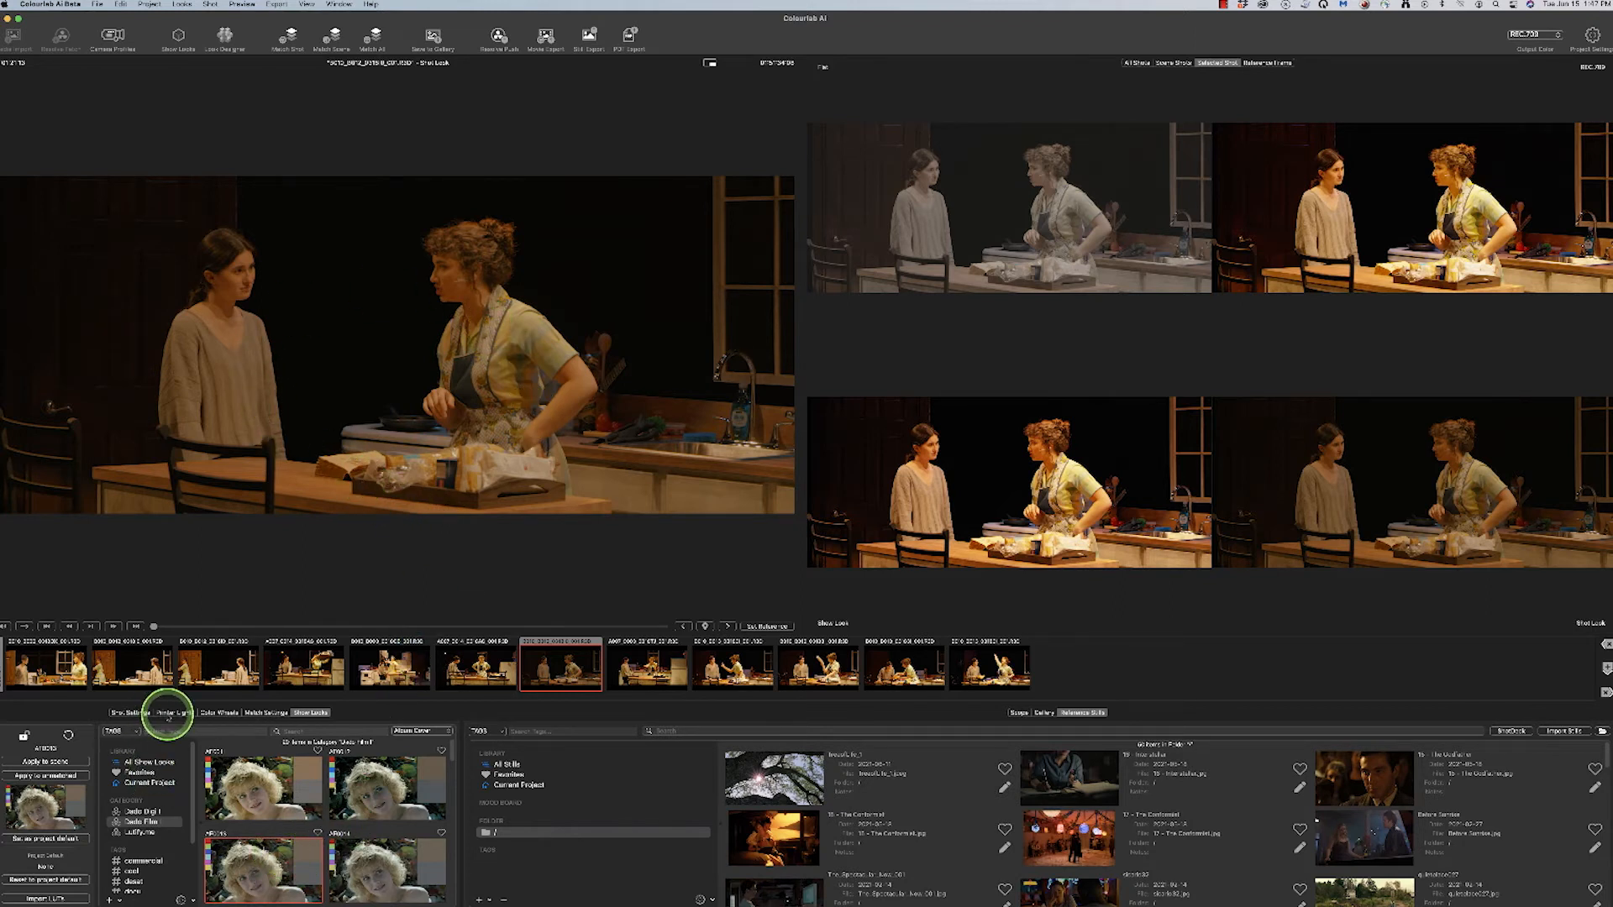
pyautogui.click(160, 713)
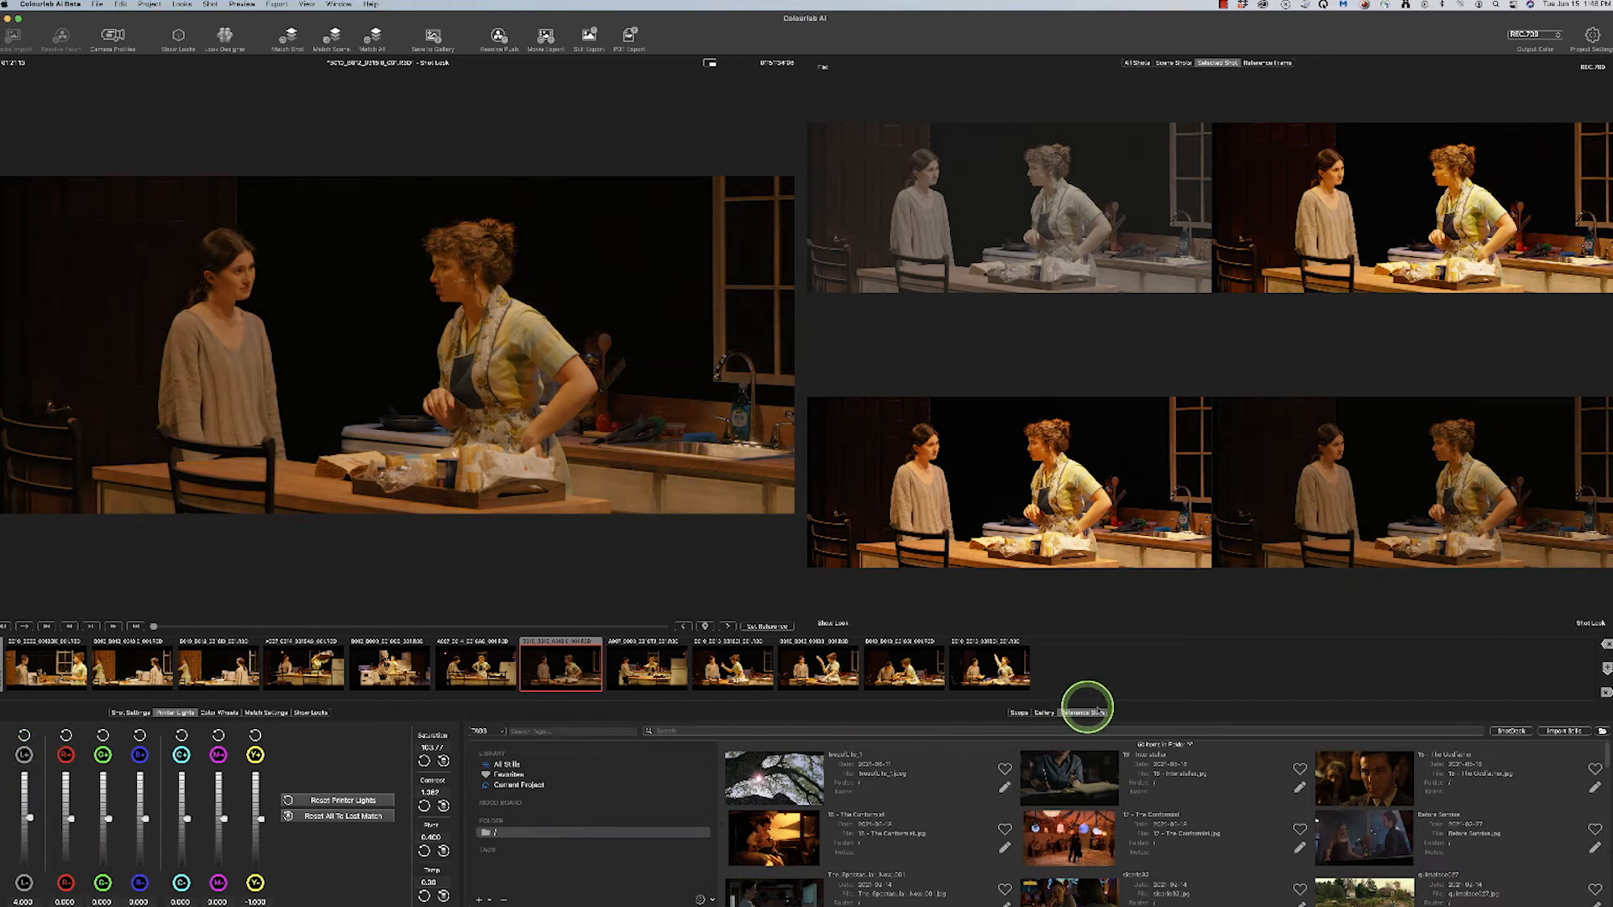
# - Show the RGB parade waveform scope of the matched counter shot
pyautogui.click(1016, 713)
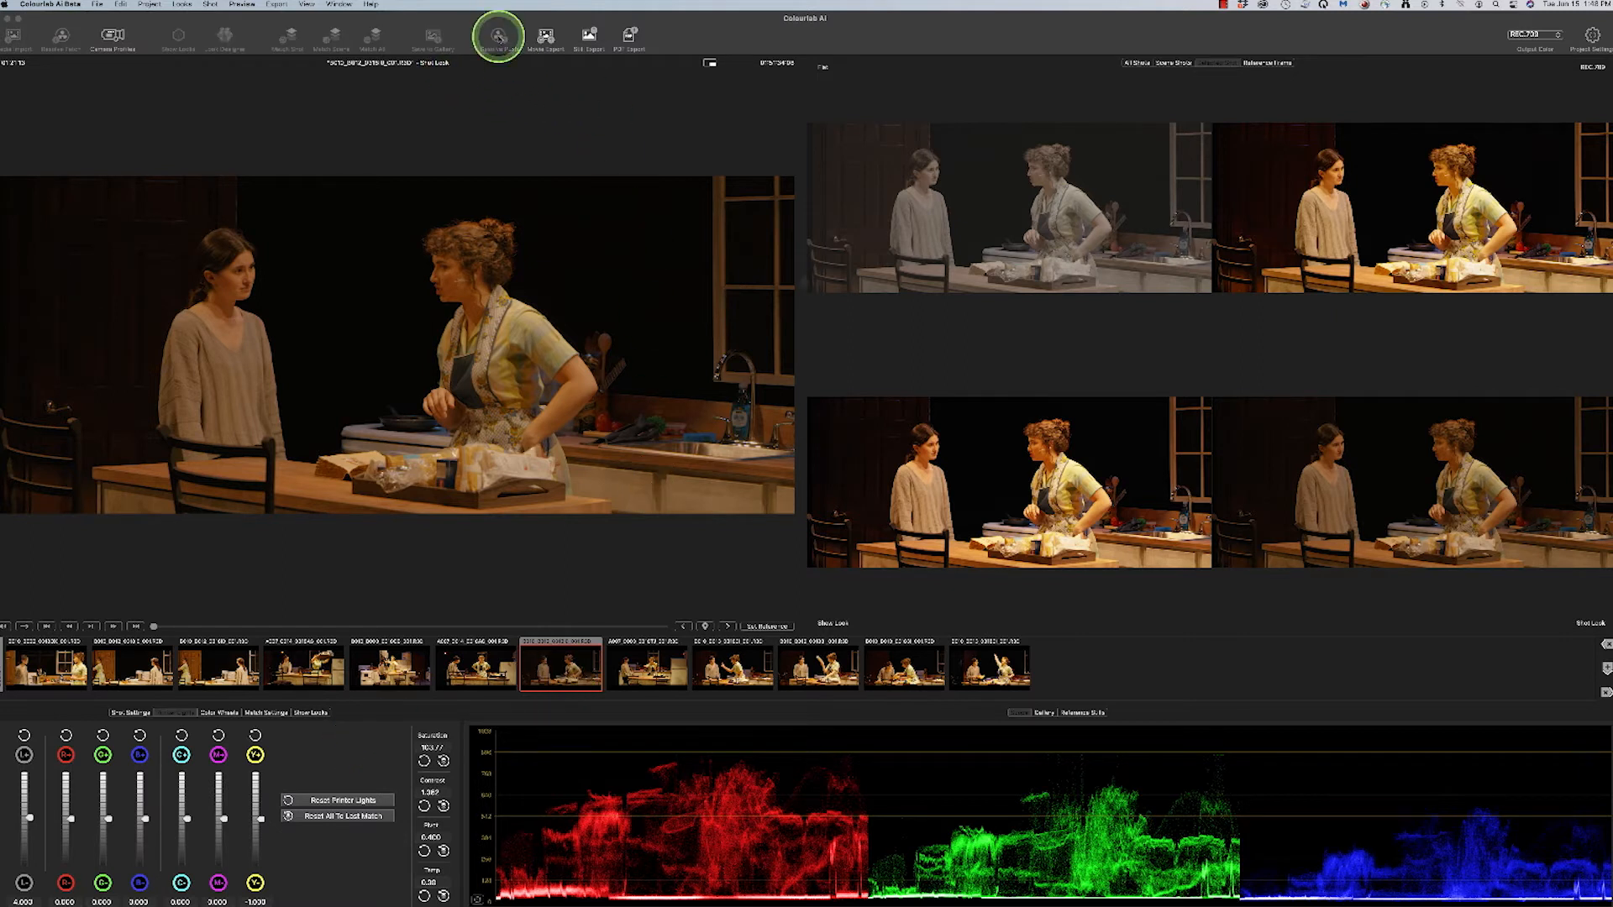
# - Resolve Push the grades, saving the project as 'CL' and dismissing the Finished message
pyautogui.click(494, 35)
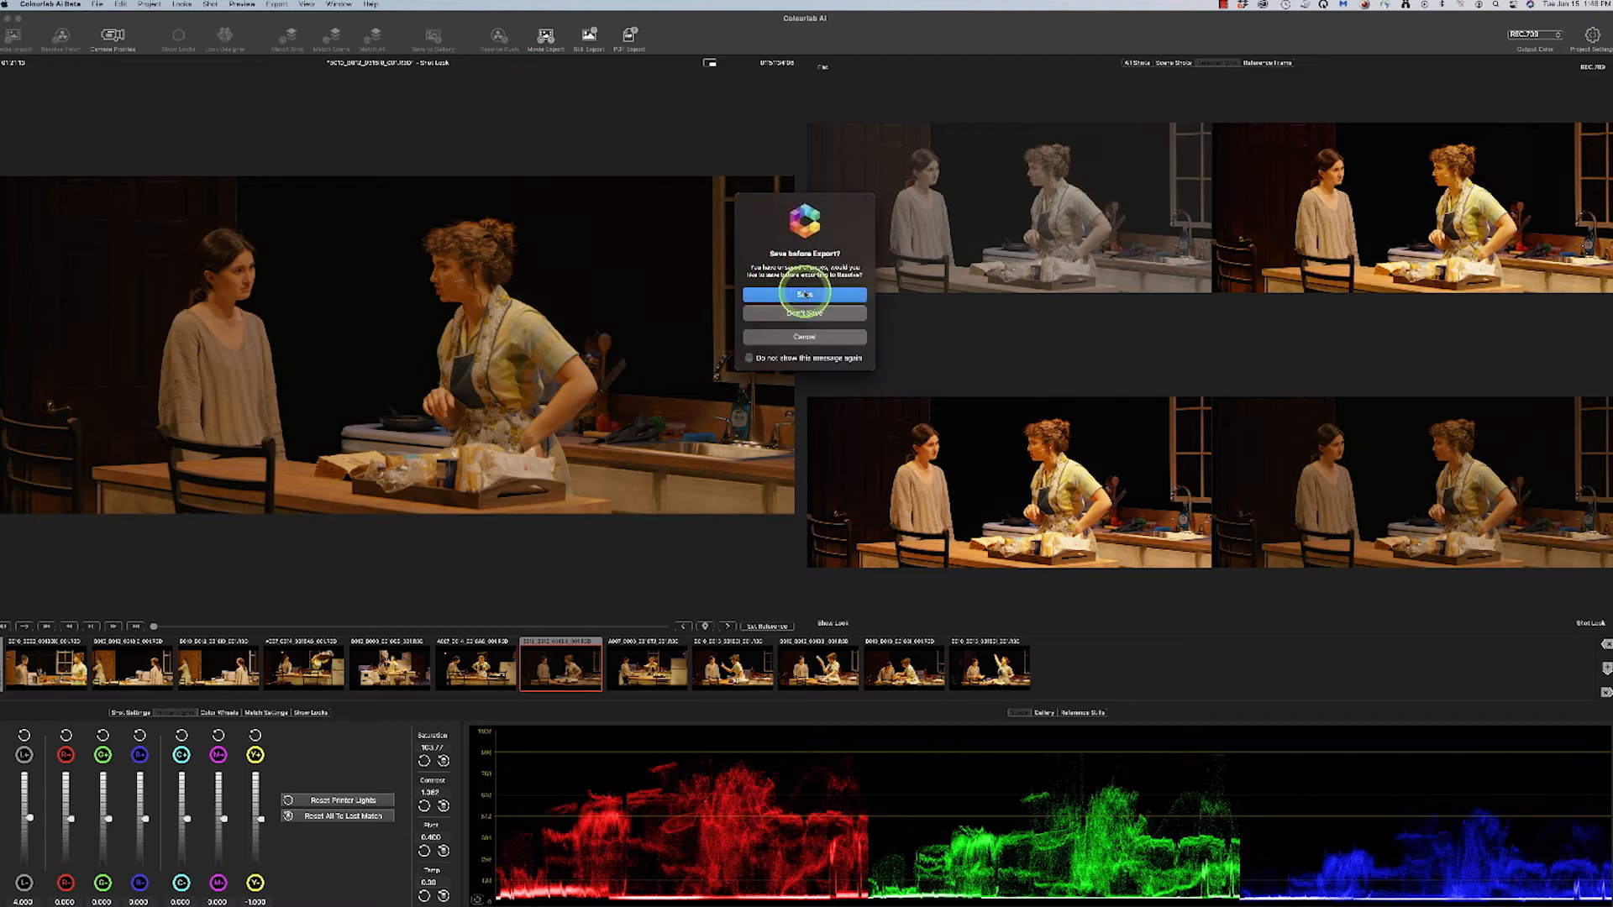
pyautogui.click(804, 295)
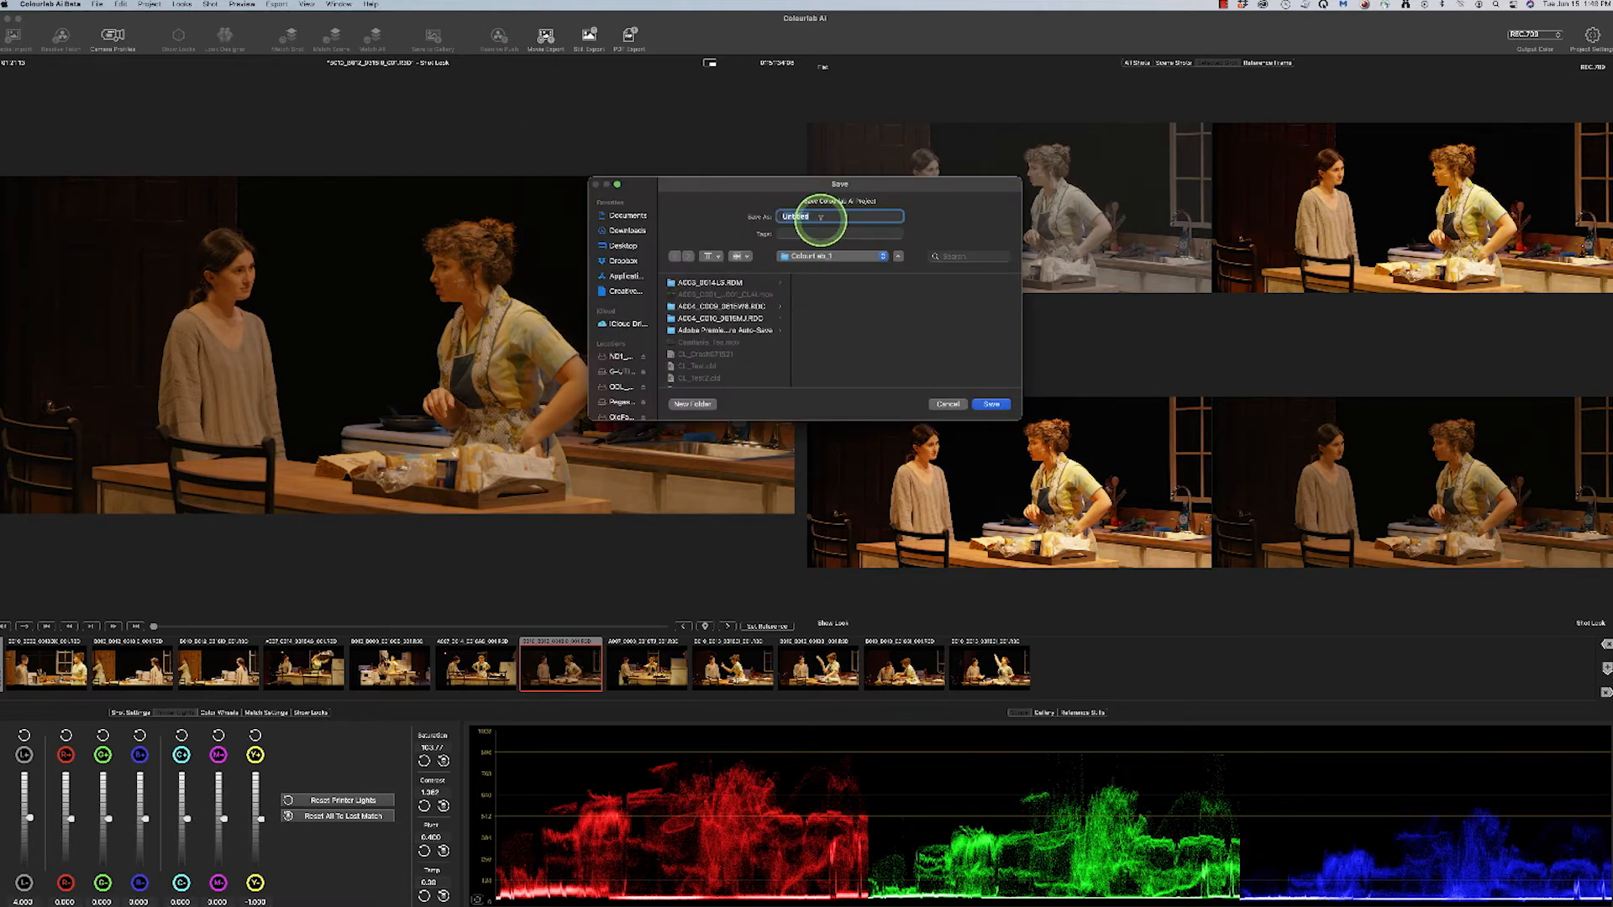
pyautogui.write('CL_Test3')
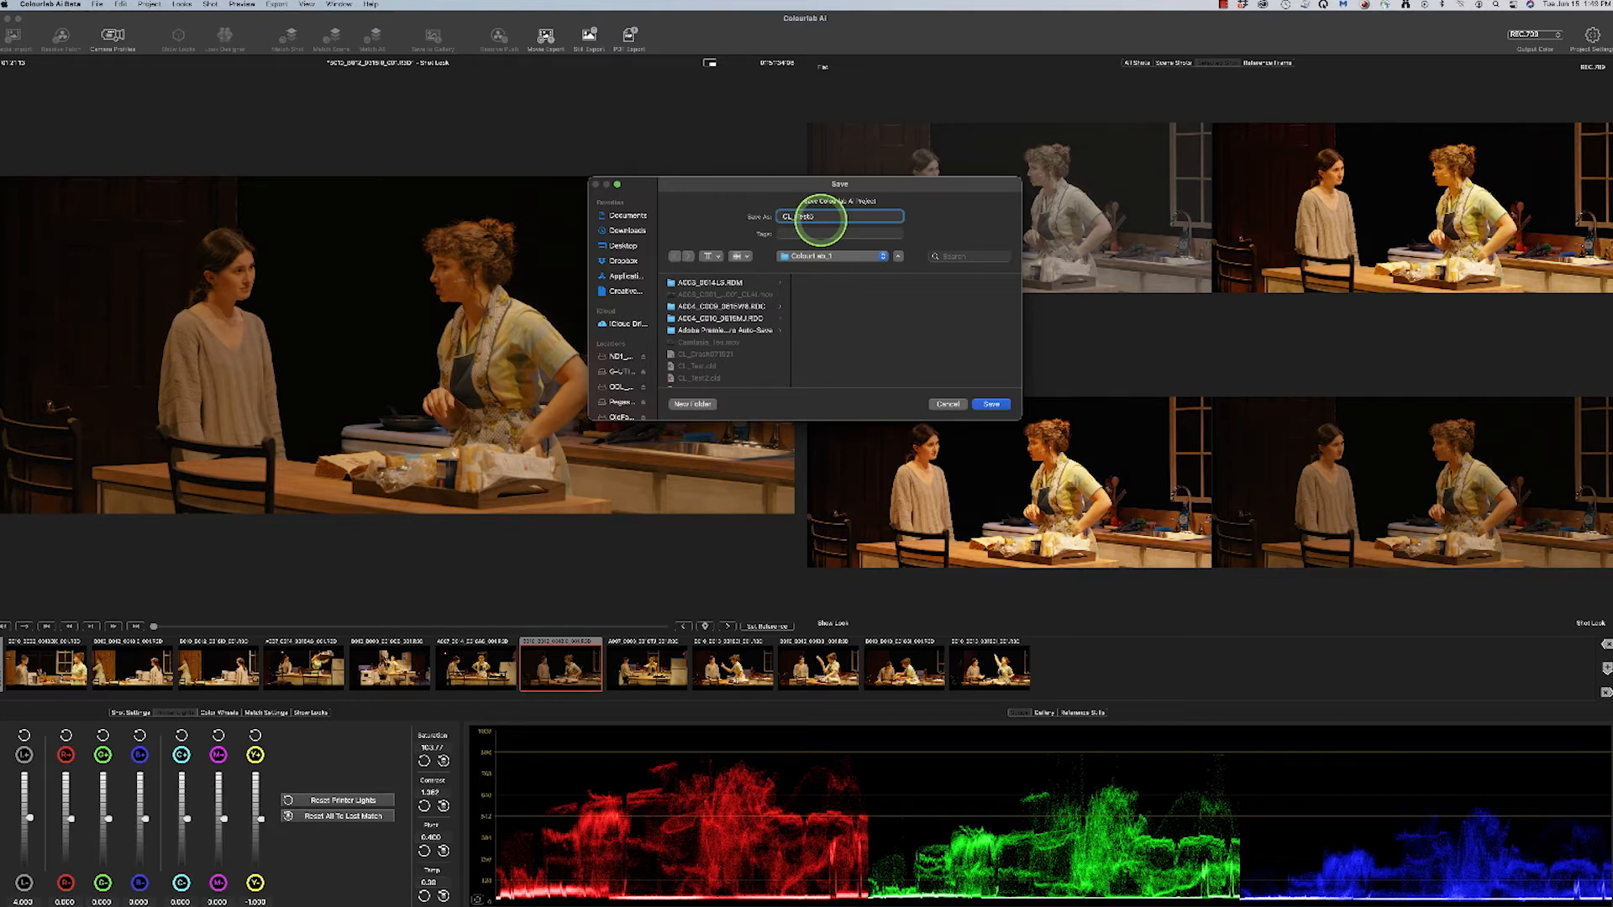
pyautogui.click(991, 403)
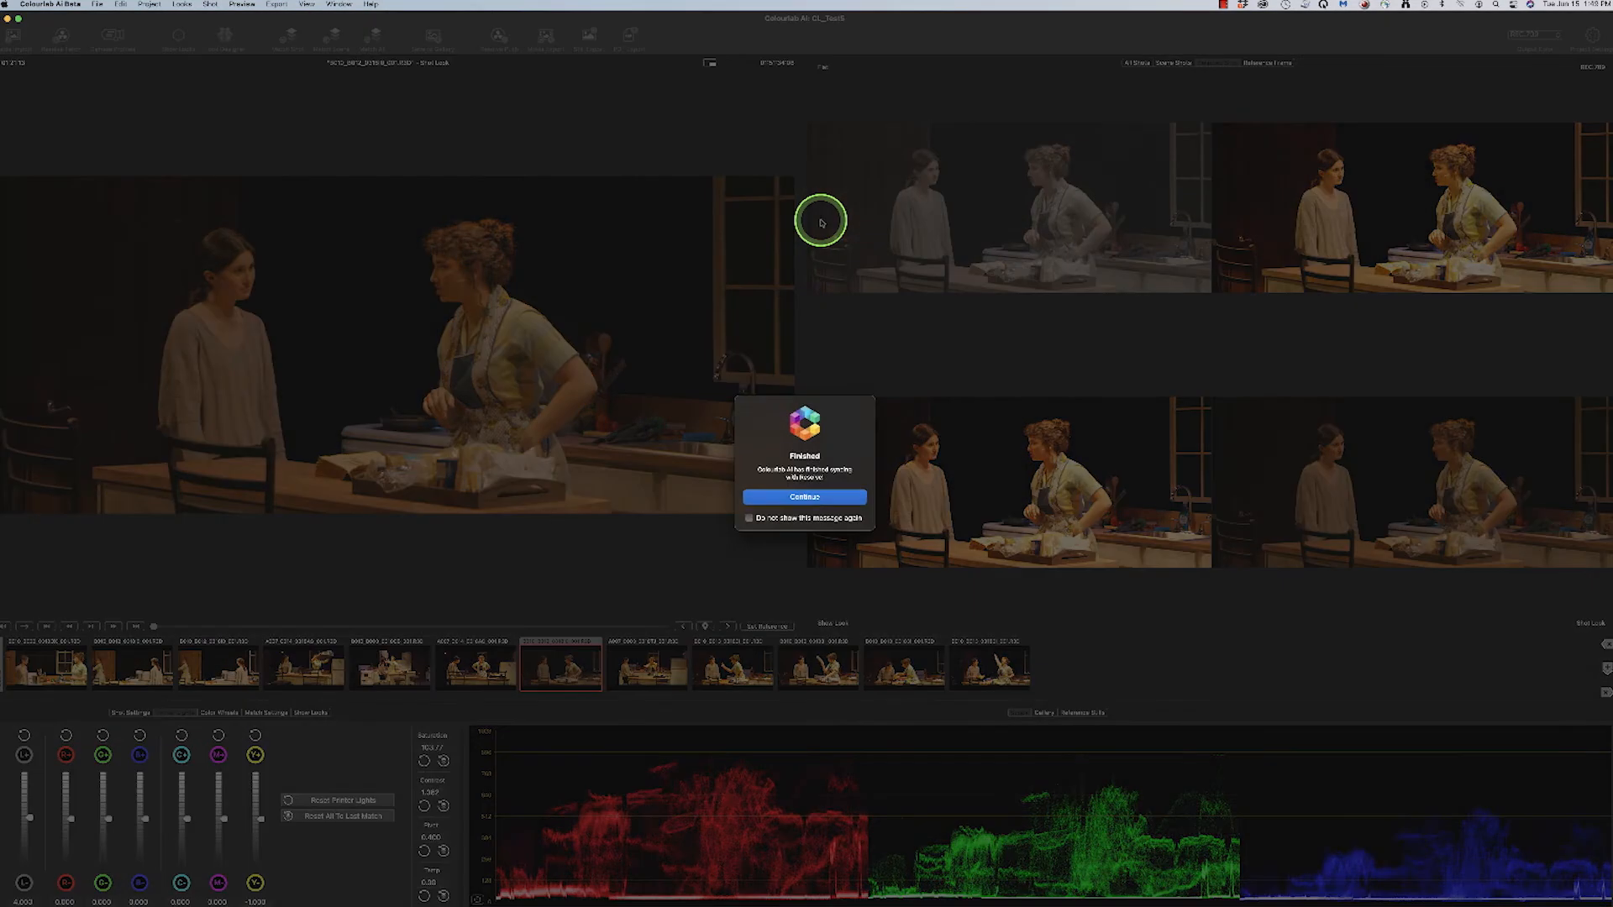
pyautogui.click(805, 496)
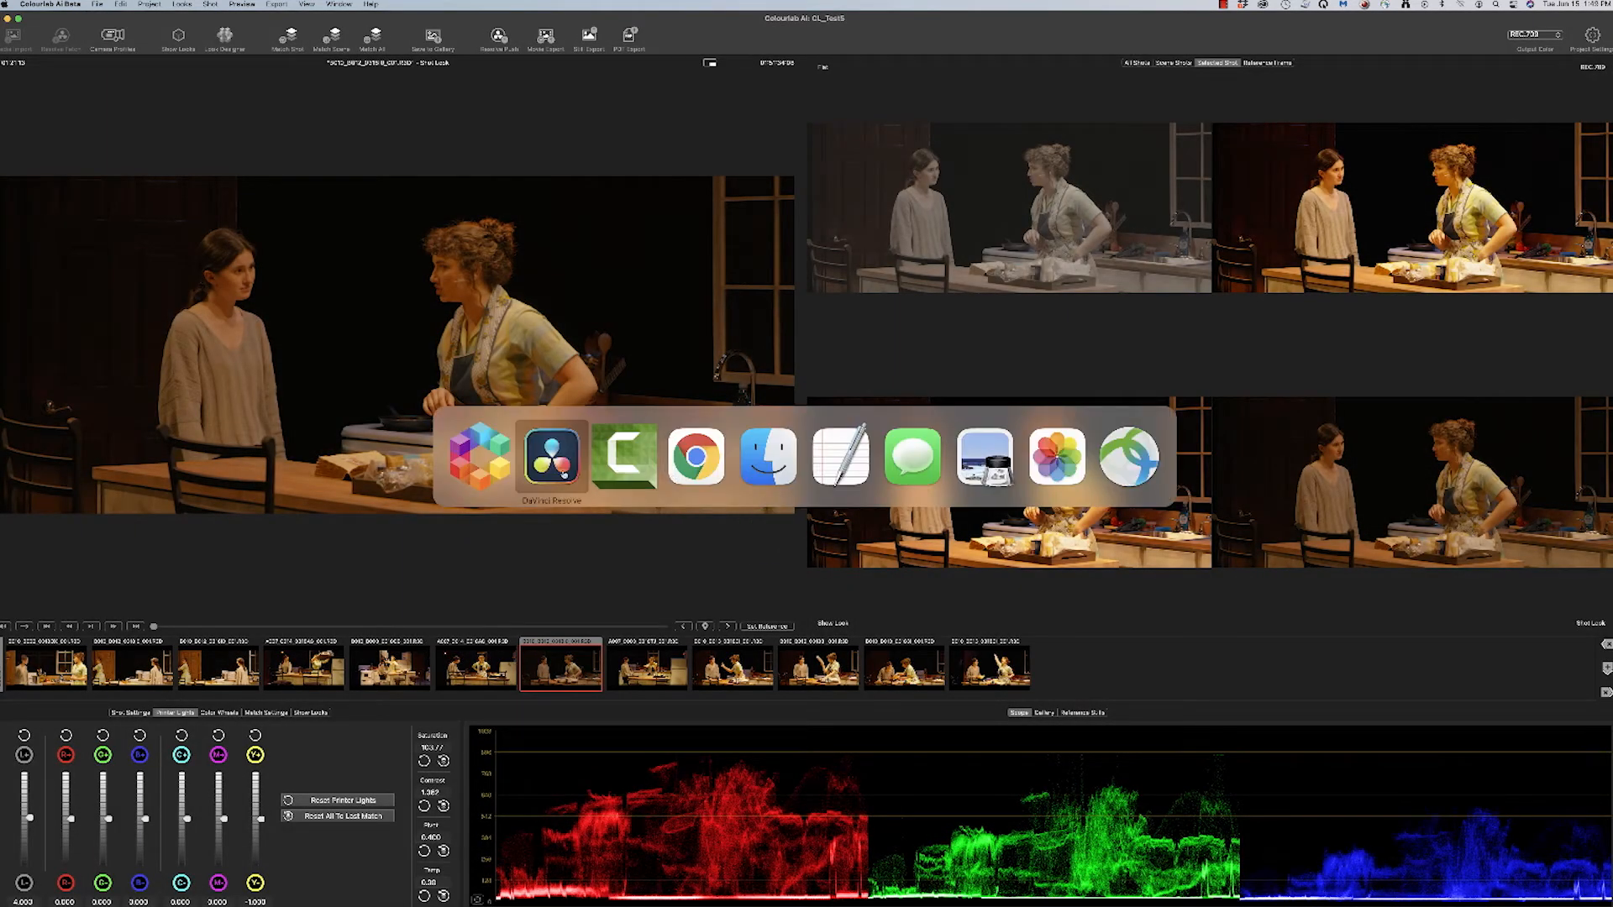
# - In Resolve's Color page, bypass the four Colourlab grade nodes one by one to compare
pyautogui.click(555, 456)
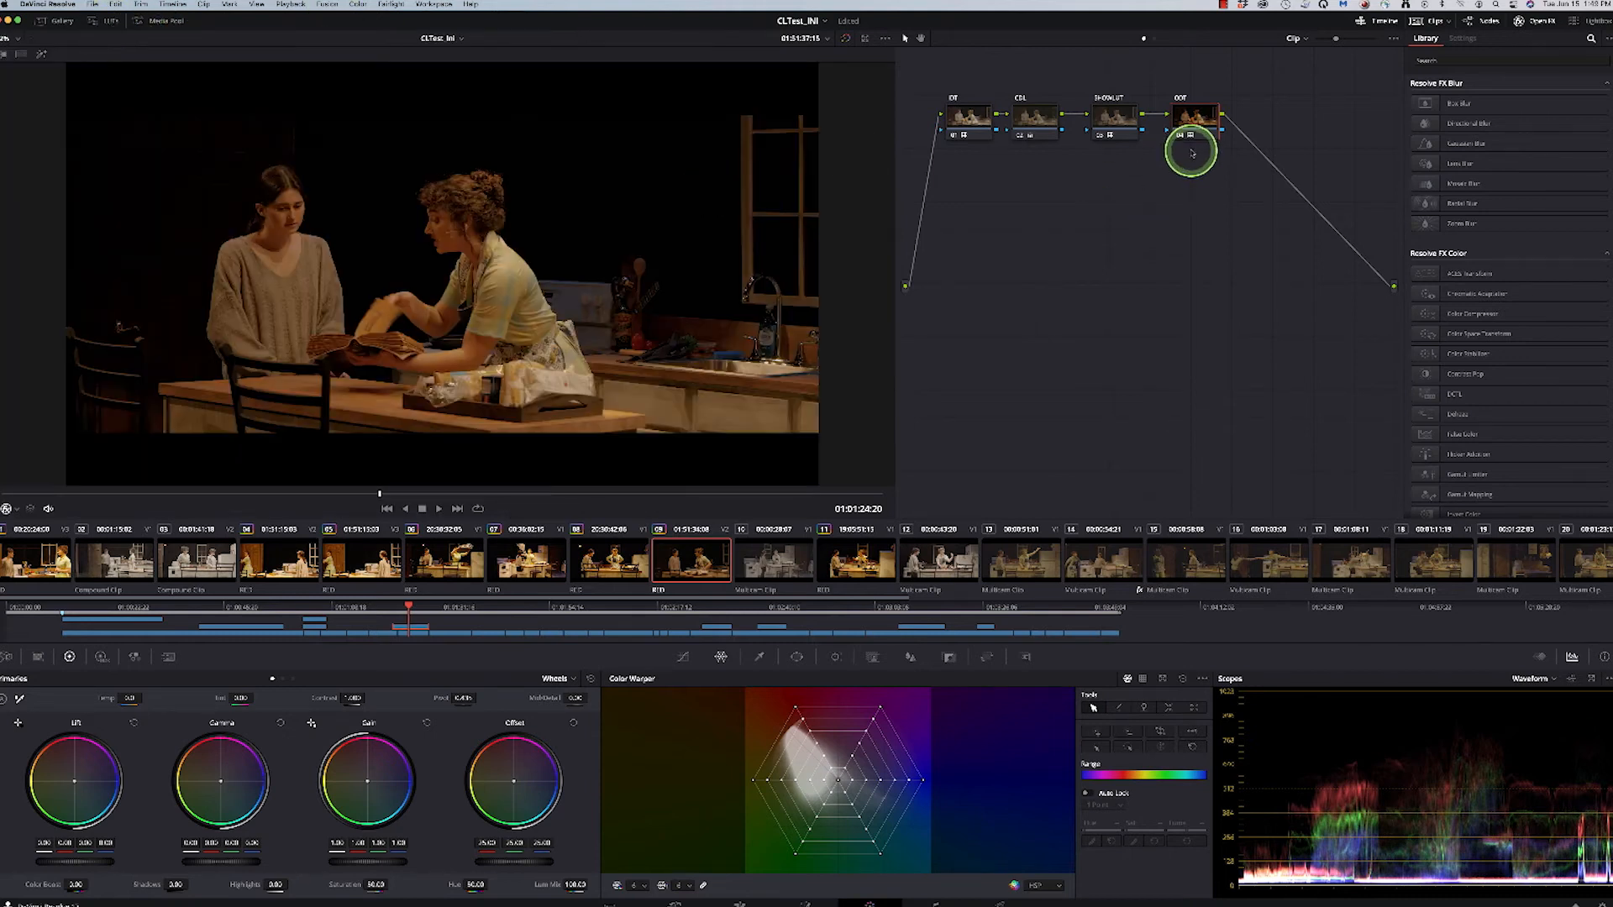
pyautogui.click(1112, 114)
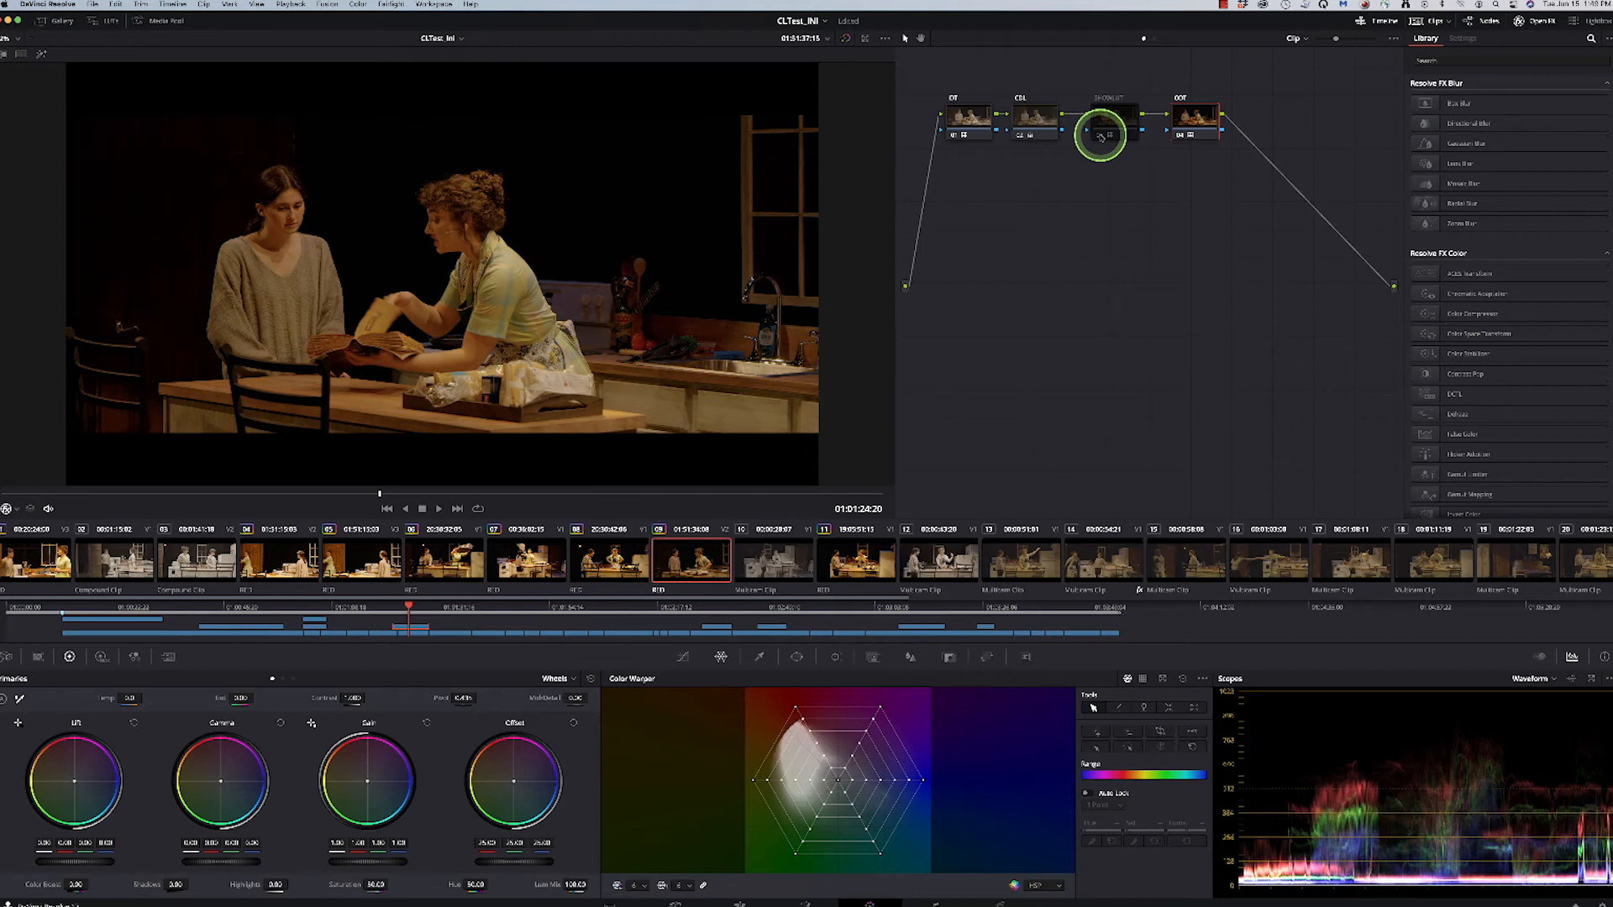
pyautogui.click(1180, 109)
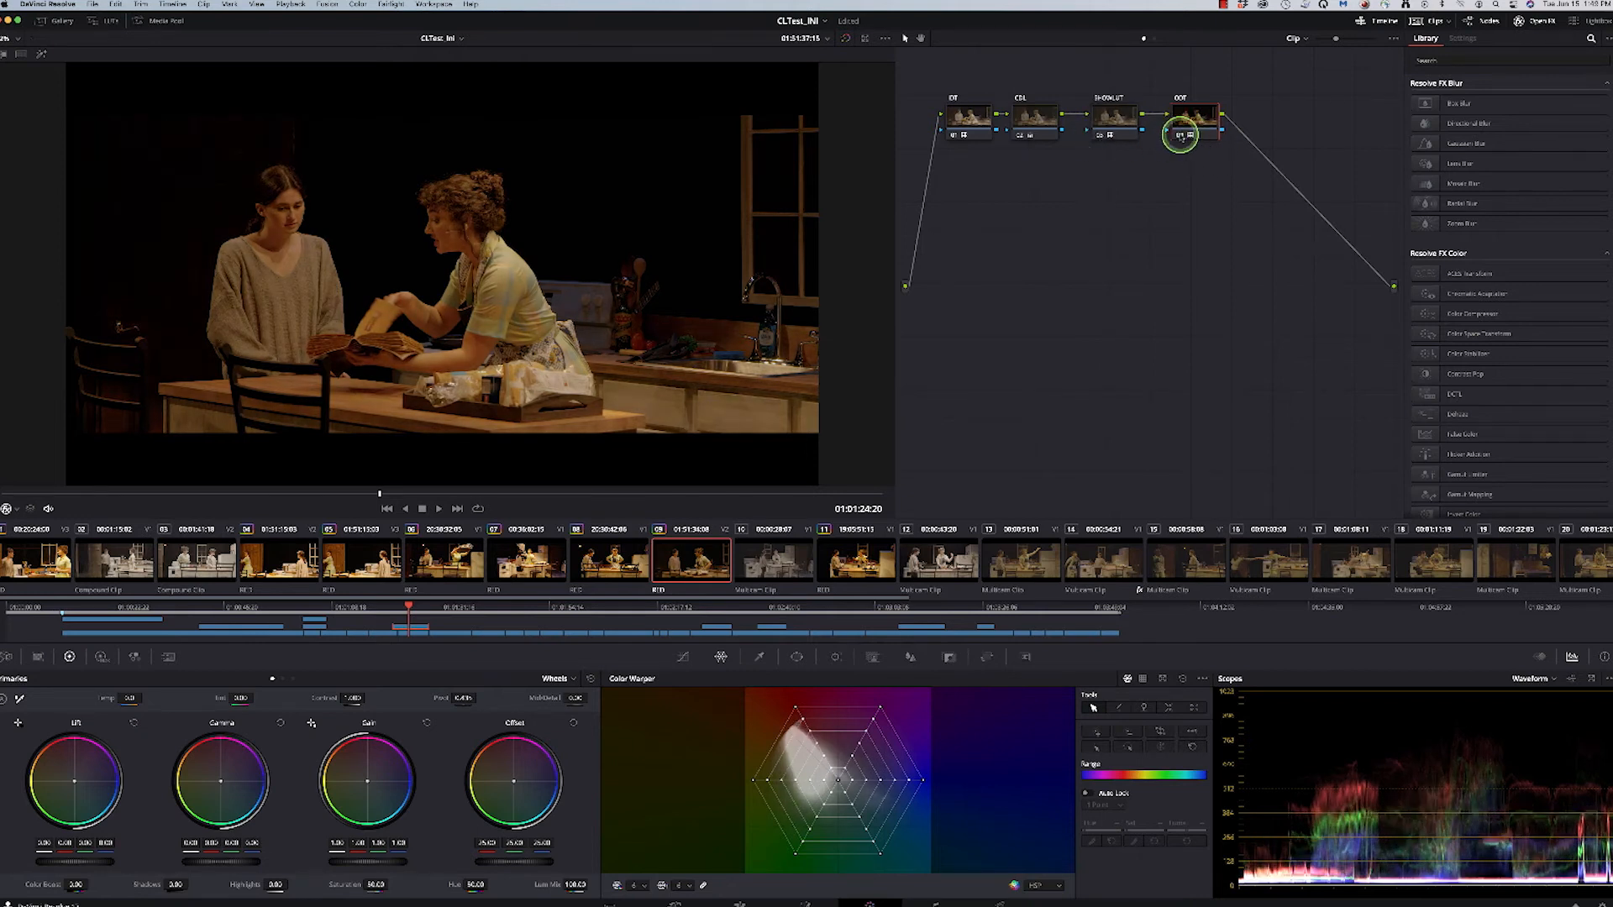
pyautogui.click(961, 115)
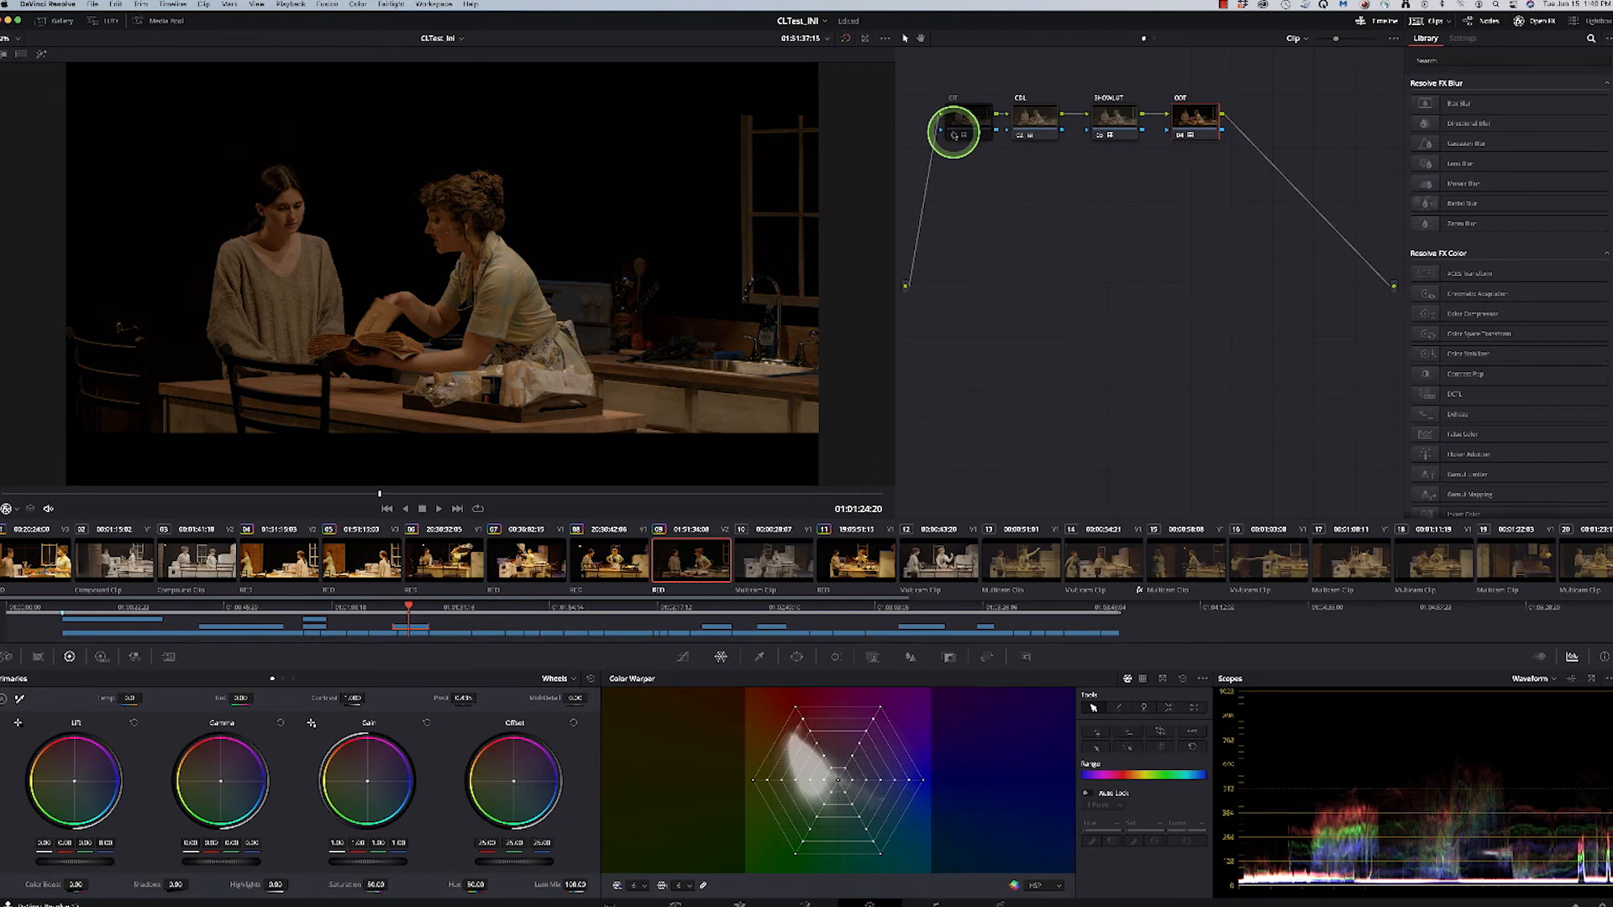
pyautogui.click(1025, 118)
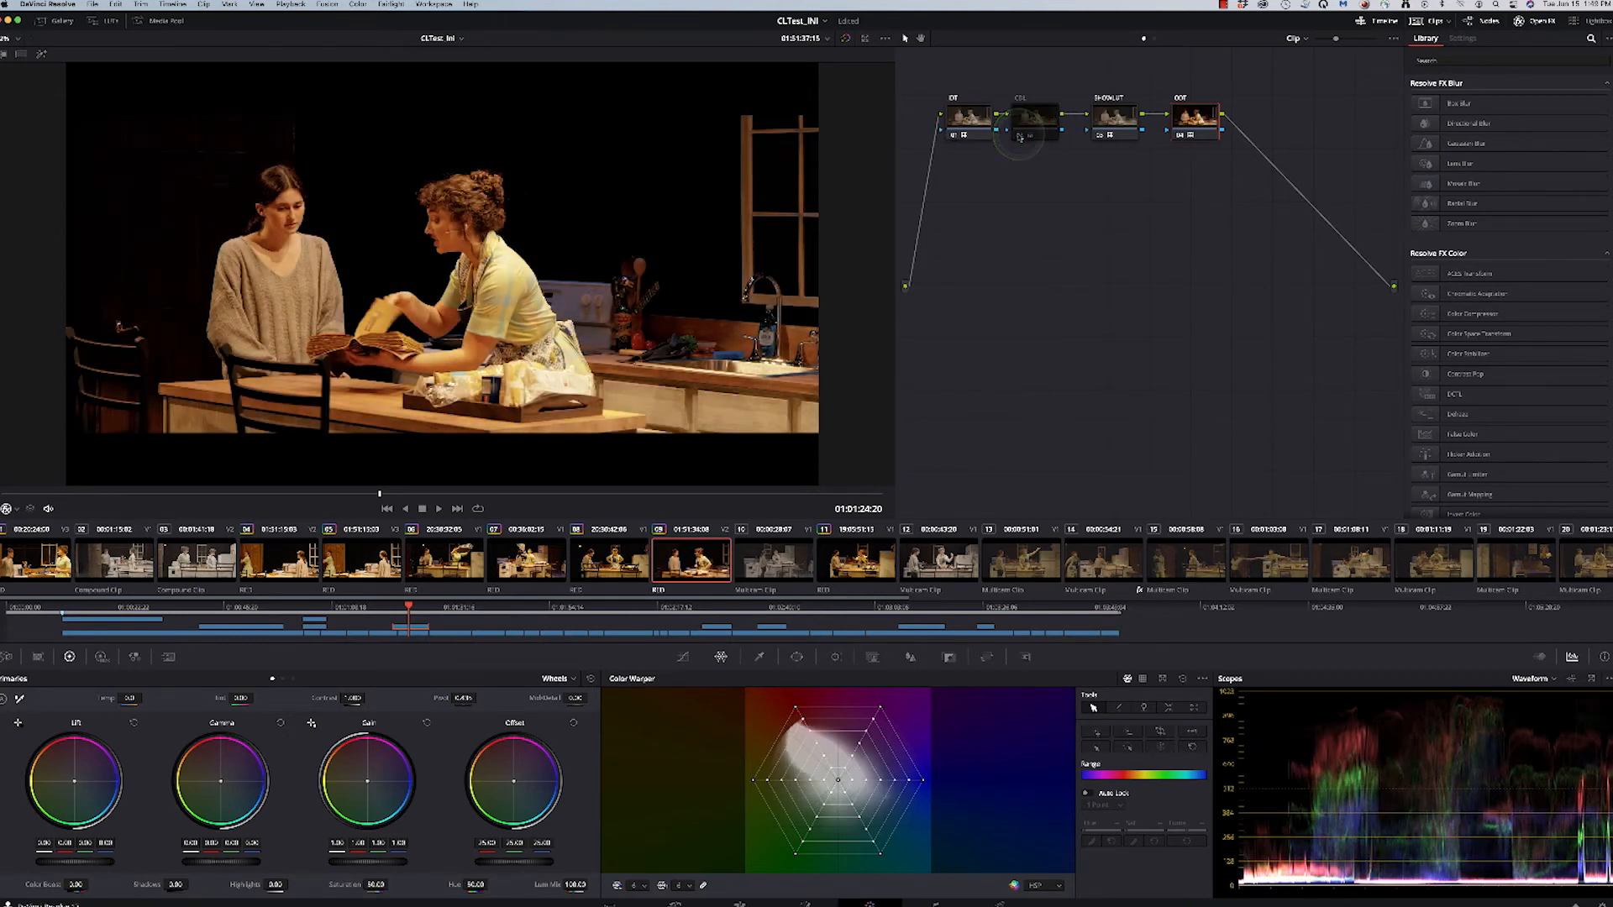
pyautogui.moveTo(1016, 138)
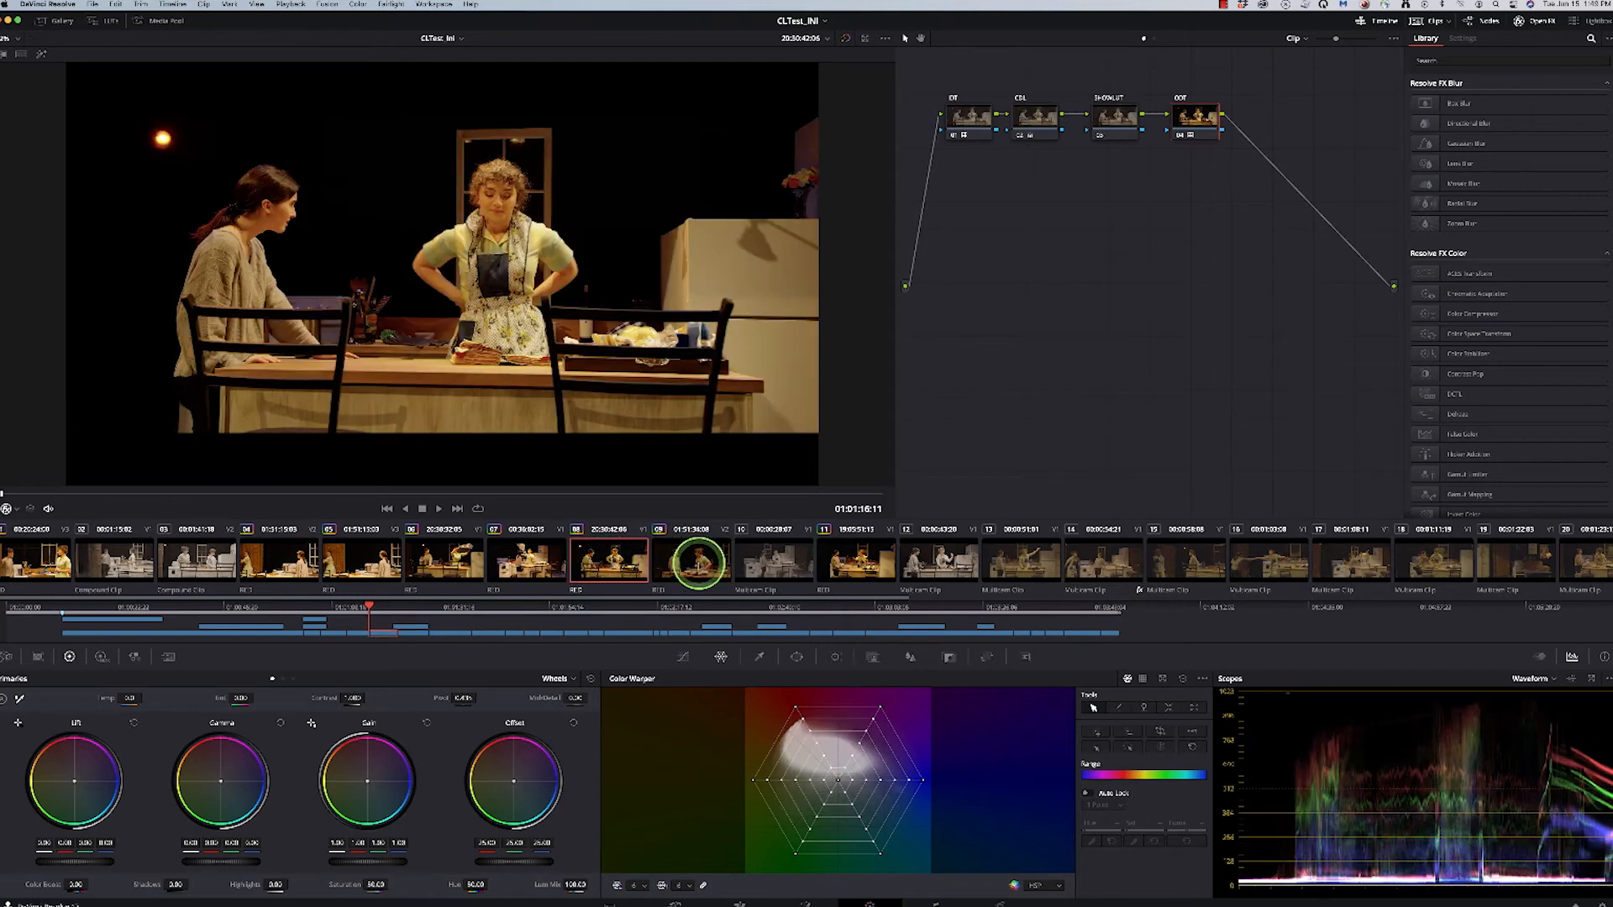
# - Step through the talking, towel-throw, ungraded and pointing shots to compare their node trees
pyautogui.click(691, 564)
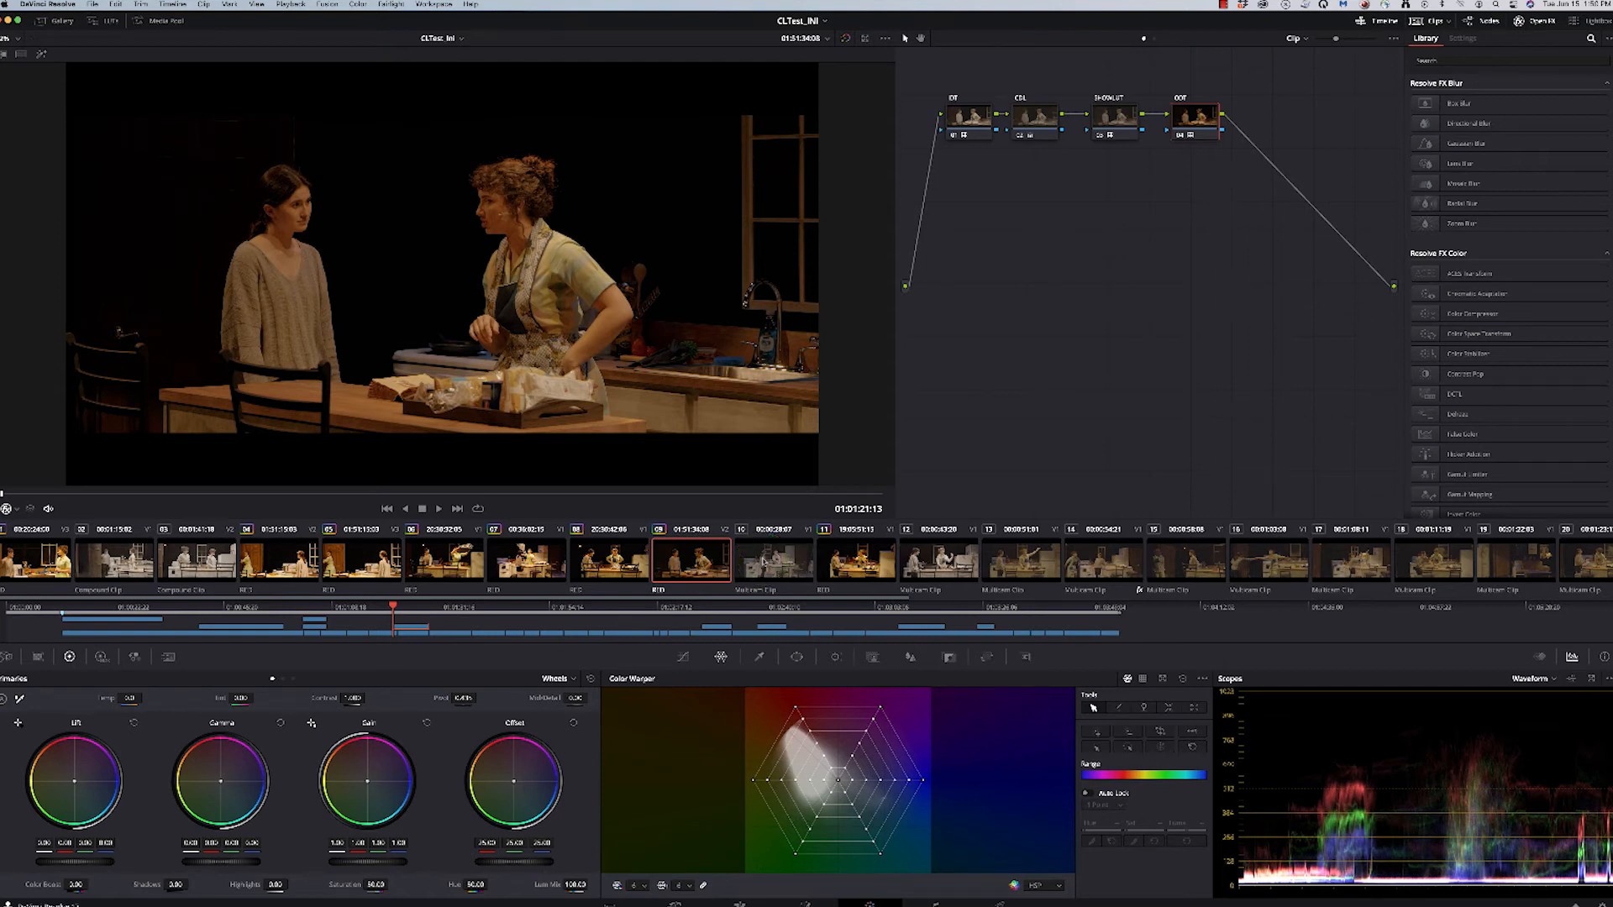
pyautogui.click(857, 562)
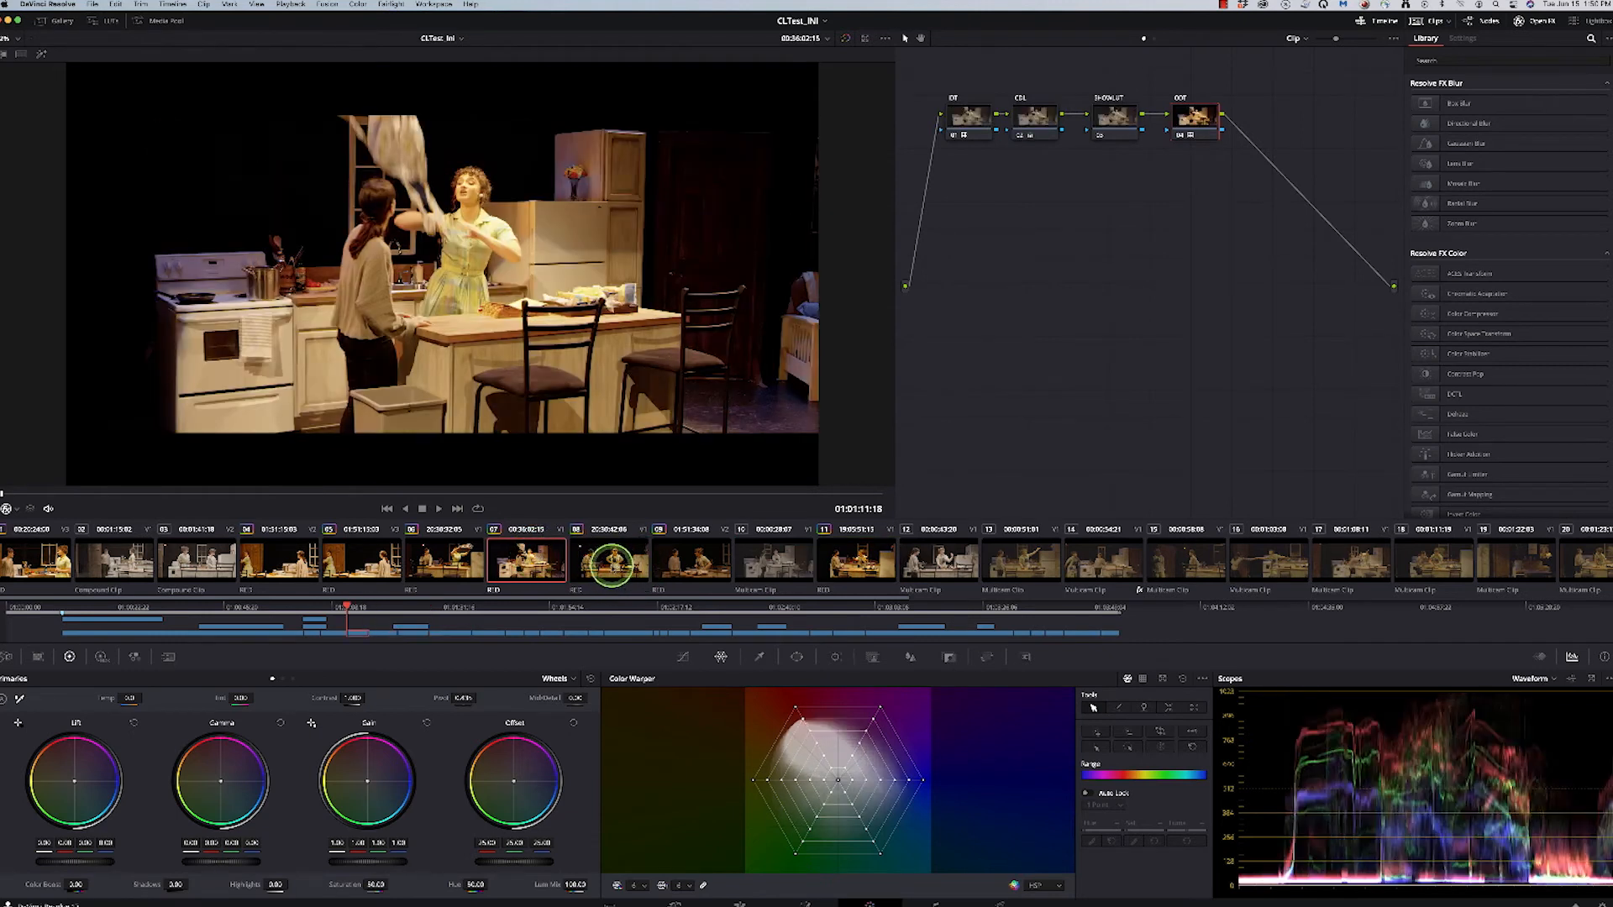
pyautogui.click(681, 561)
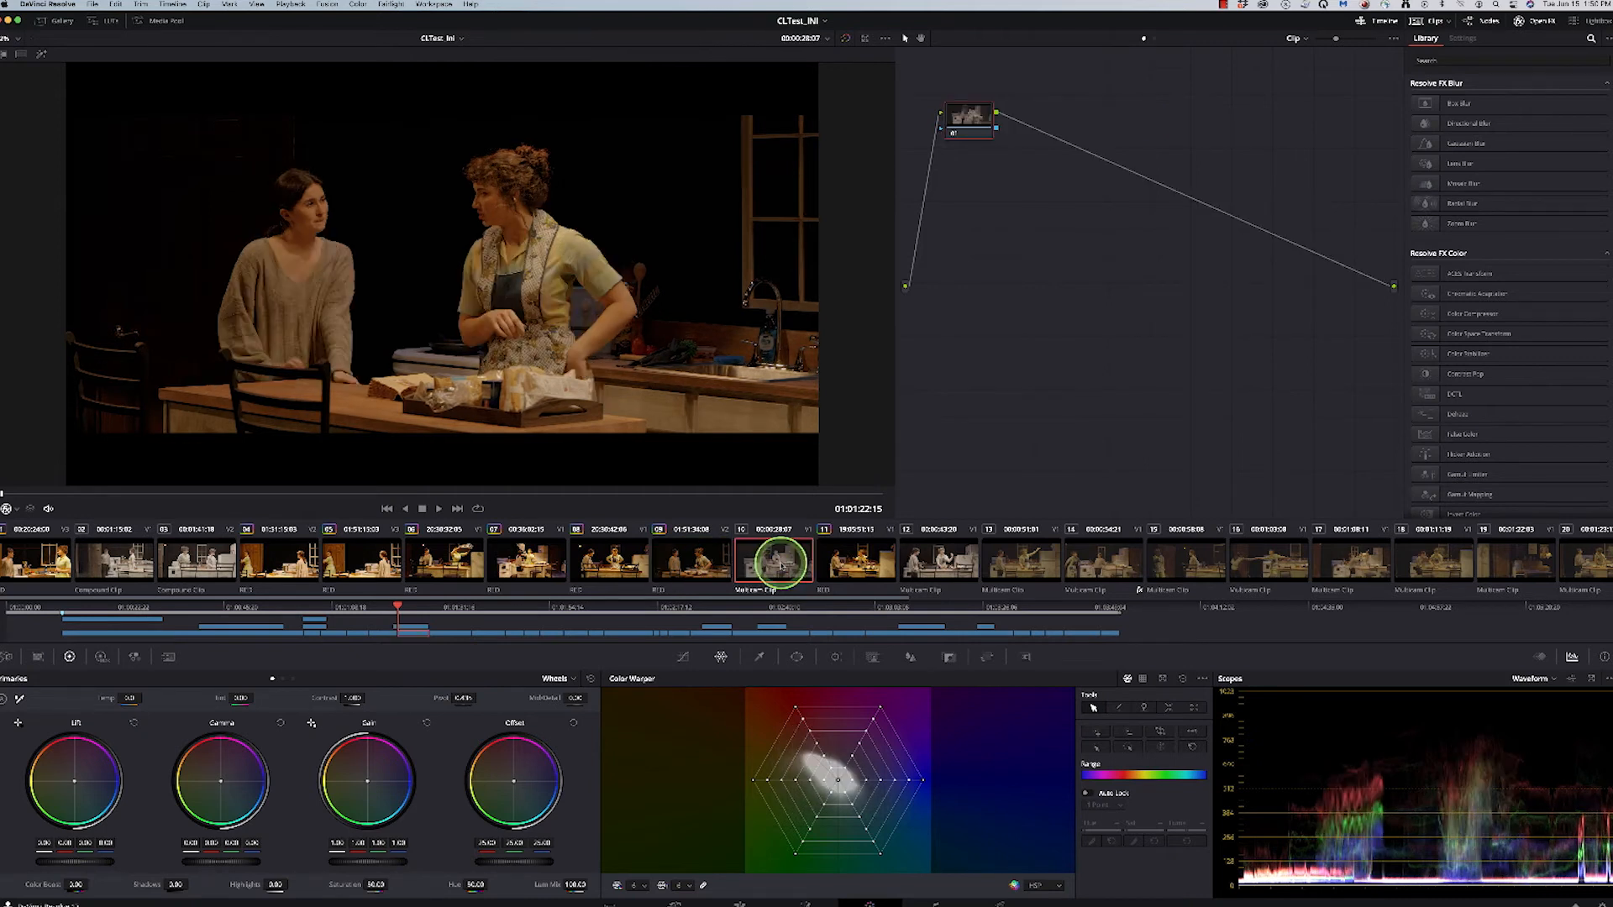
pyautogui.click(689, 560)
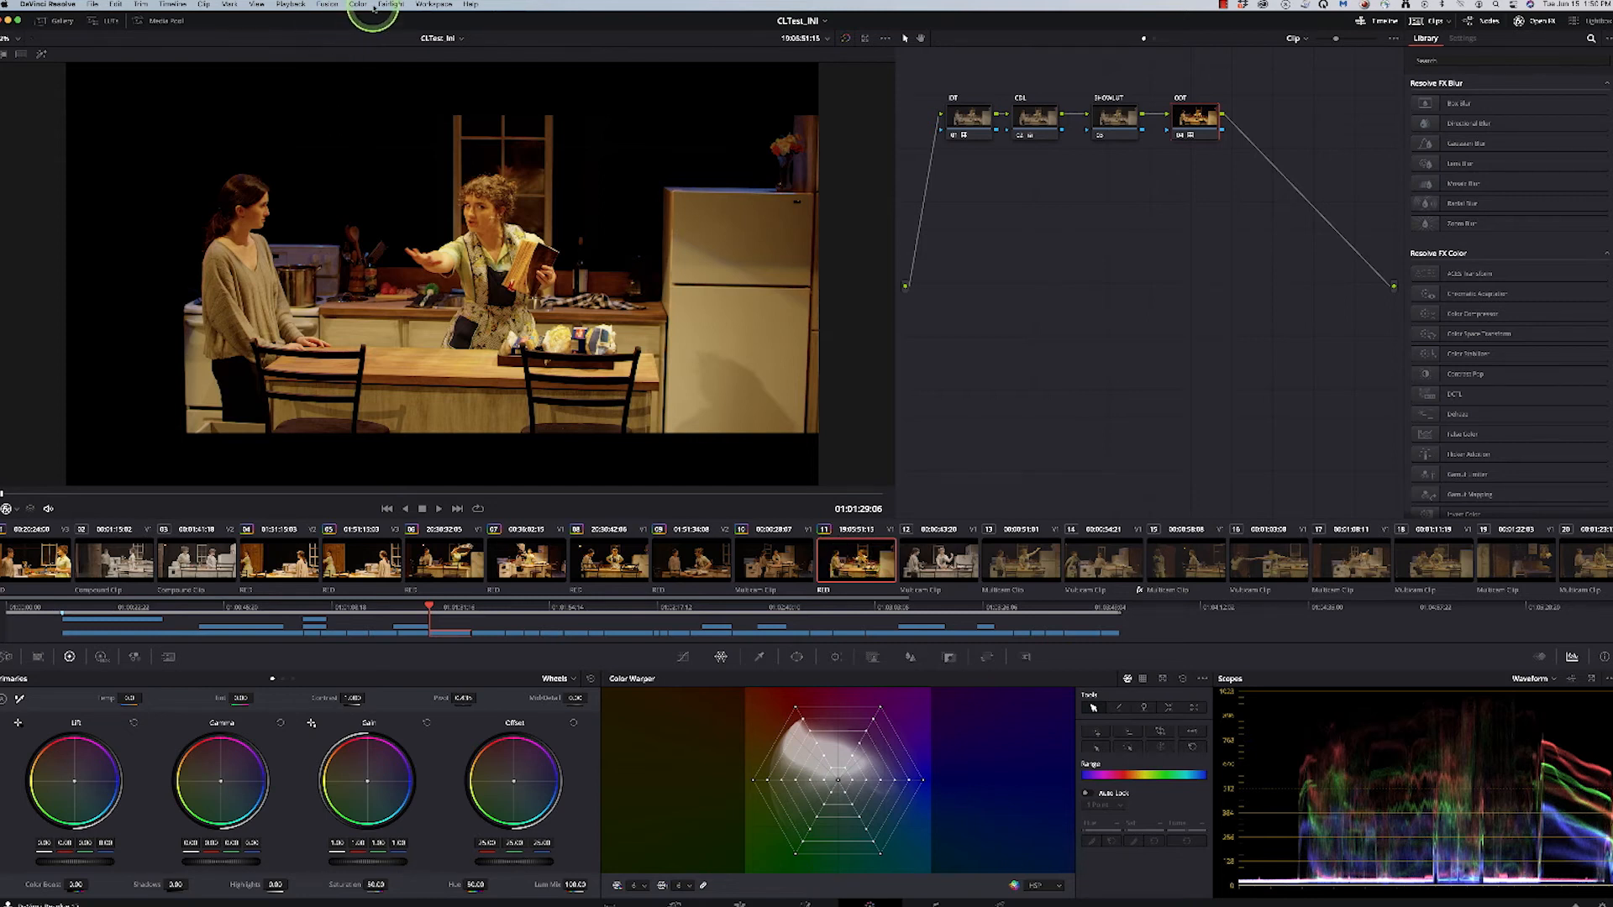
# - Reset the pointing shot's grades while keeping its nodes, then view the next two shots
pyautogui.click(356, 6)
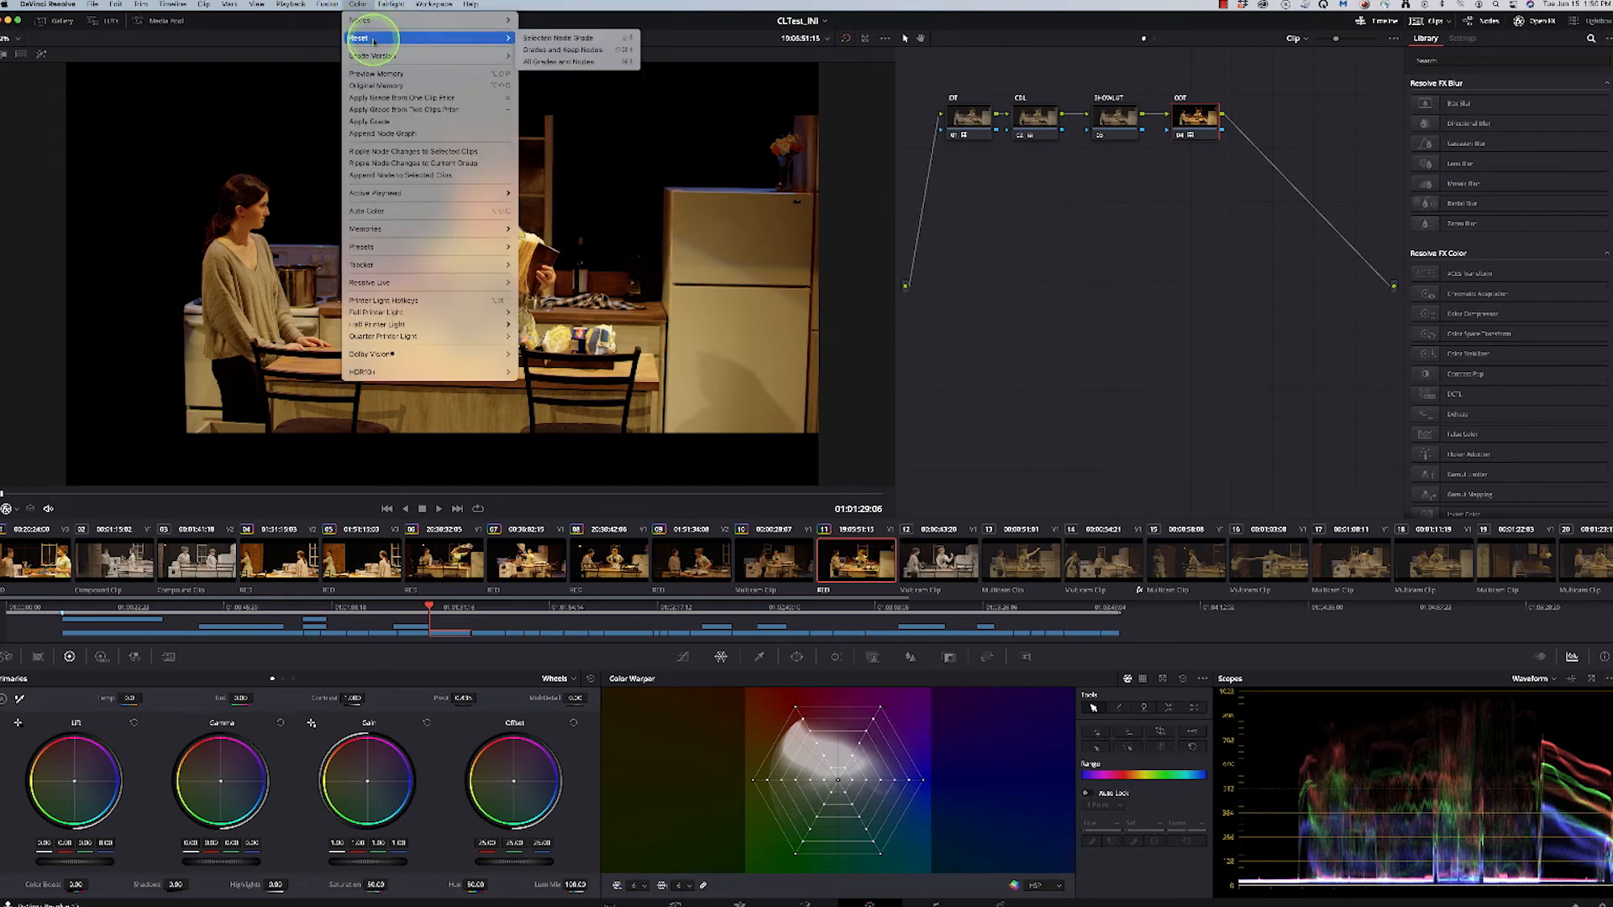
pyautogui.moveTo(561, 54)
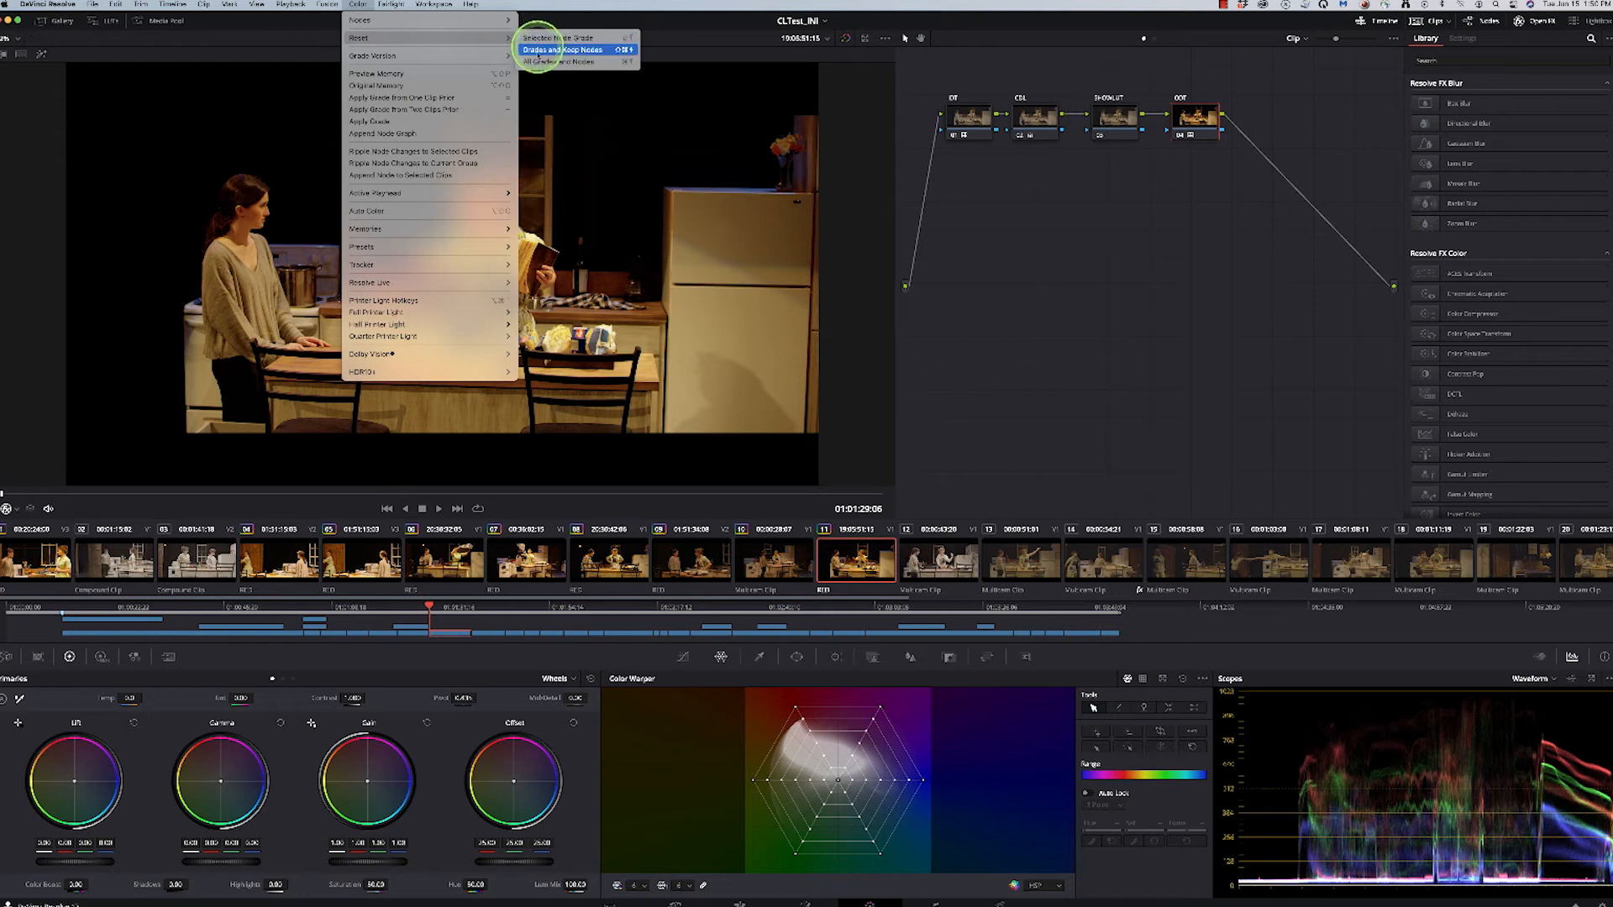
pyautogui.click(571, 48)
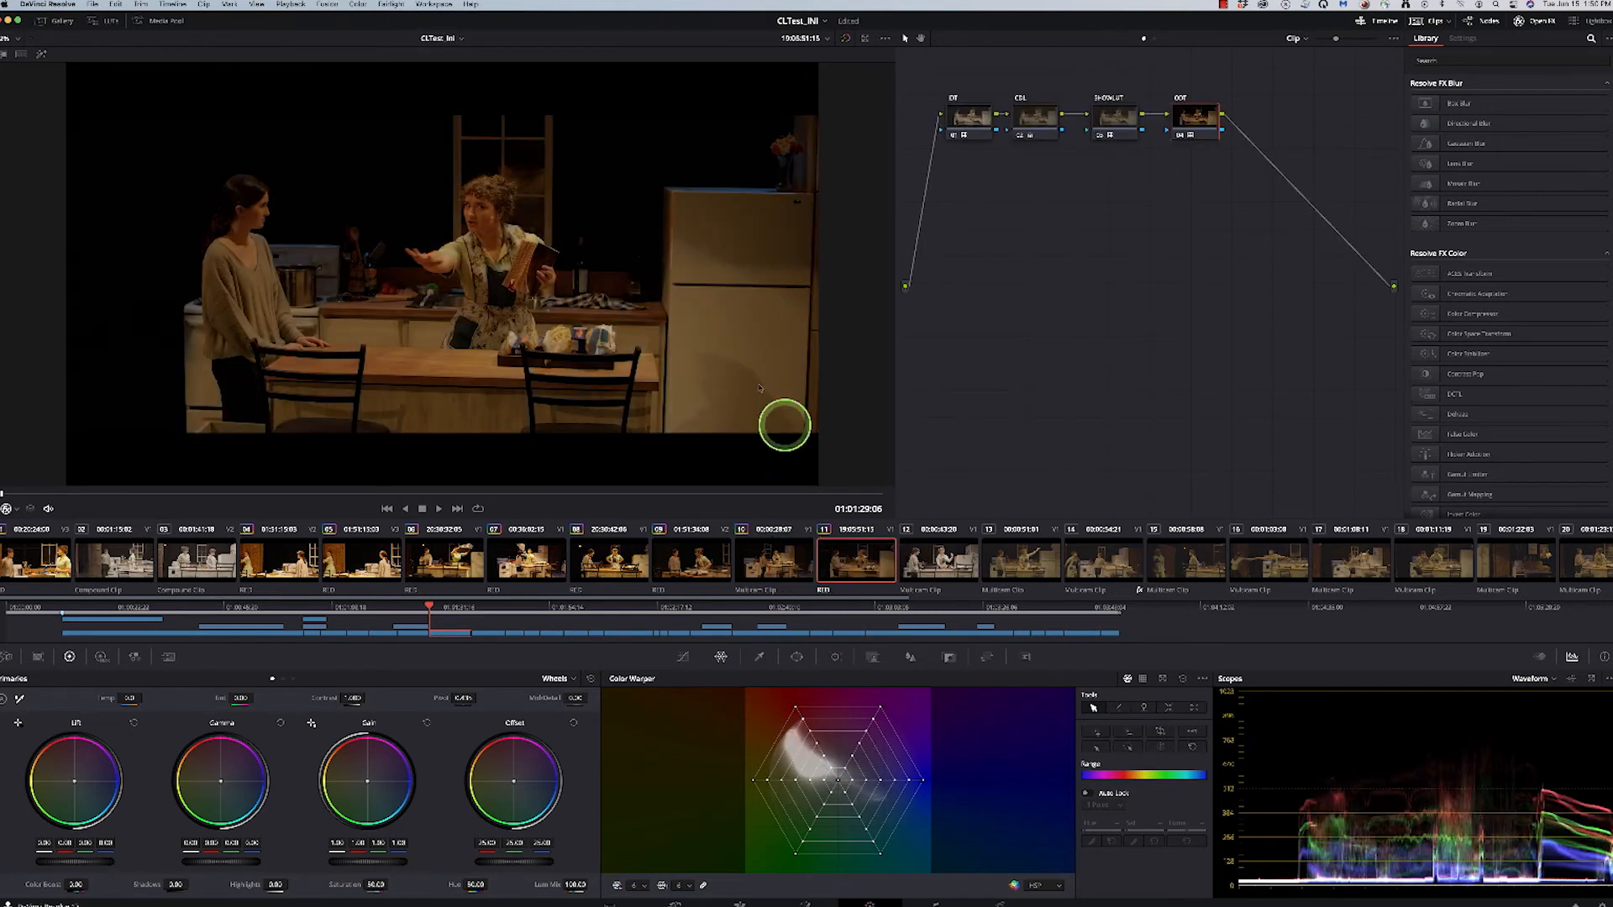
pyautogui.click(927, 560)
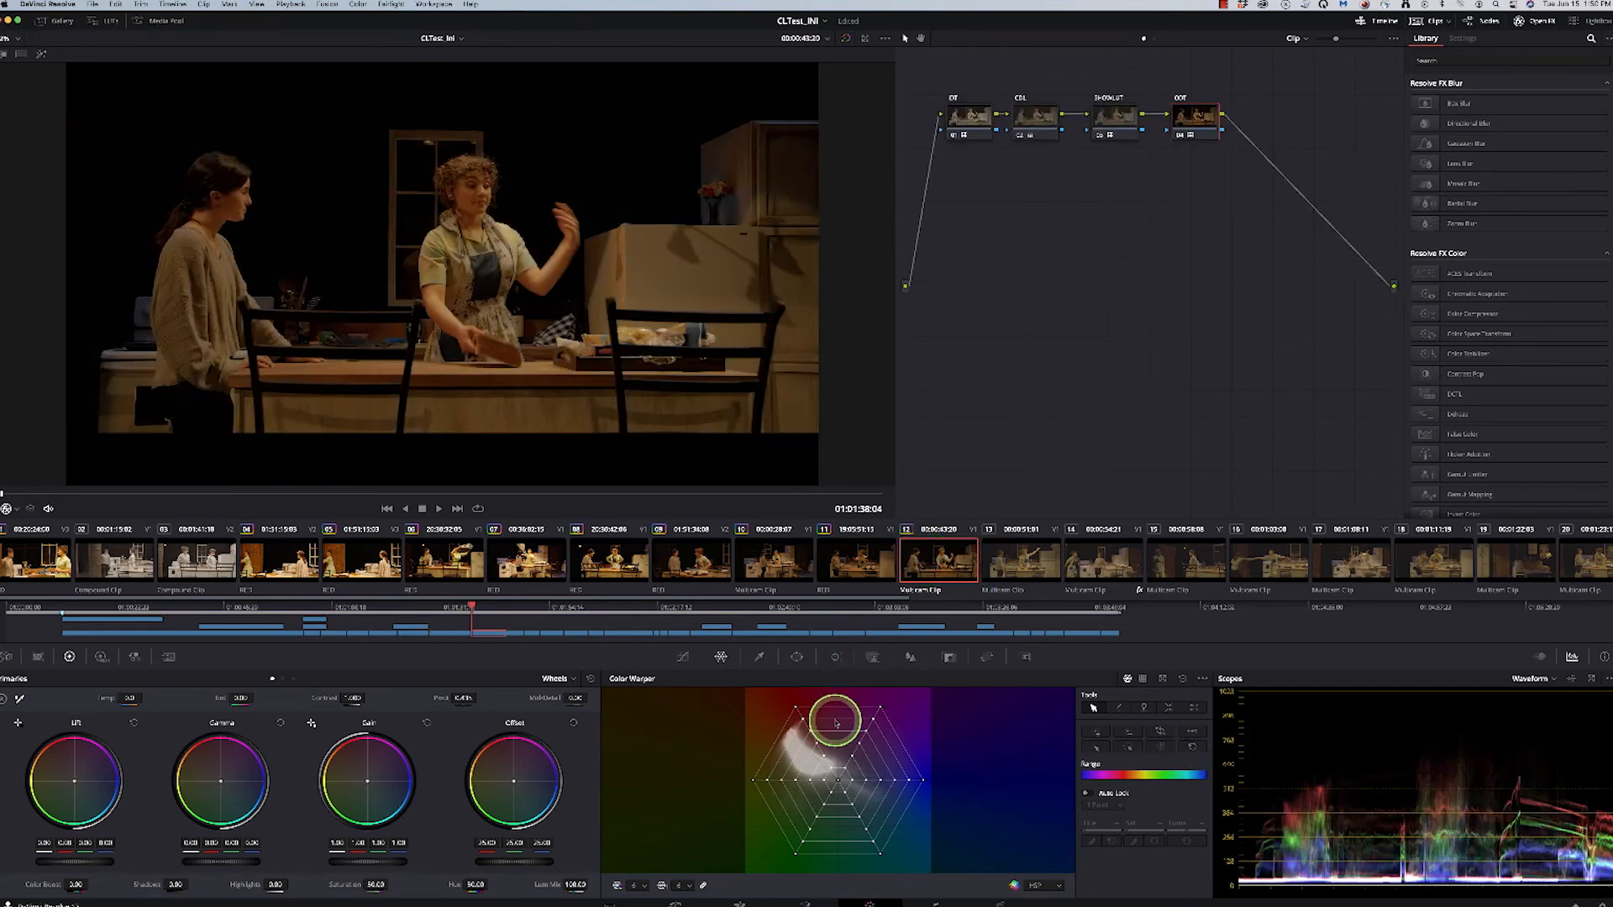
pyautogui.click(1019, 558)
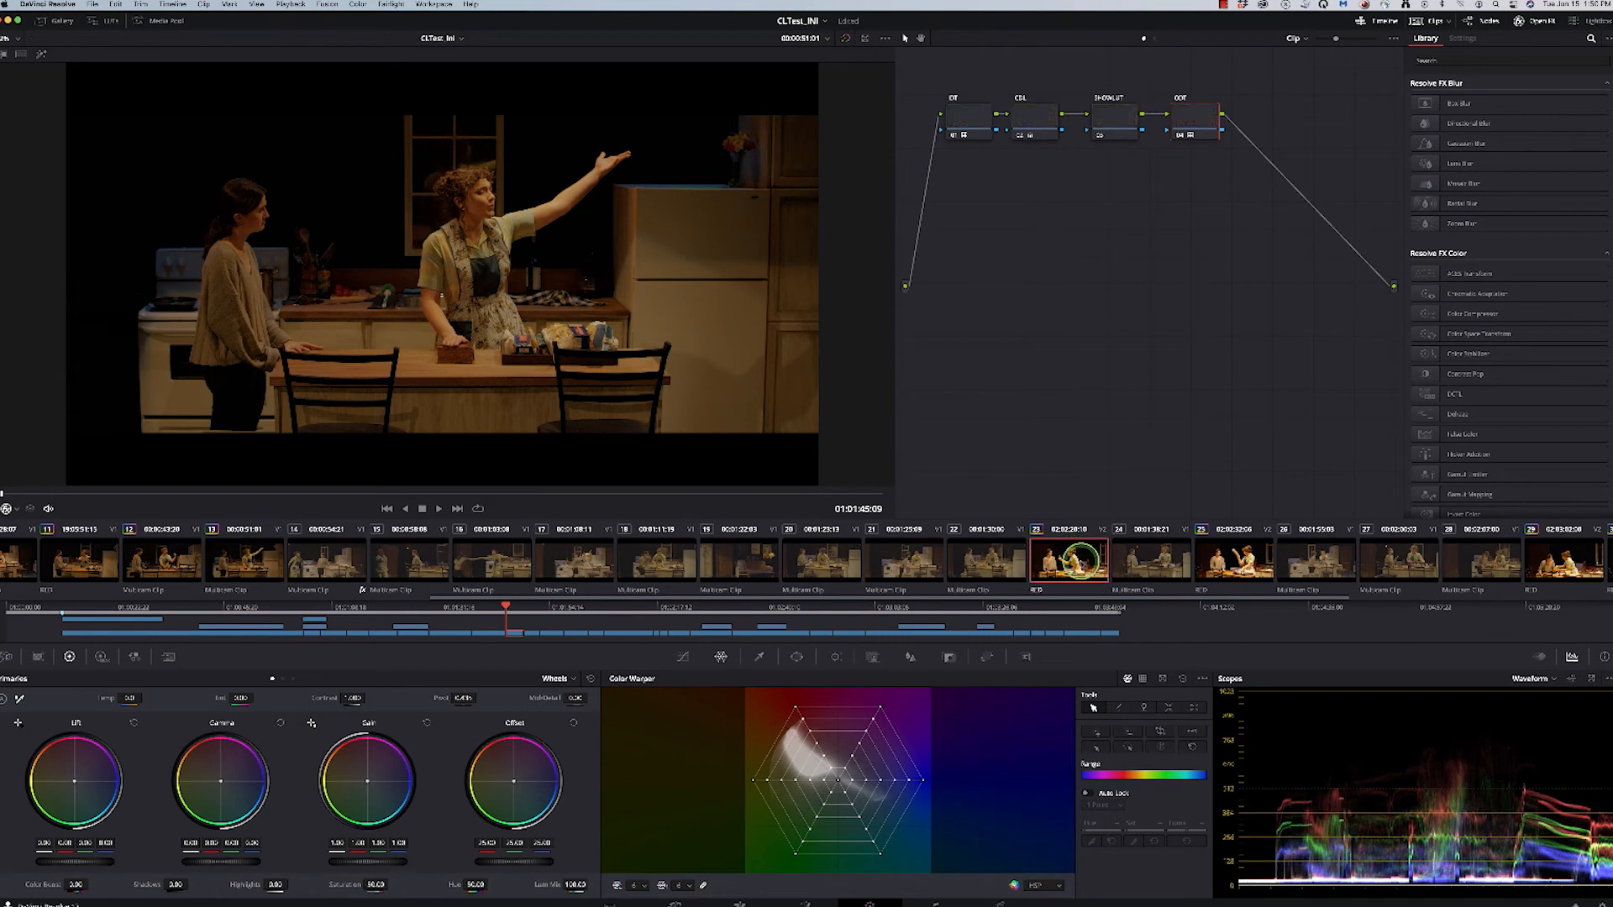
# - Review the kitchen-argument shot and later clips up to the crowded kitchen party shot
pyautogui.click(704, 632)
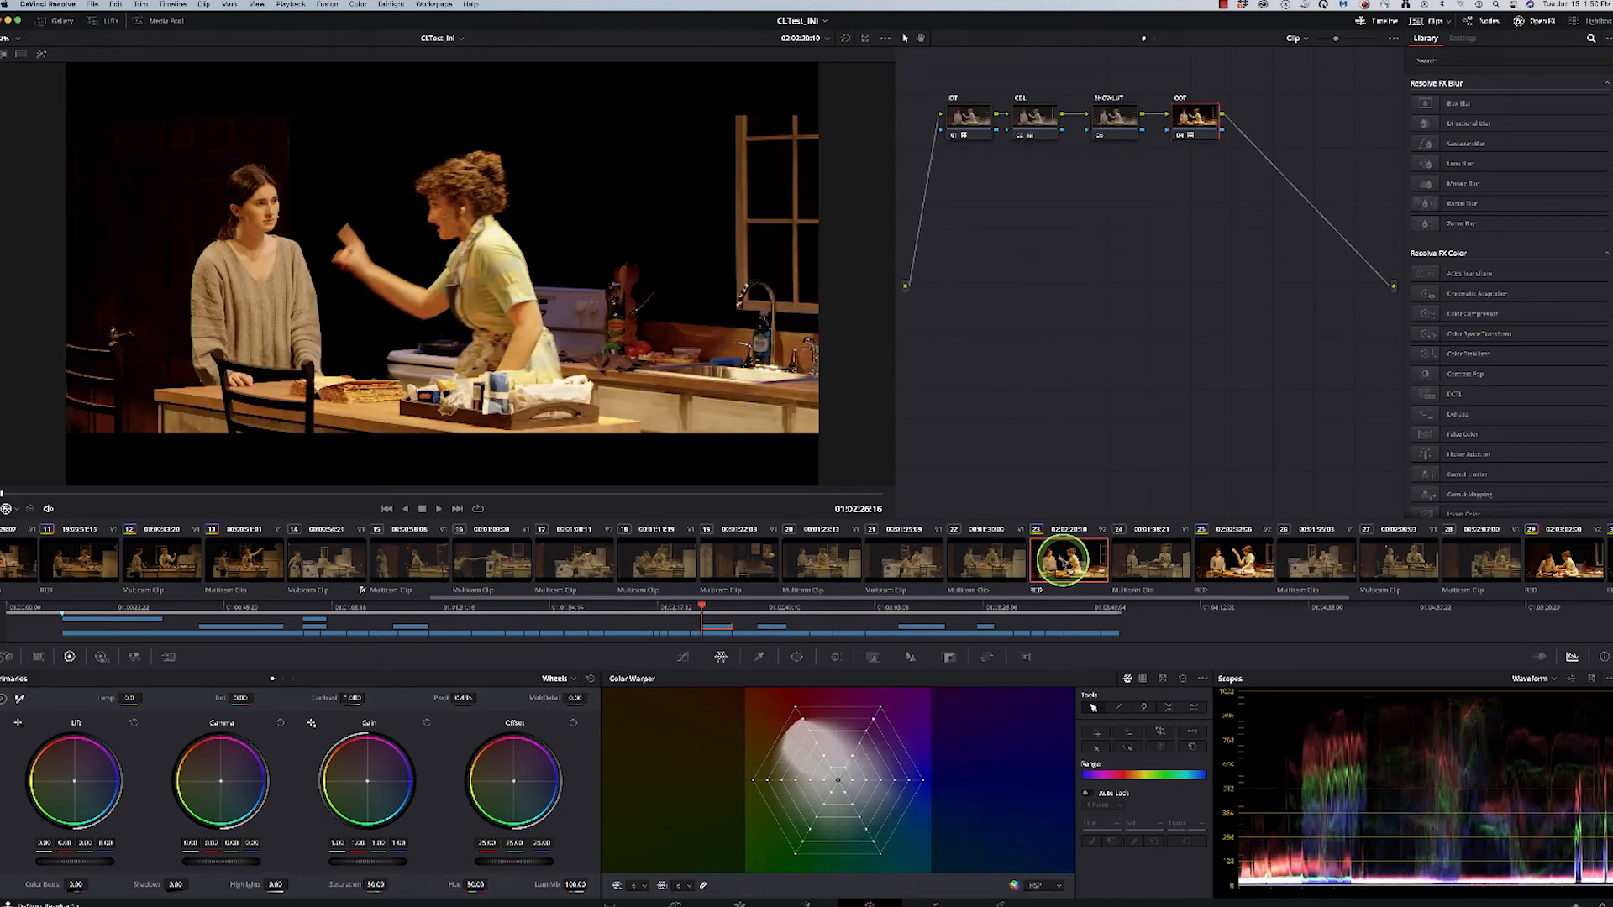
pyautogui.click(1152, 562)
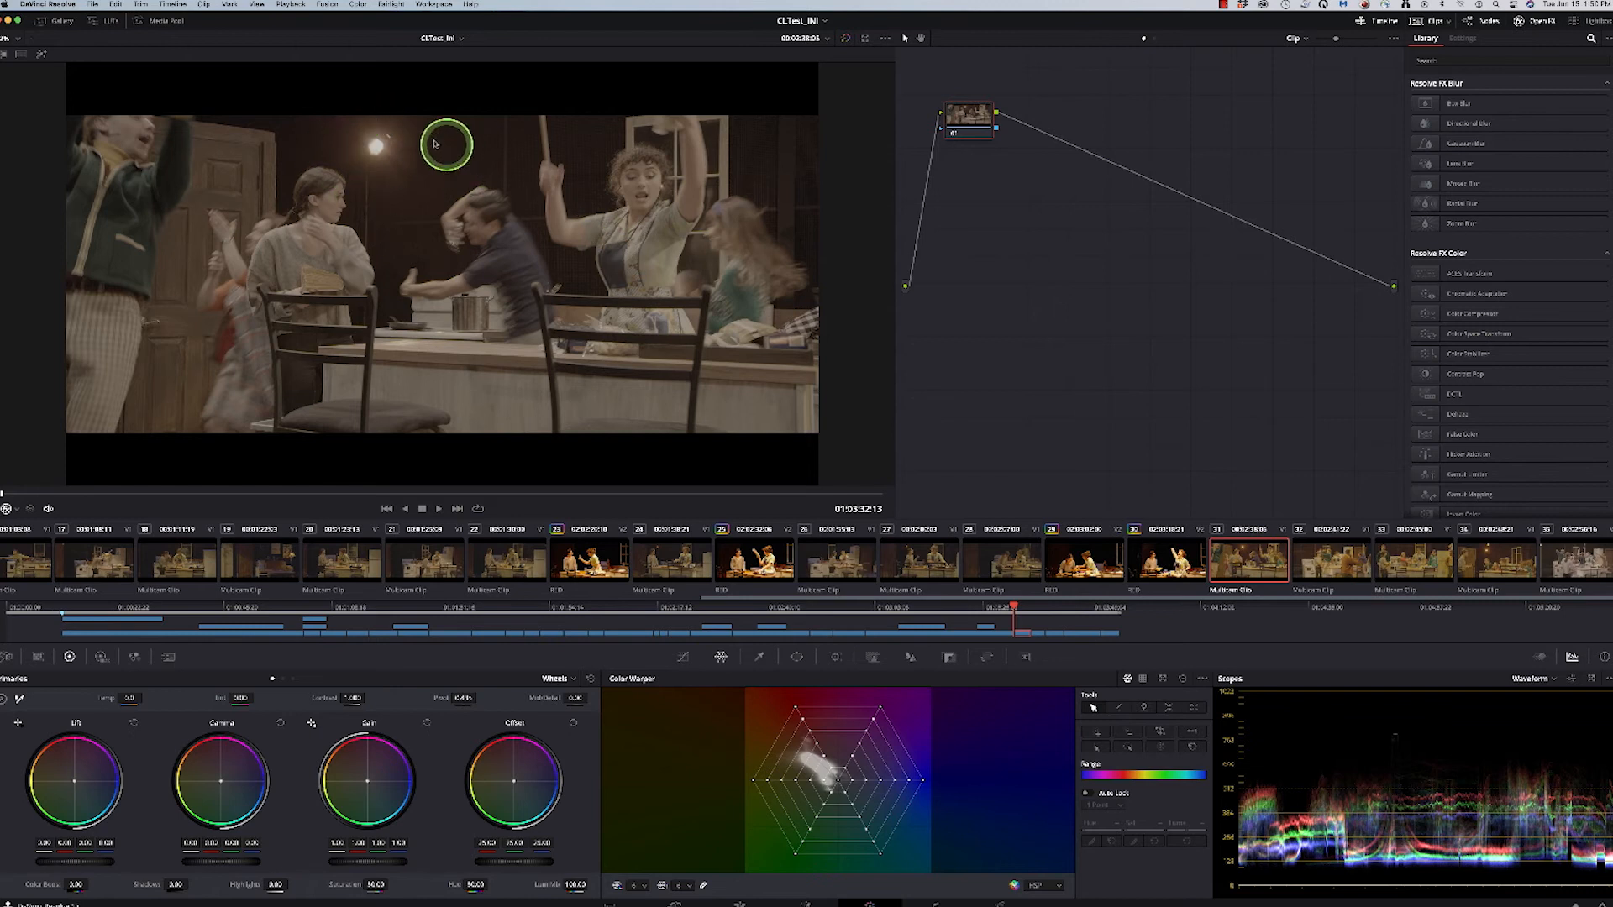
pyautogui.click(1331, 562)
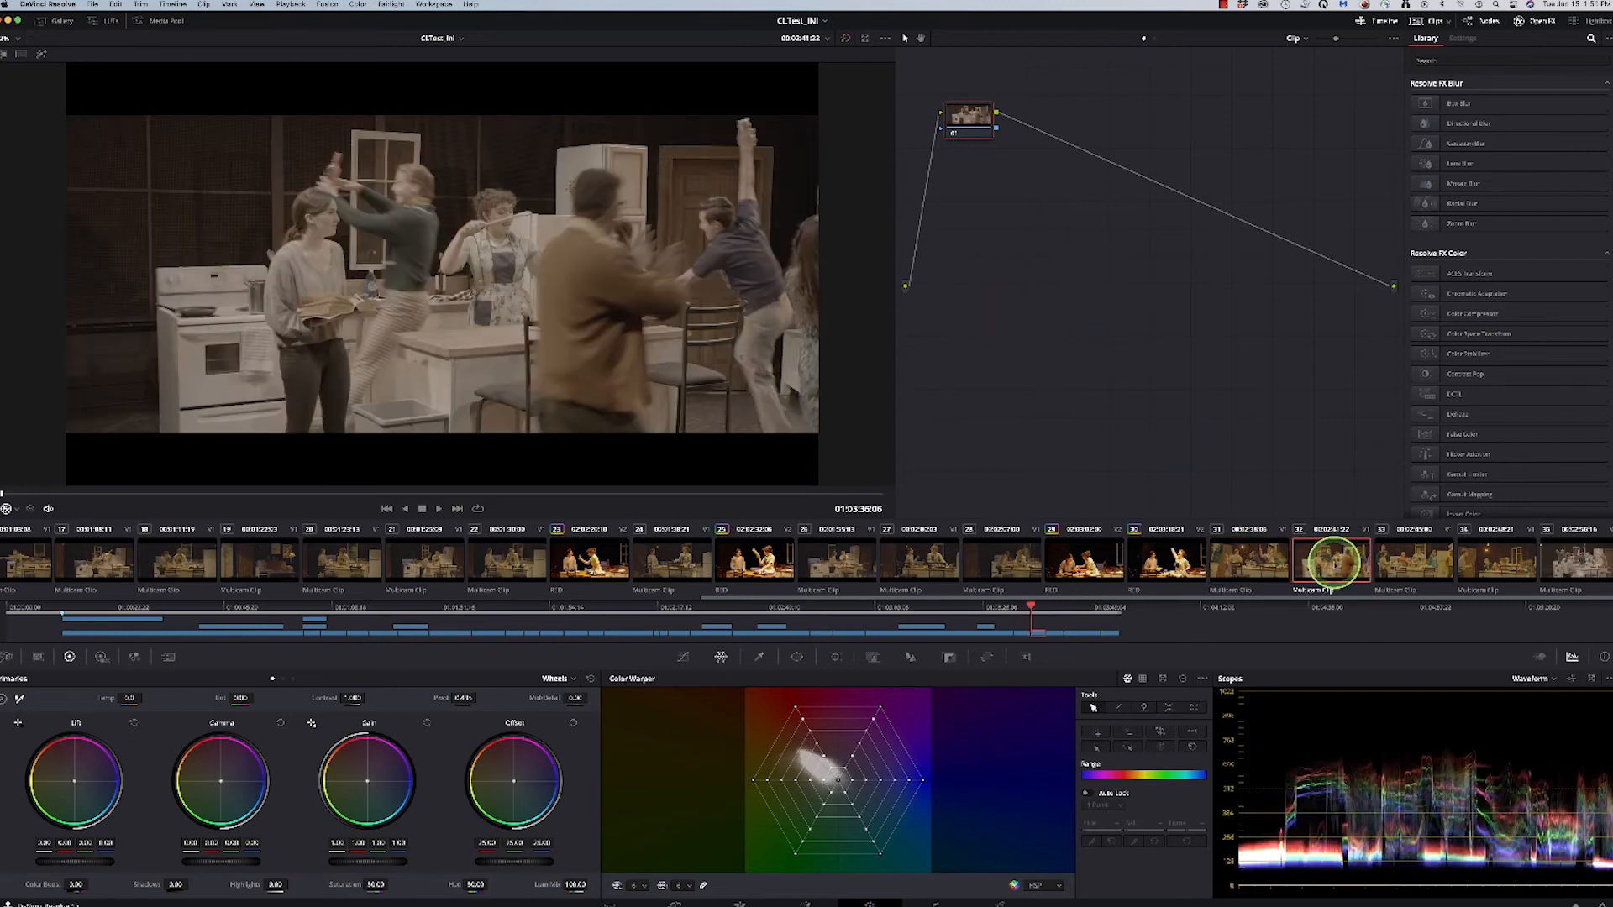
pyautogui.click(1249, 561)
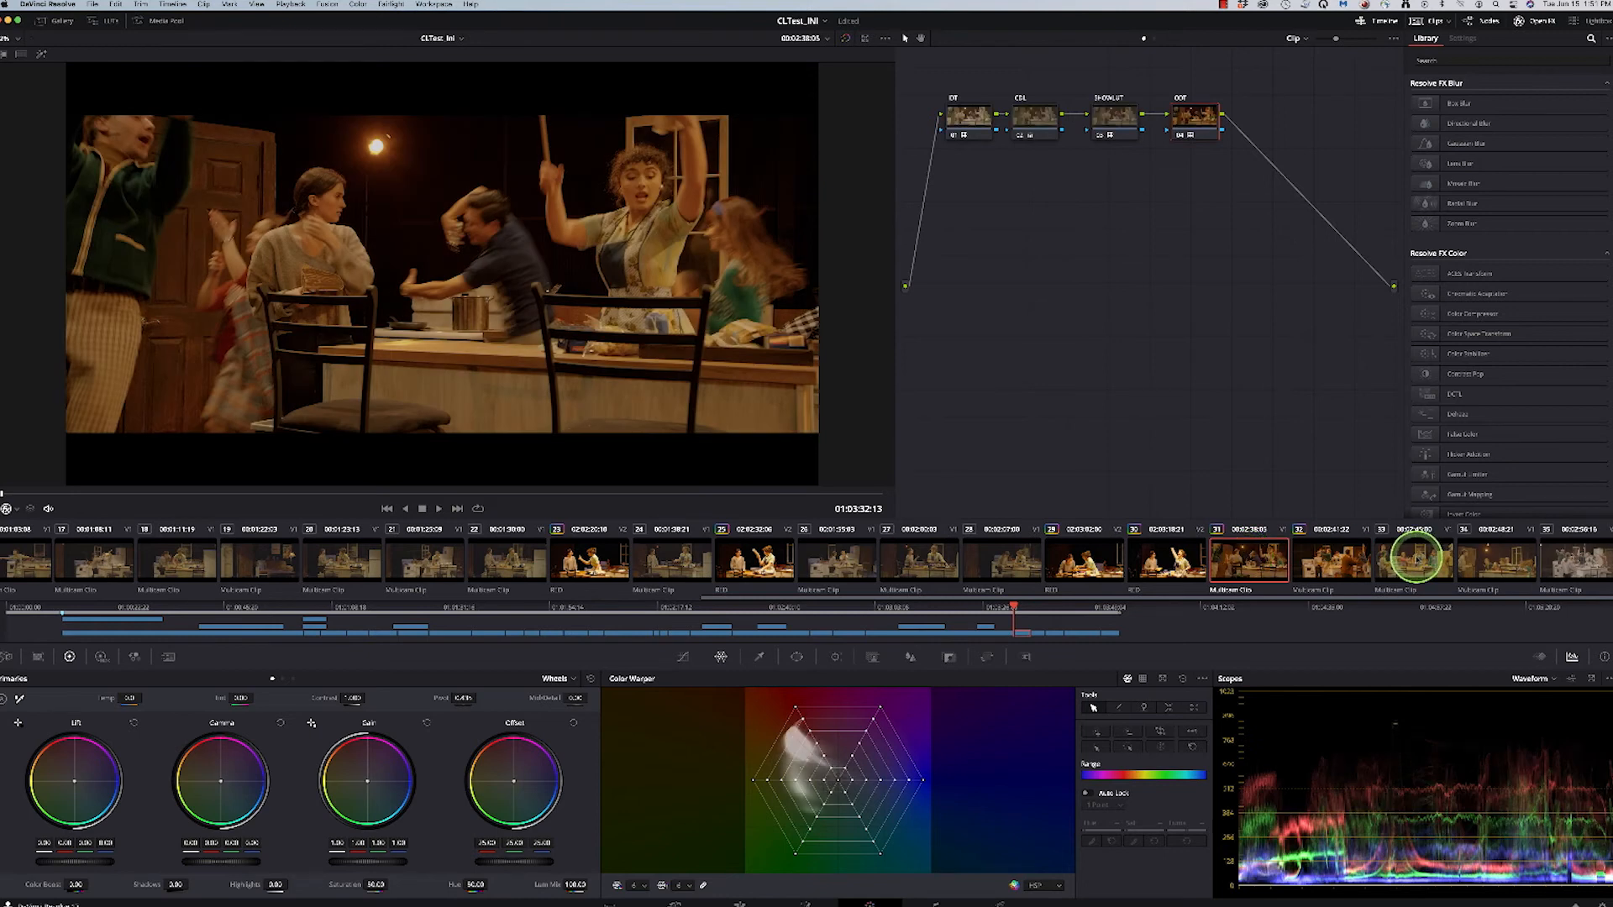
pyautogui.click(1415, 562)
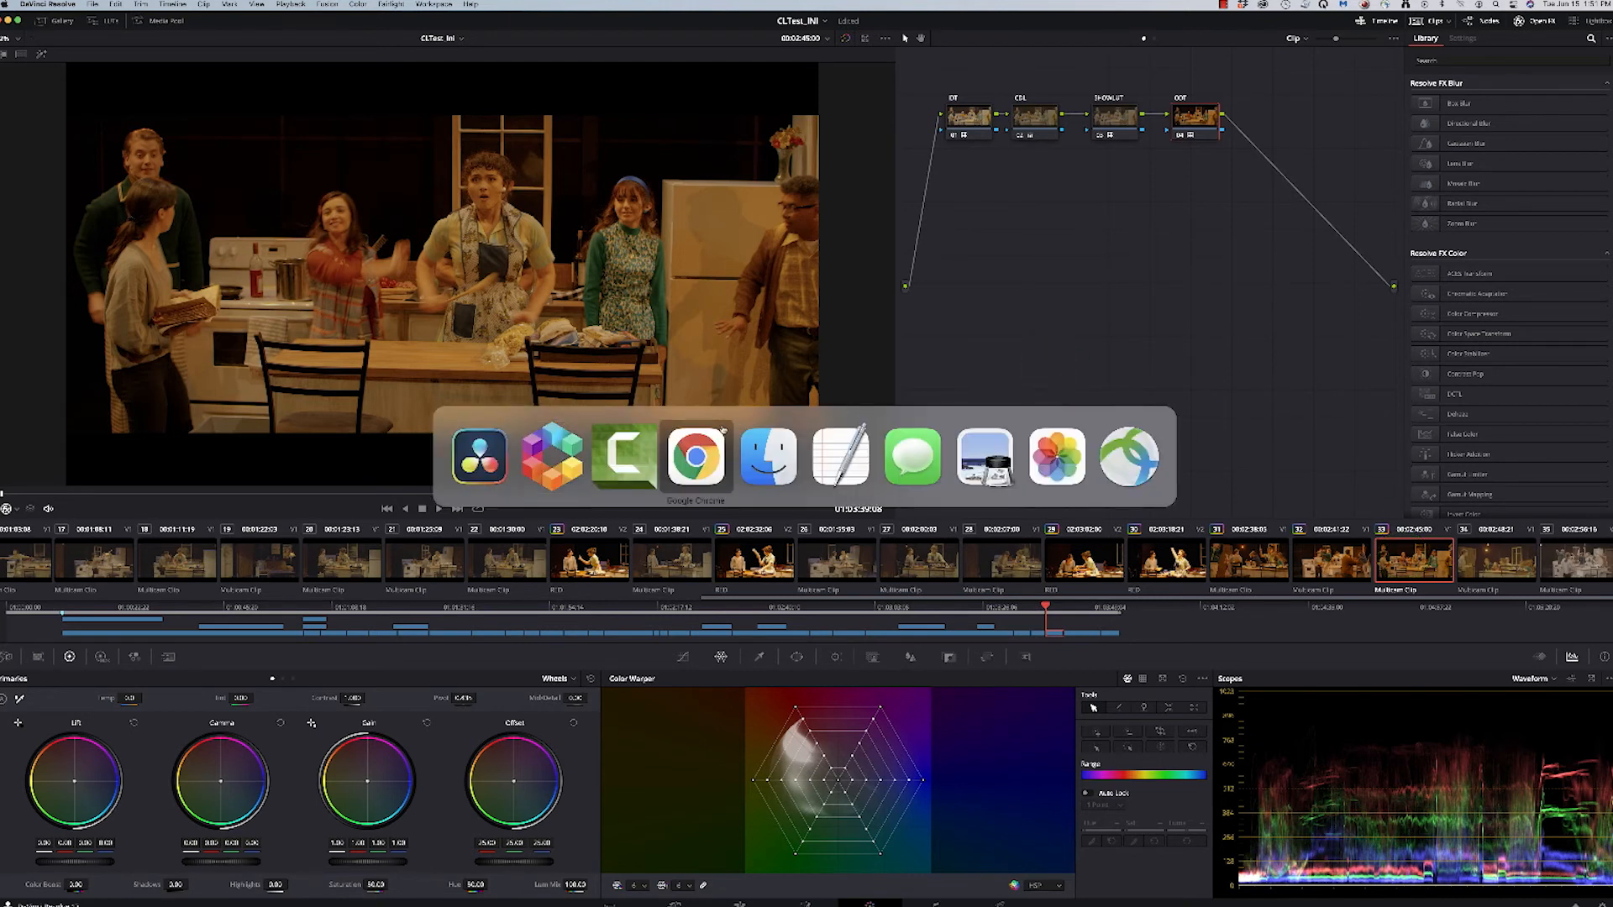
# - Export the counter shot's look as a Rec.709 LUT saved as Godfather_2
pyautogui.click(696, 454)
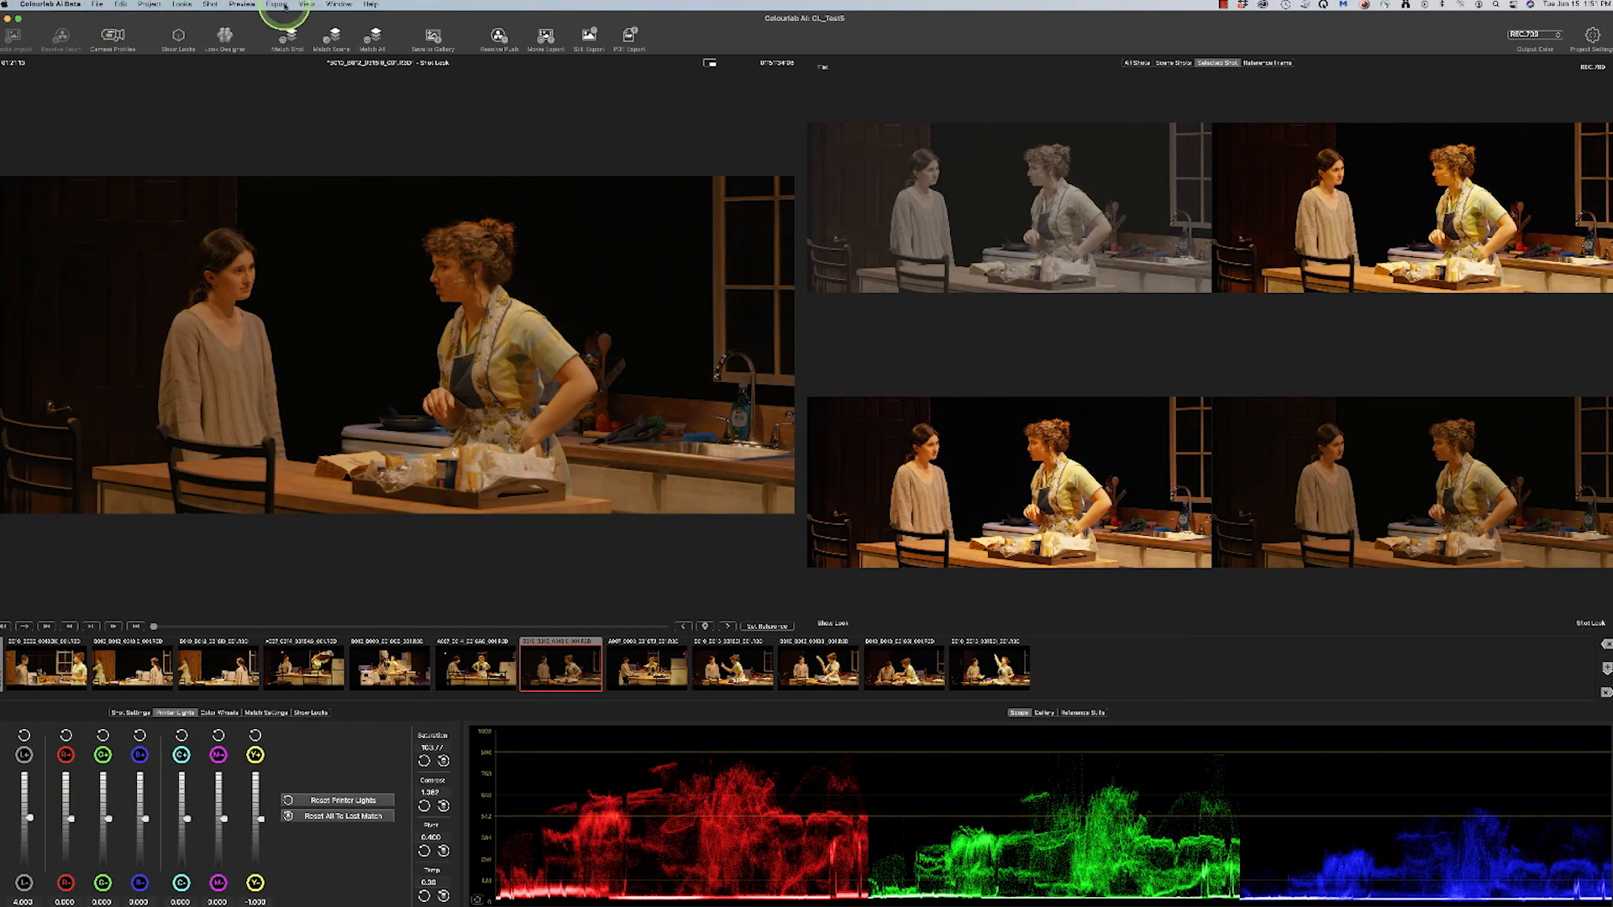
pyautogui.click(279, 5)
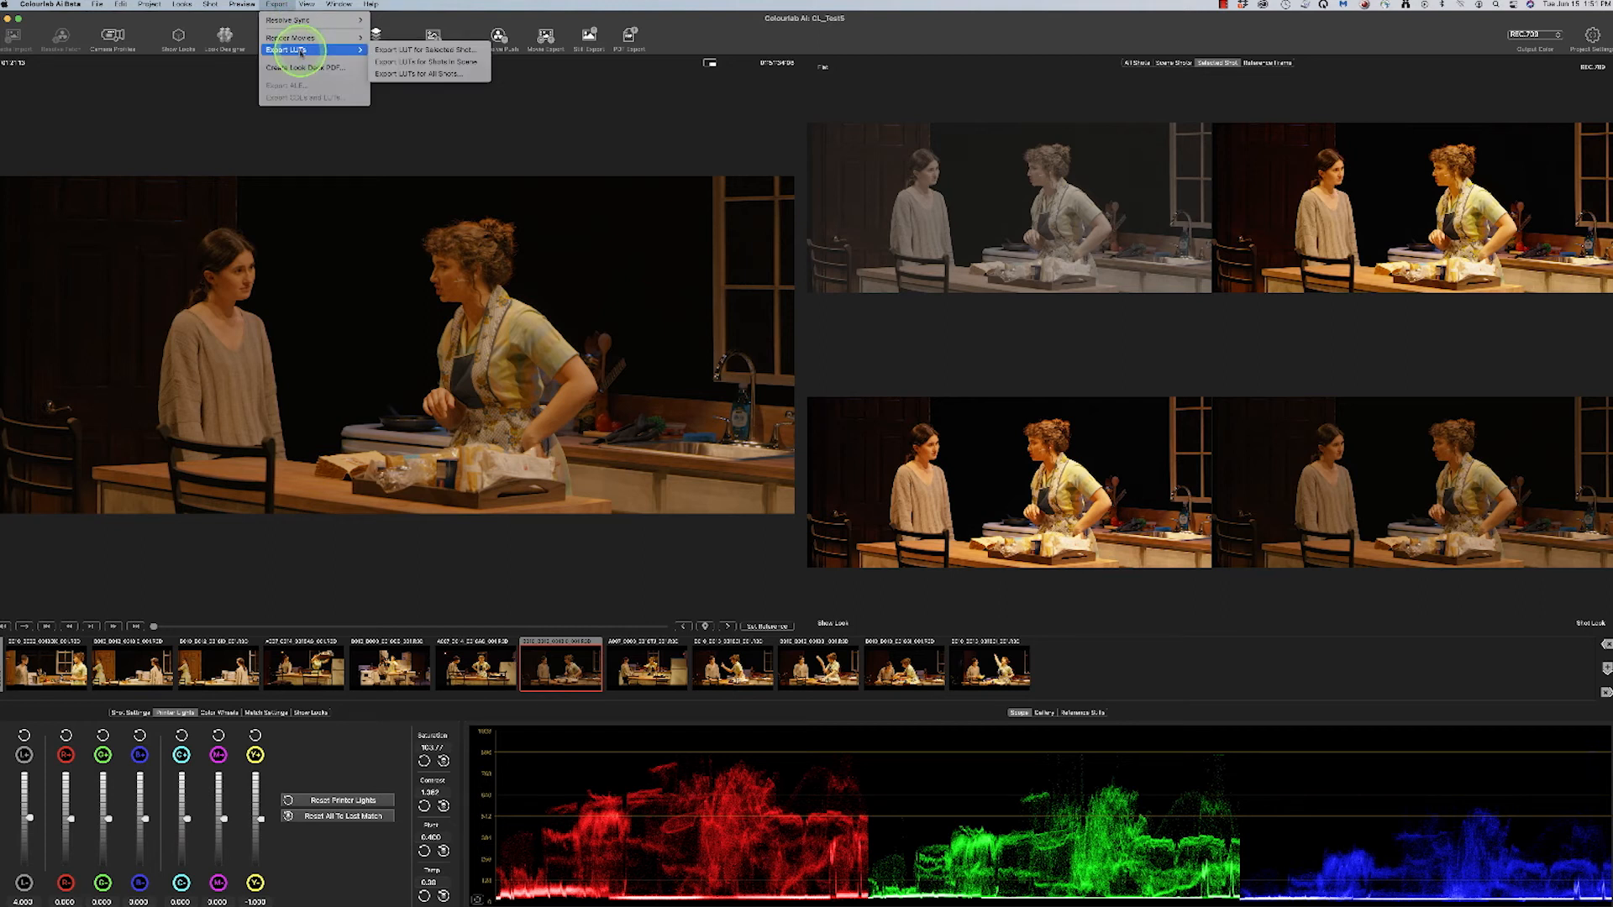
pyautogui.moveTo(423, 49)
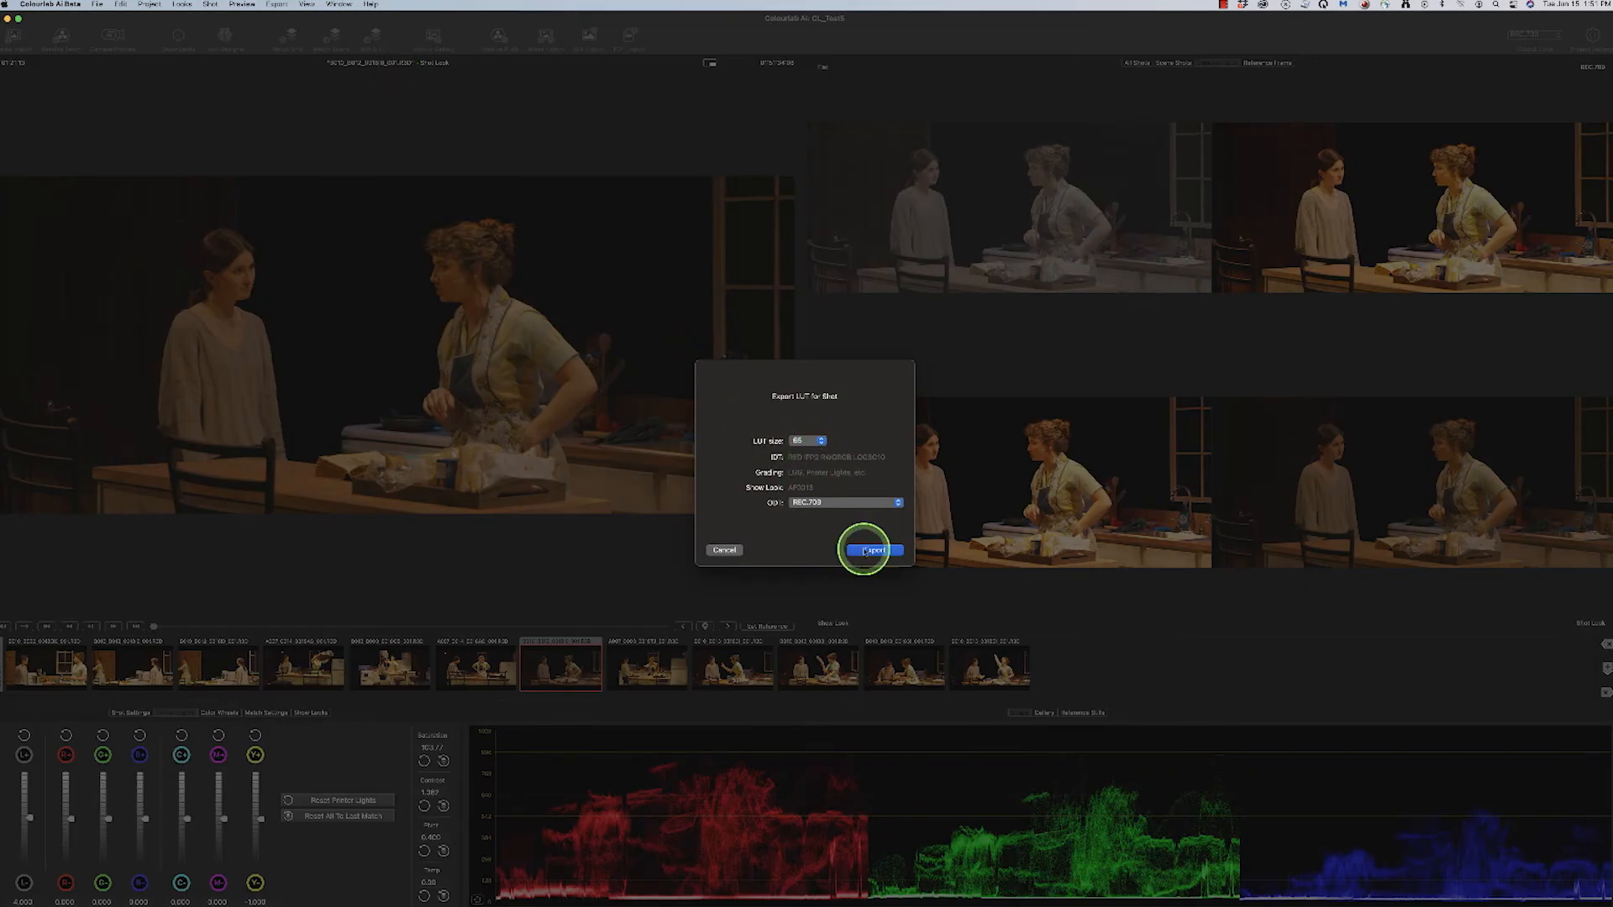
pyautogui.click(872, 549)
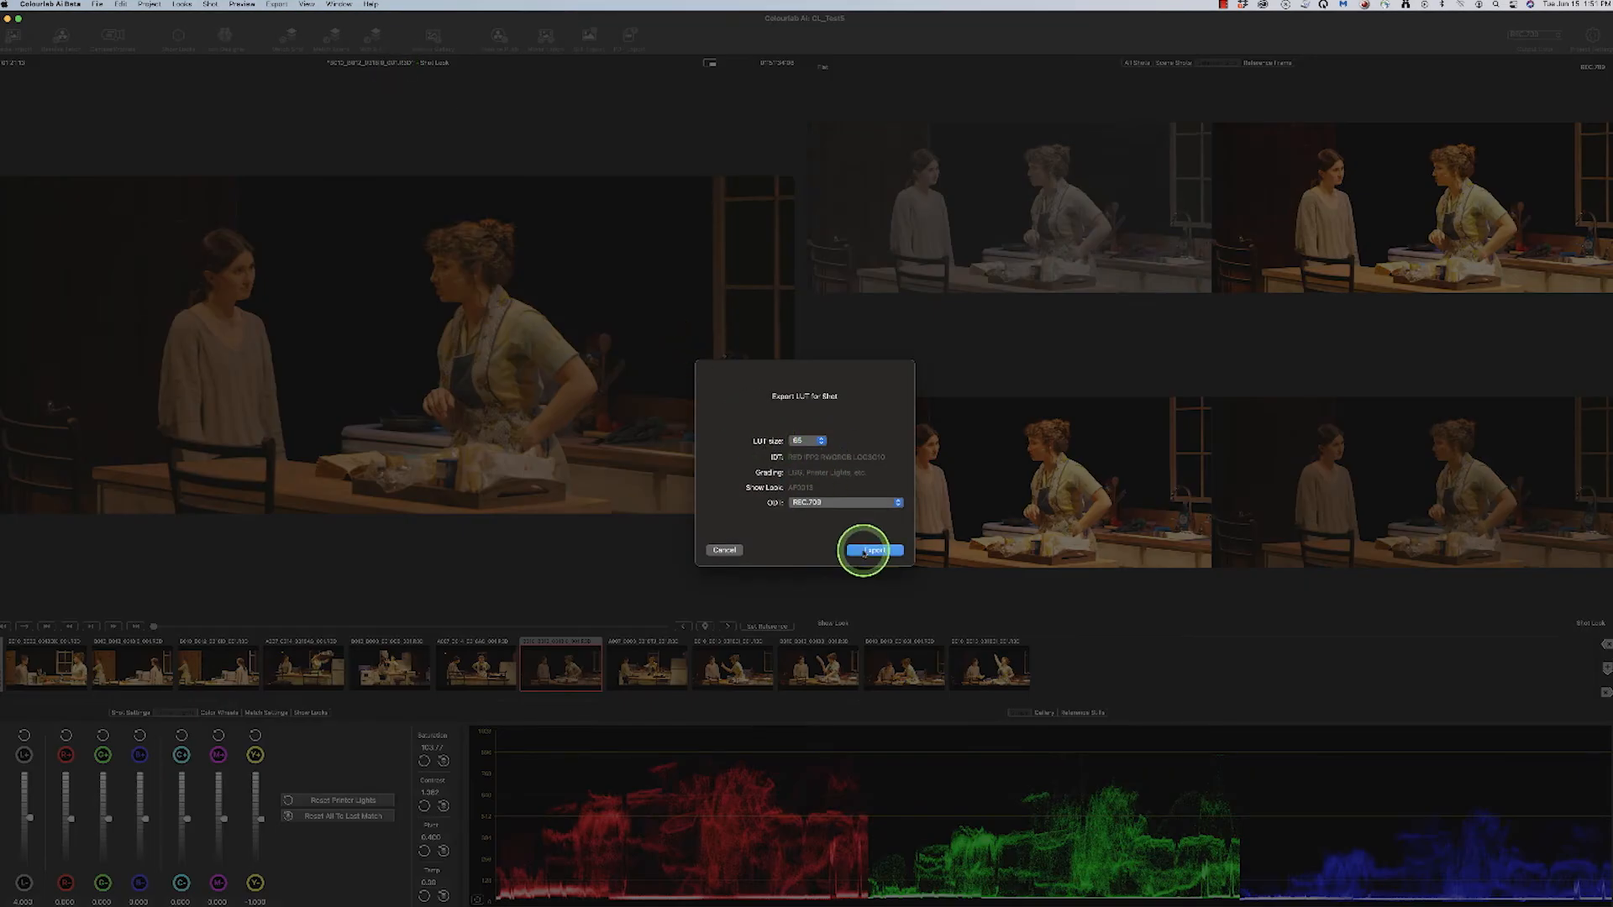
pyautogui.click(871, 549)
pyautogui.write('Godfather_2')
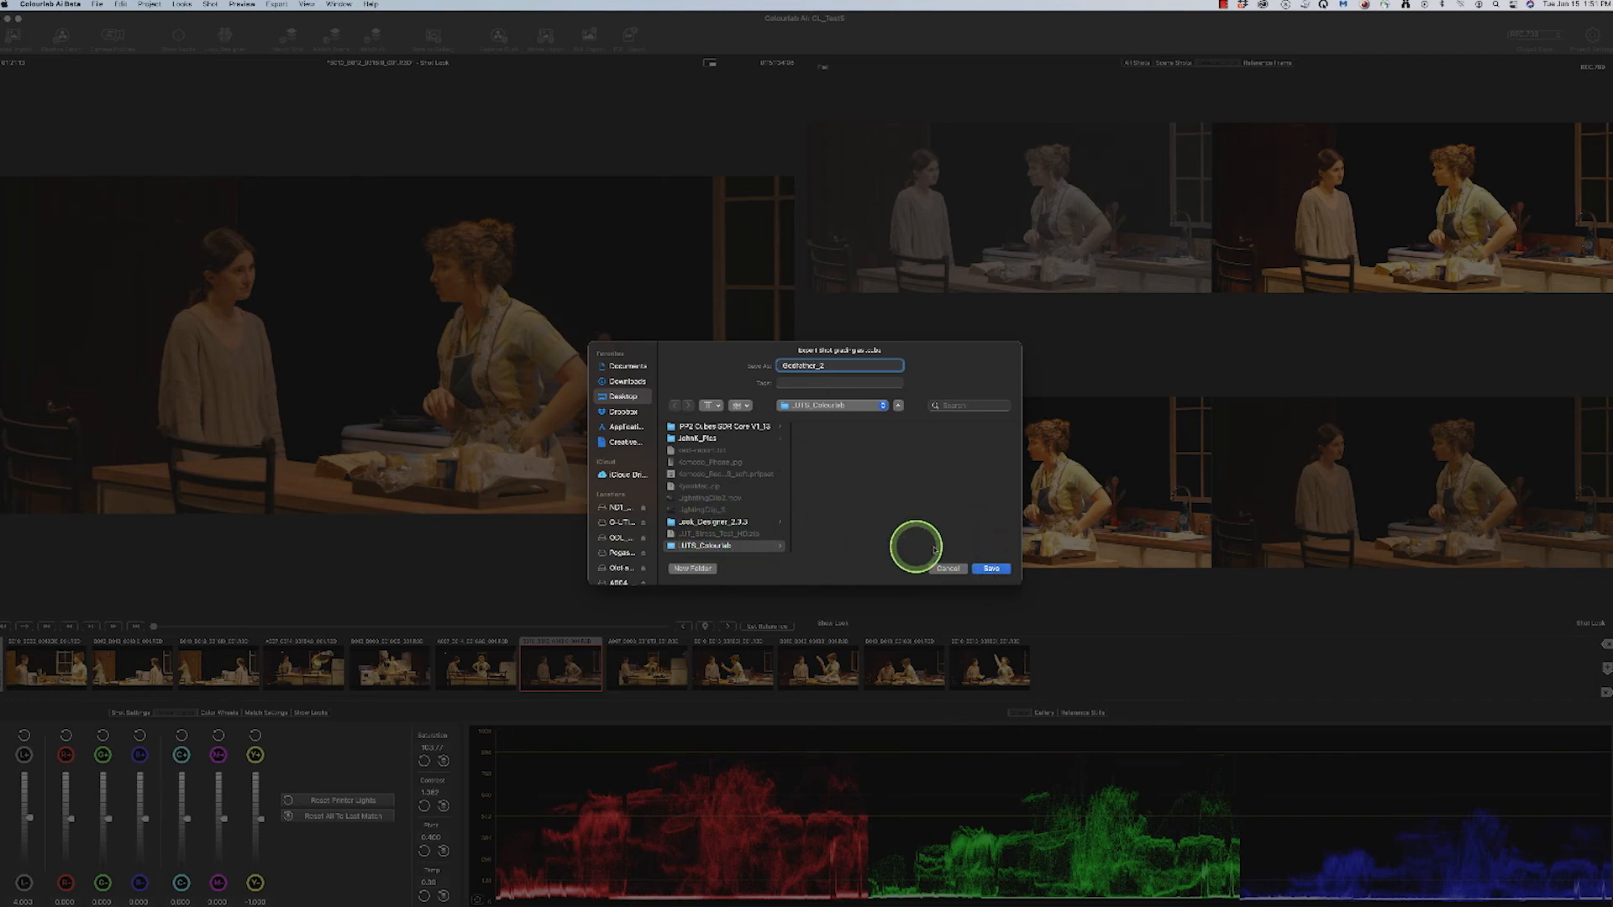
pyautogui.click(991, 568)
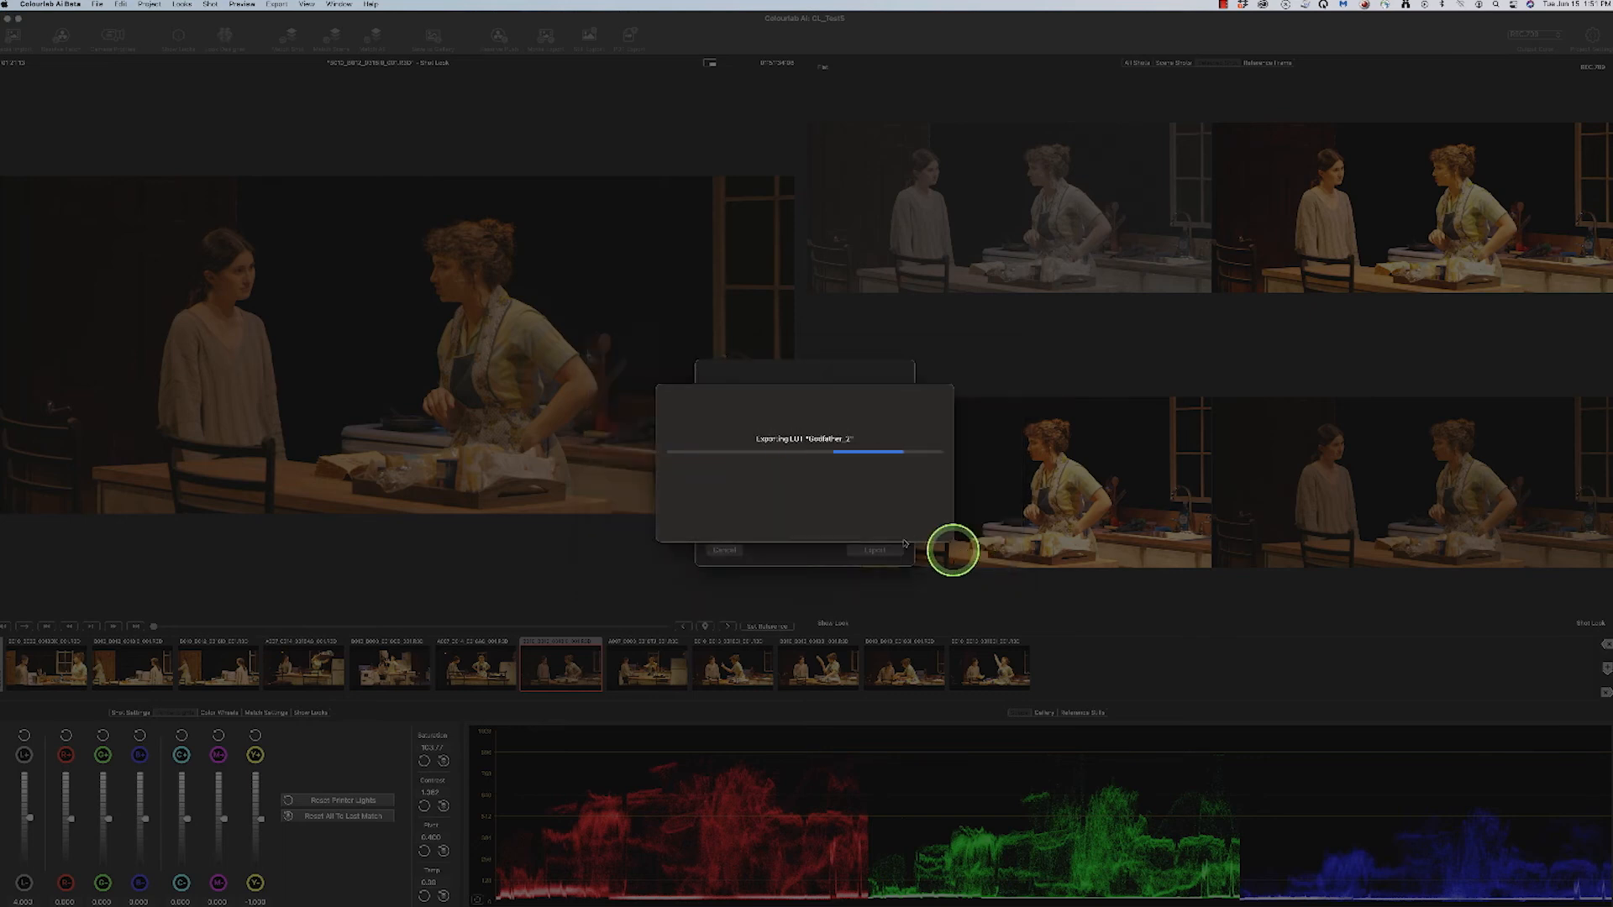
# - Show Resolve's LUT library with Godfather_2 under Film Looks and bring up the node's options
pyautogui.click(874, 550)
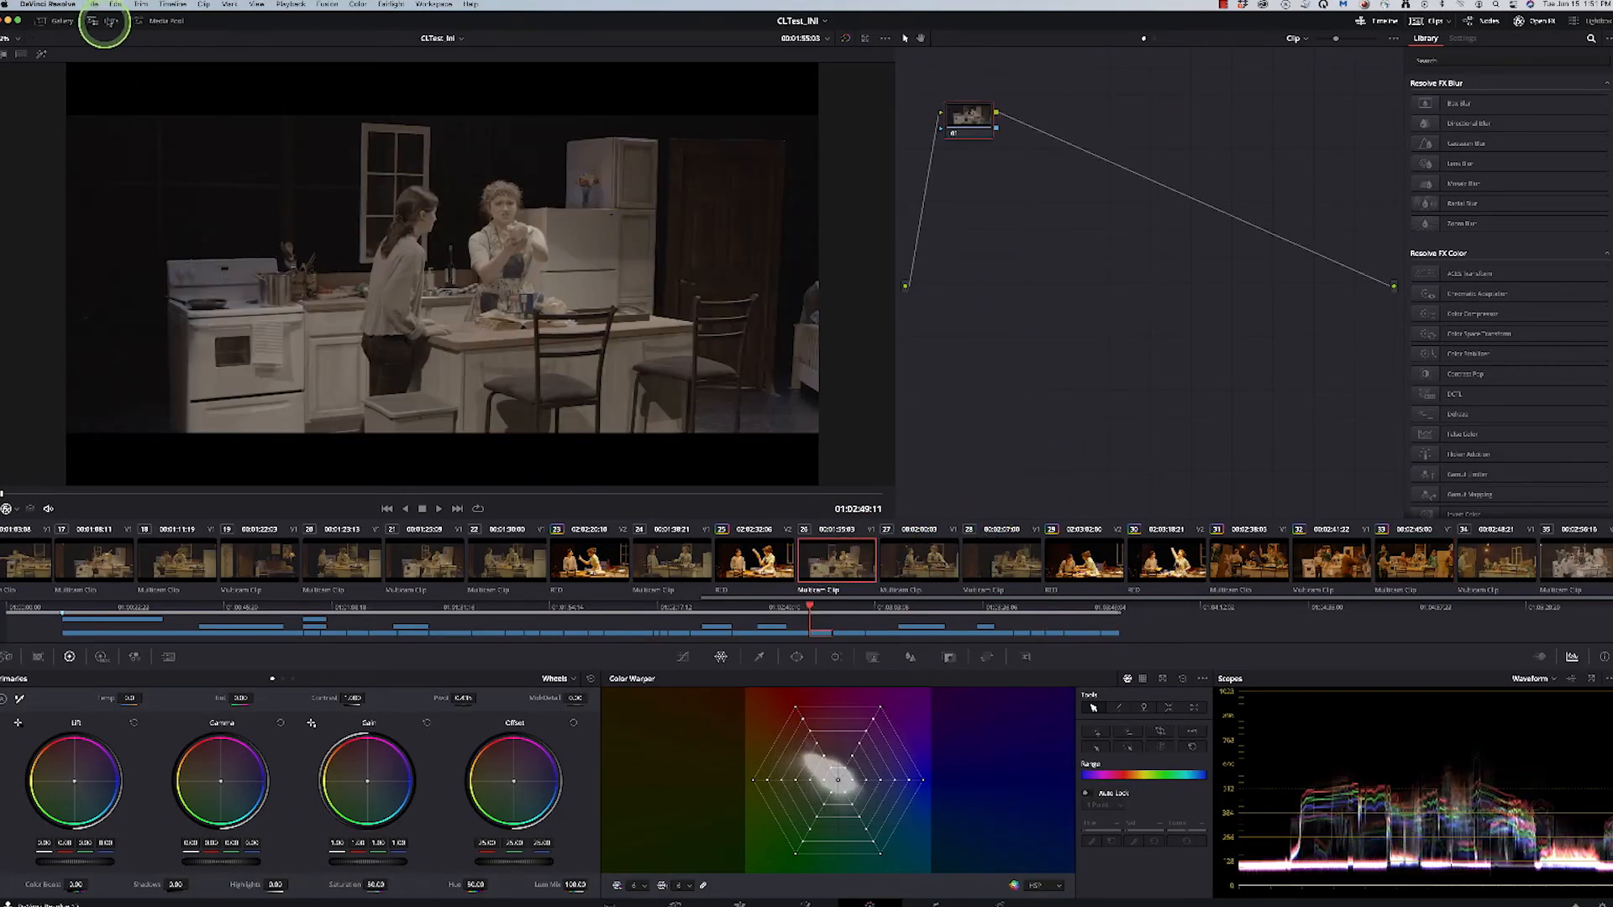
pyautogui.click(109, 22)
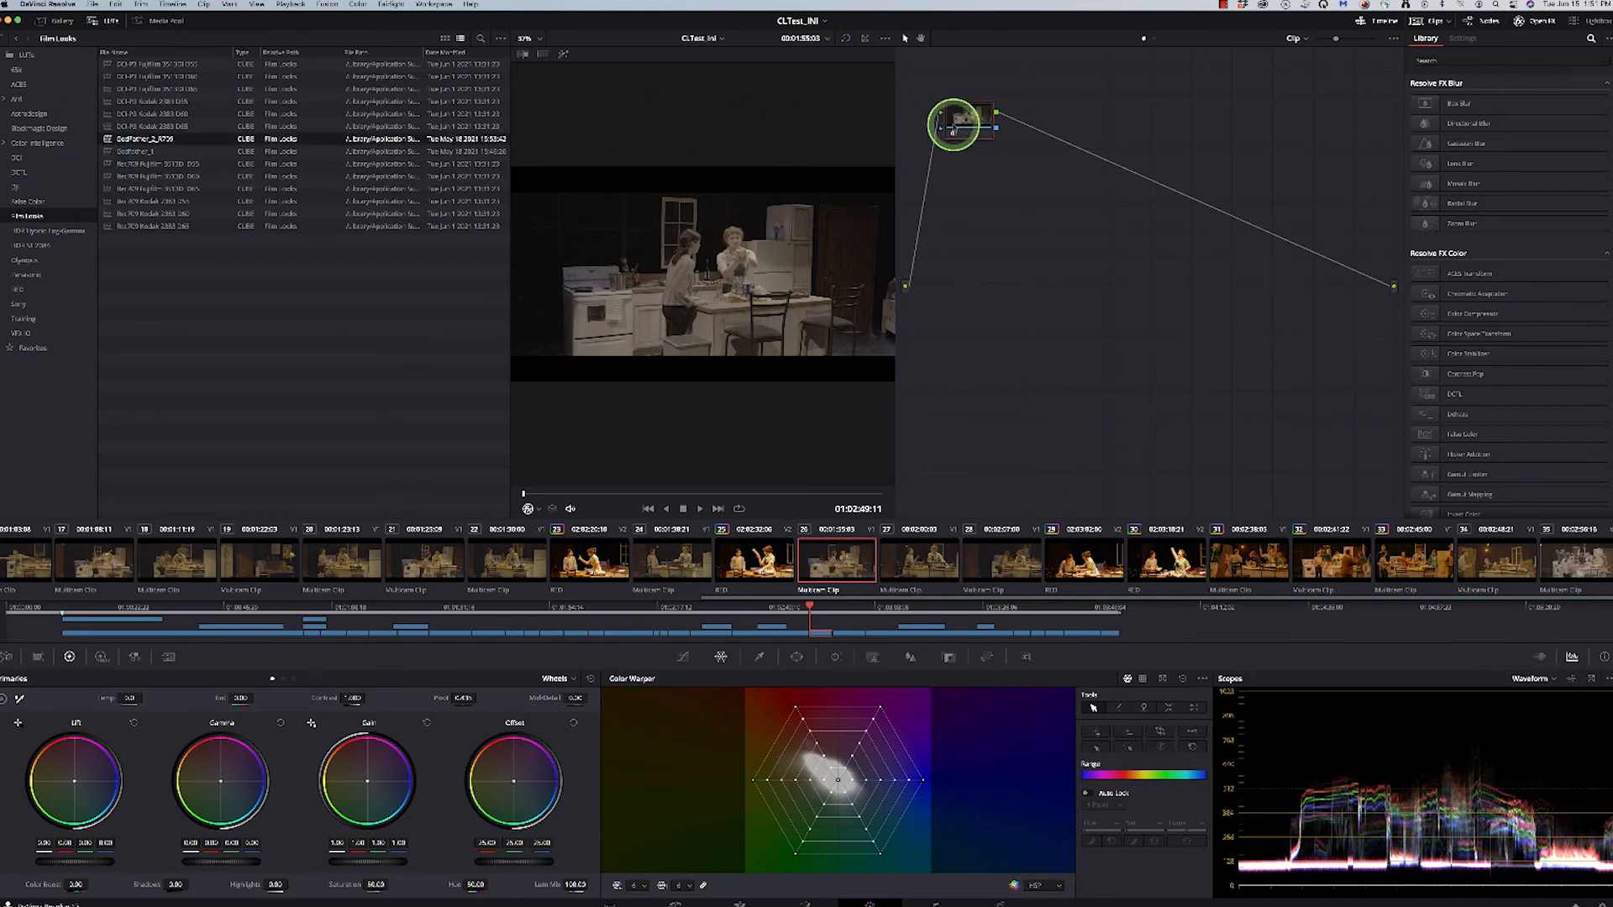
pyautogui.rightClick(964, 121)
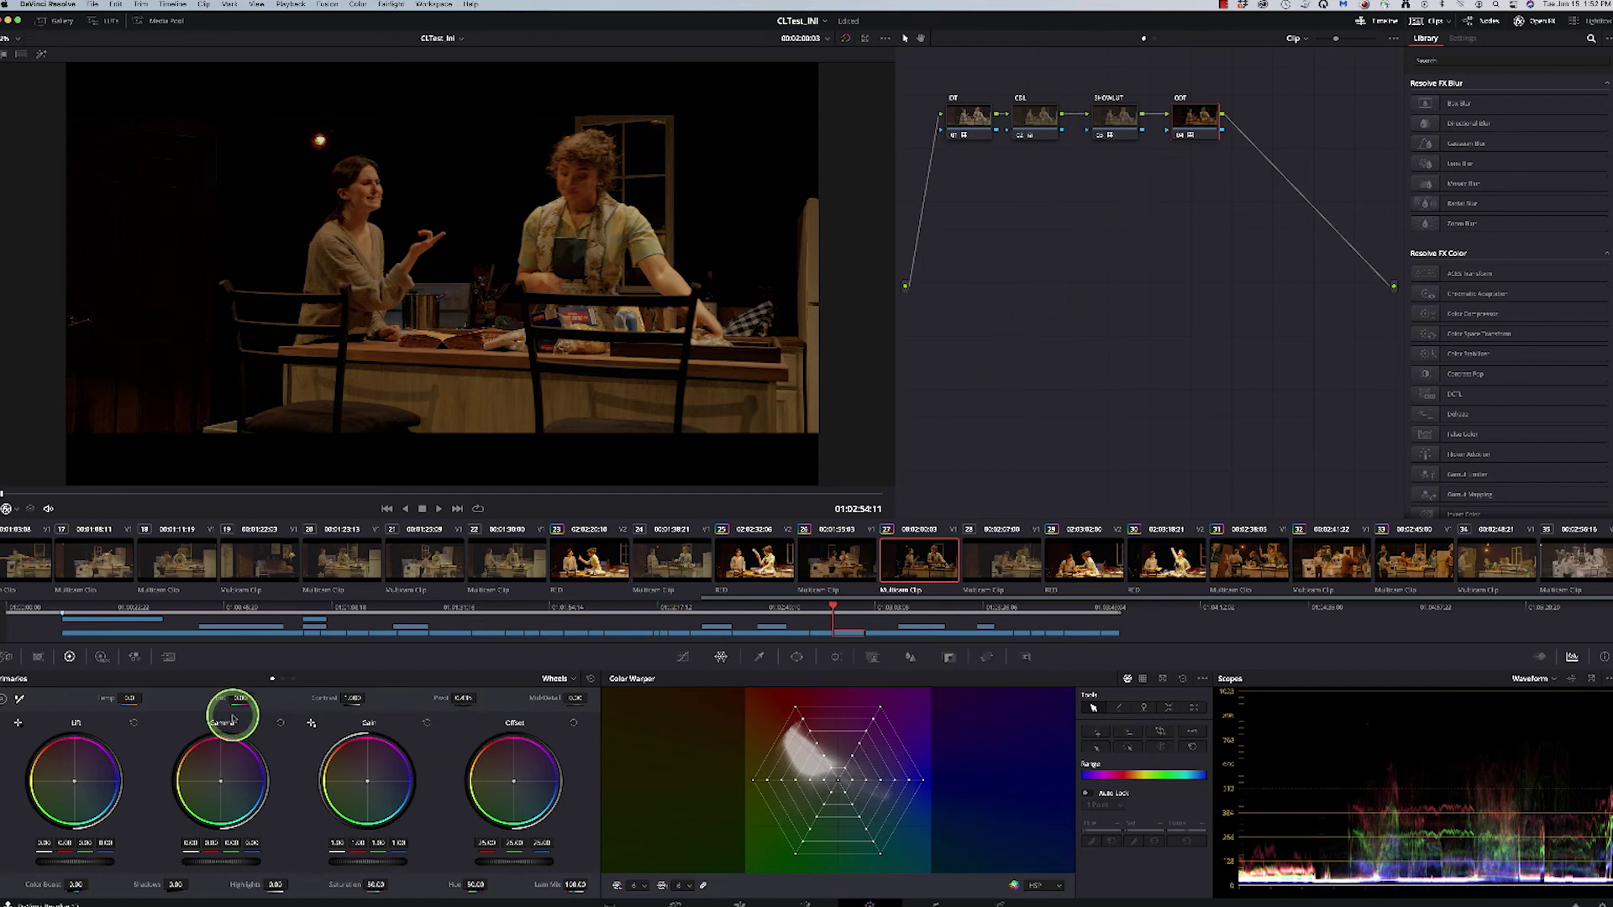
pyautogui.click(753, 561)
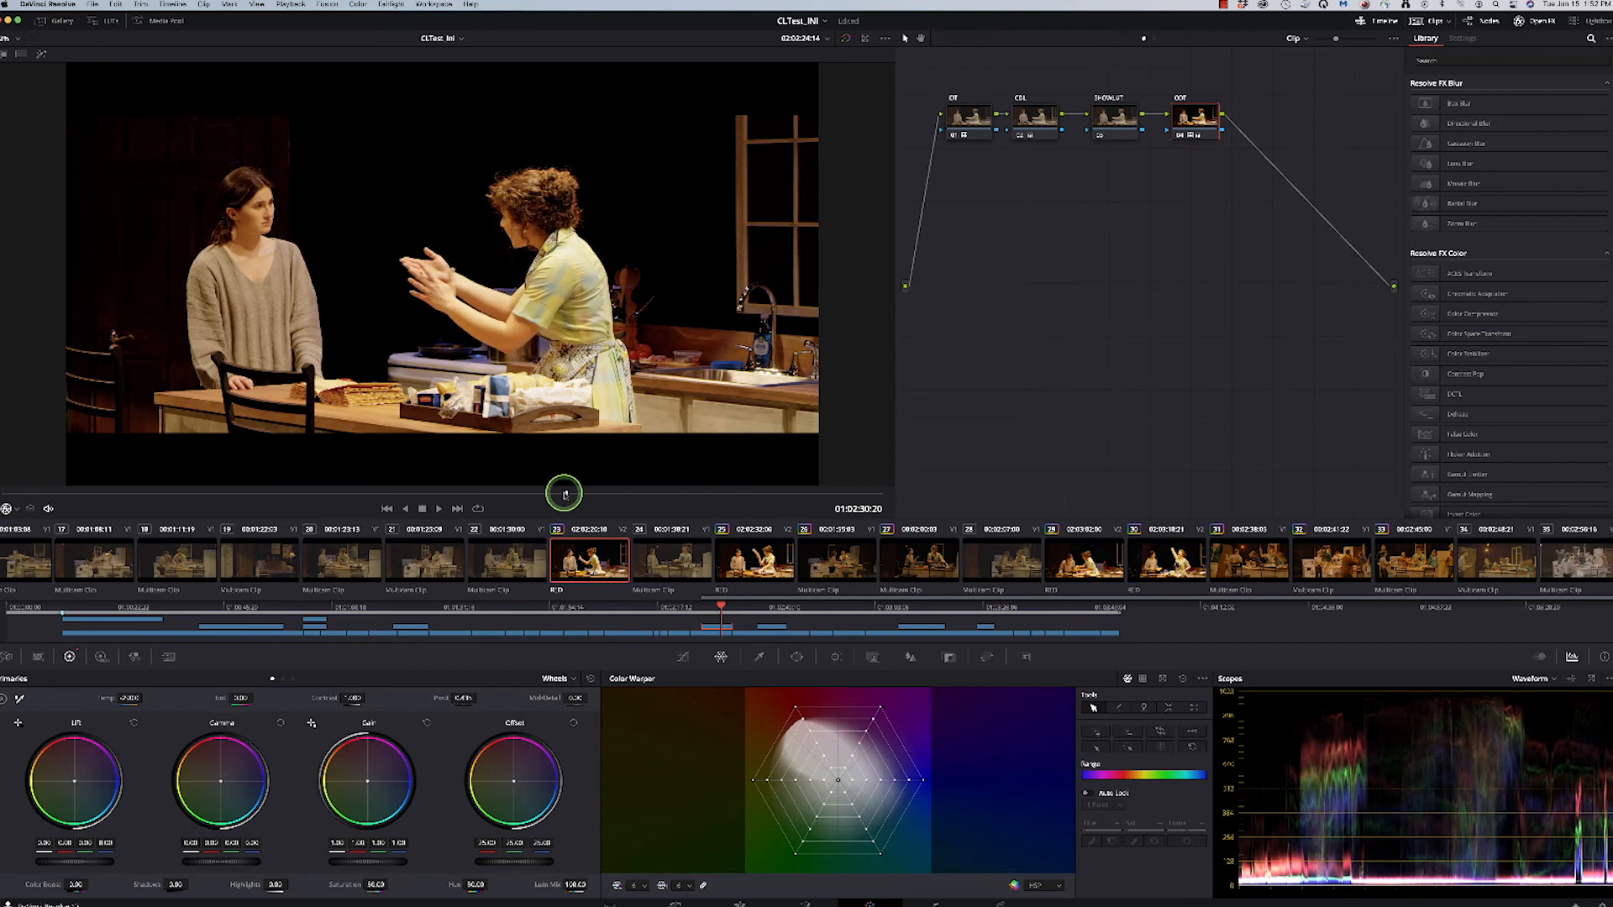
pyautogui.click(403, 508)
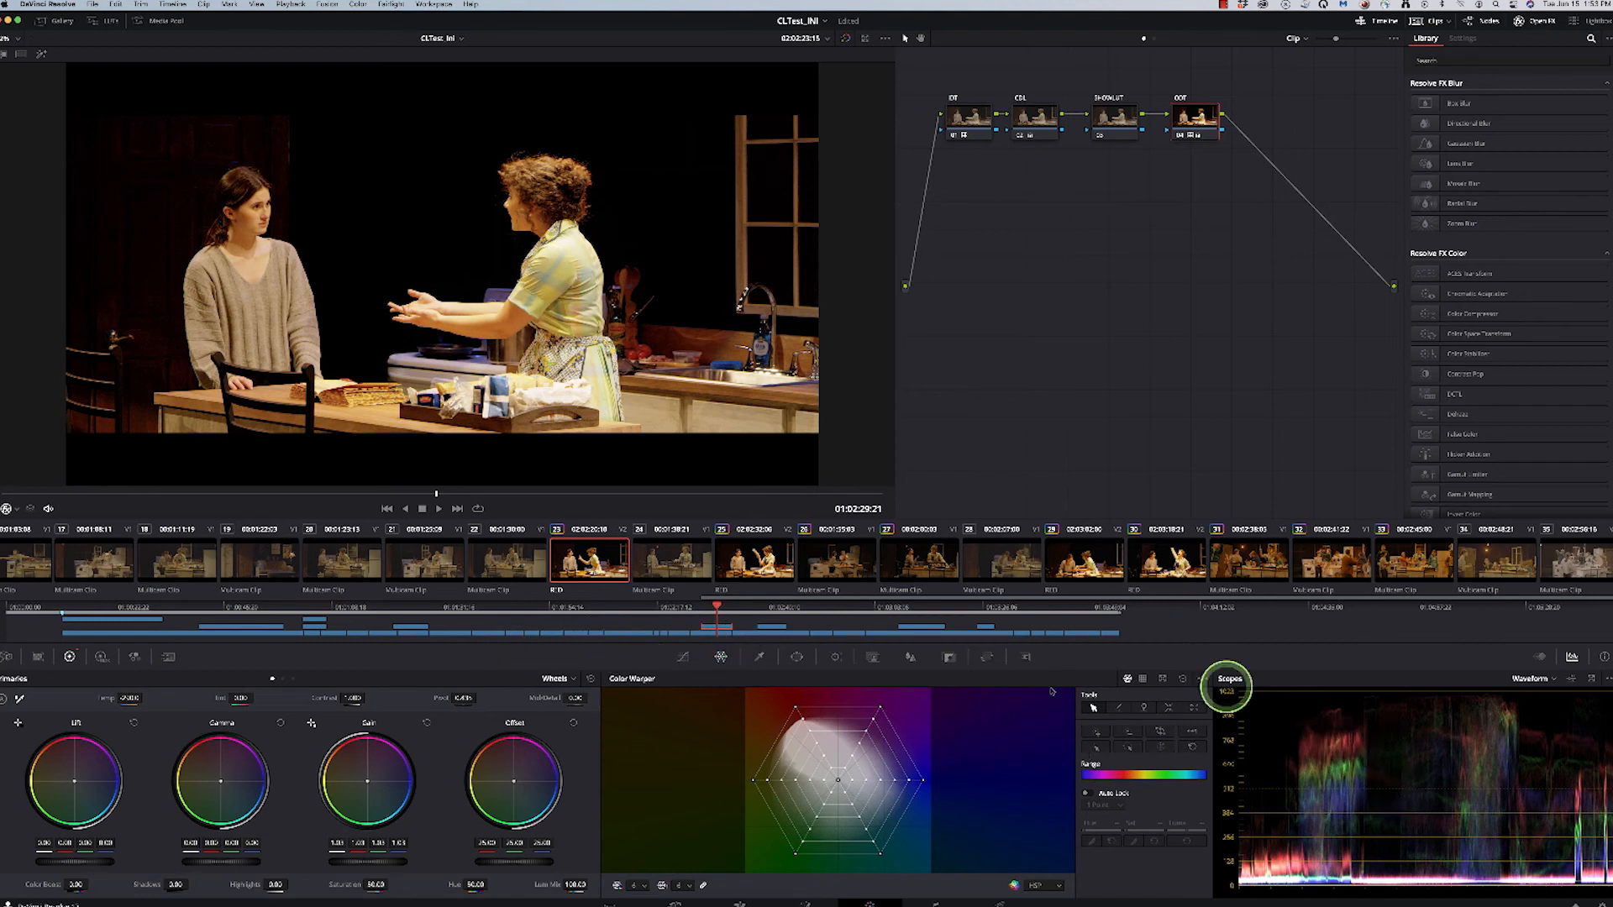
pyautogui.moveTo(441, 507)
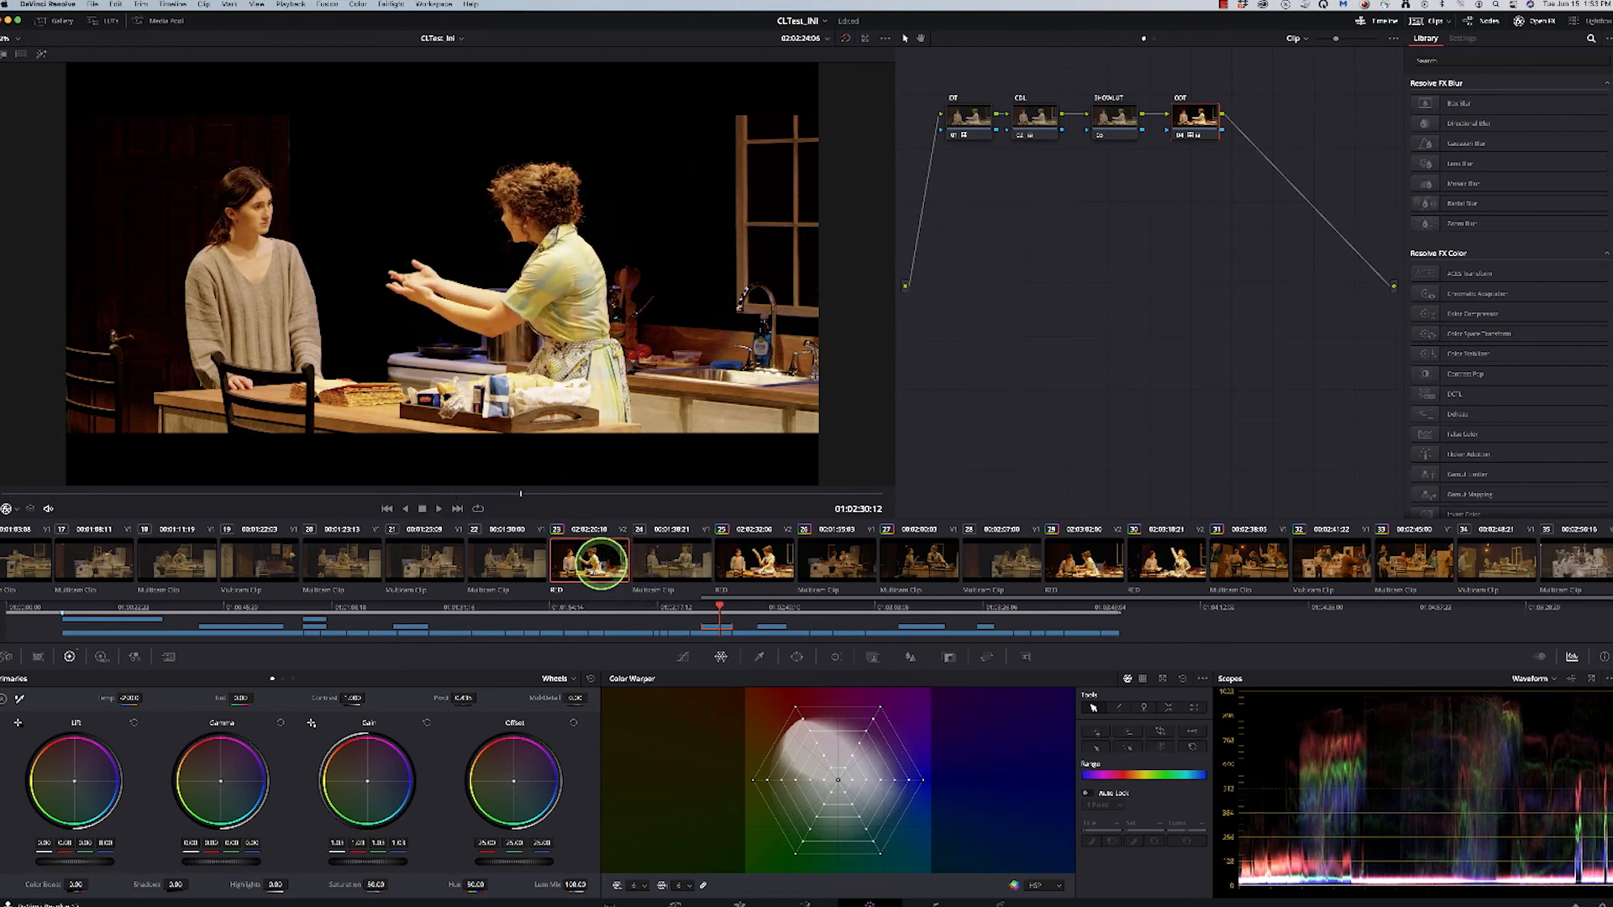
pyautogui.click(672, 561)
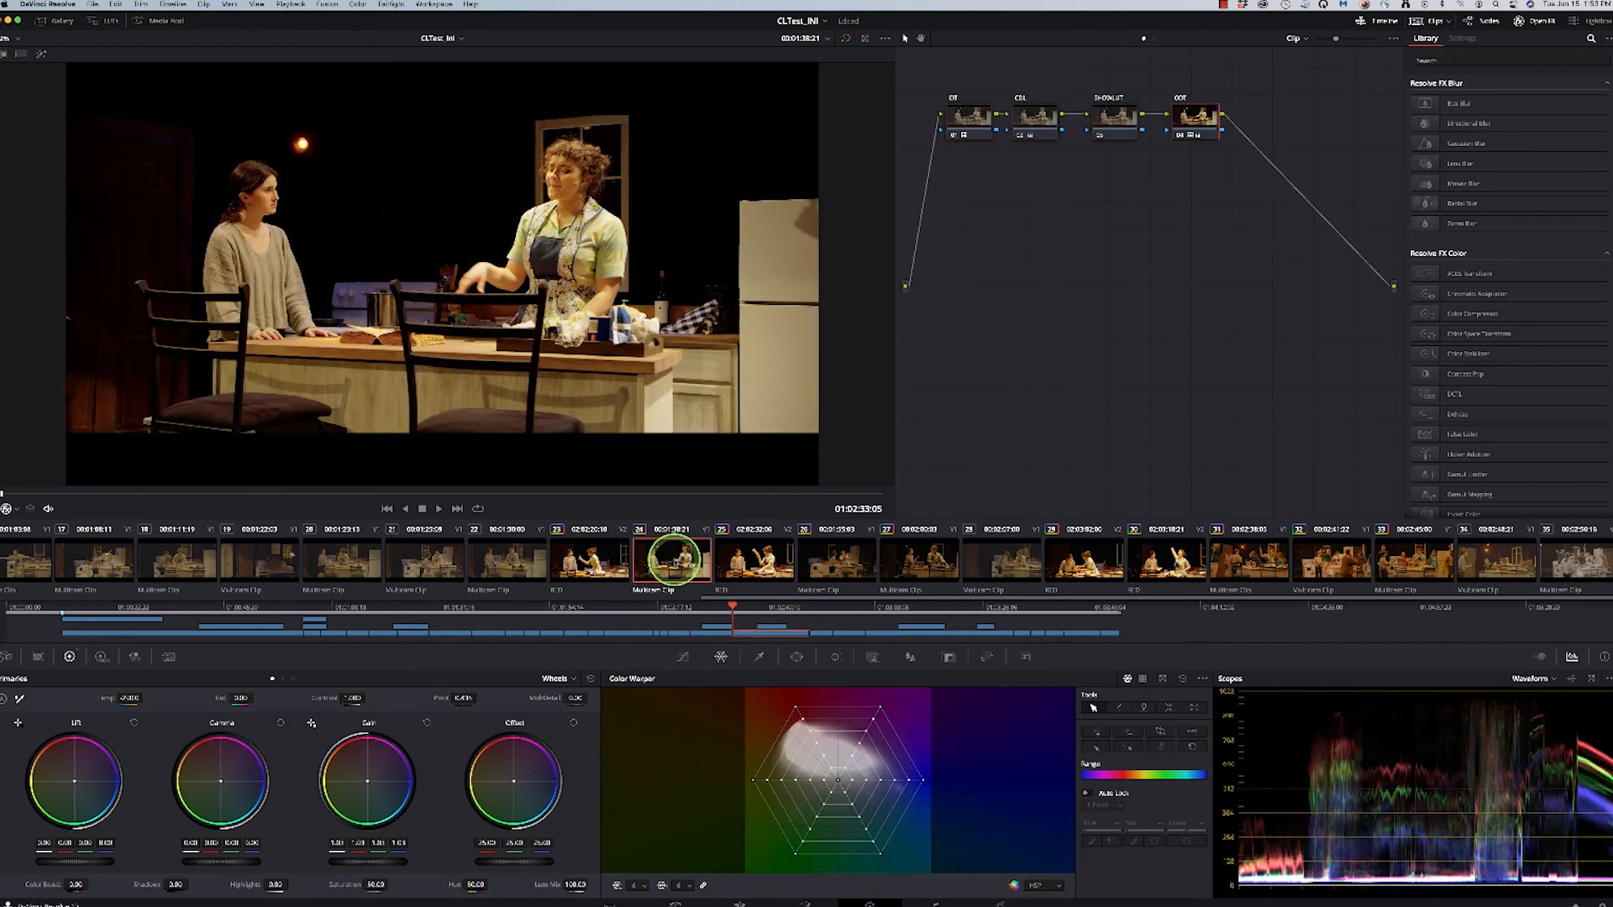
pyautogui.click(837, 561)
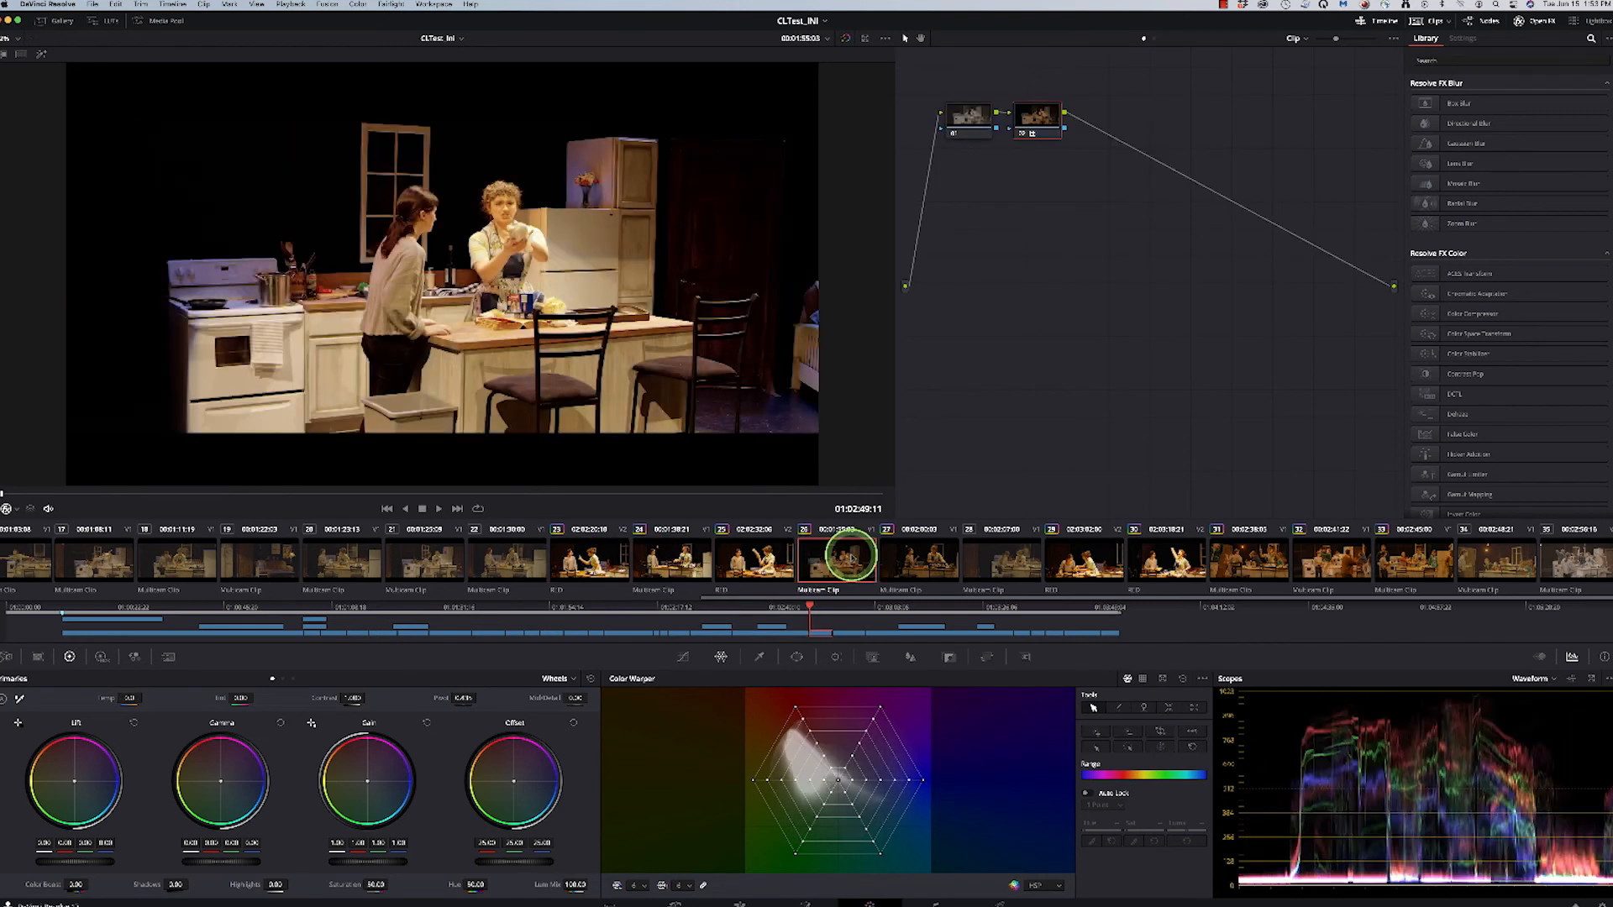
pyautogui.click(917, 561)
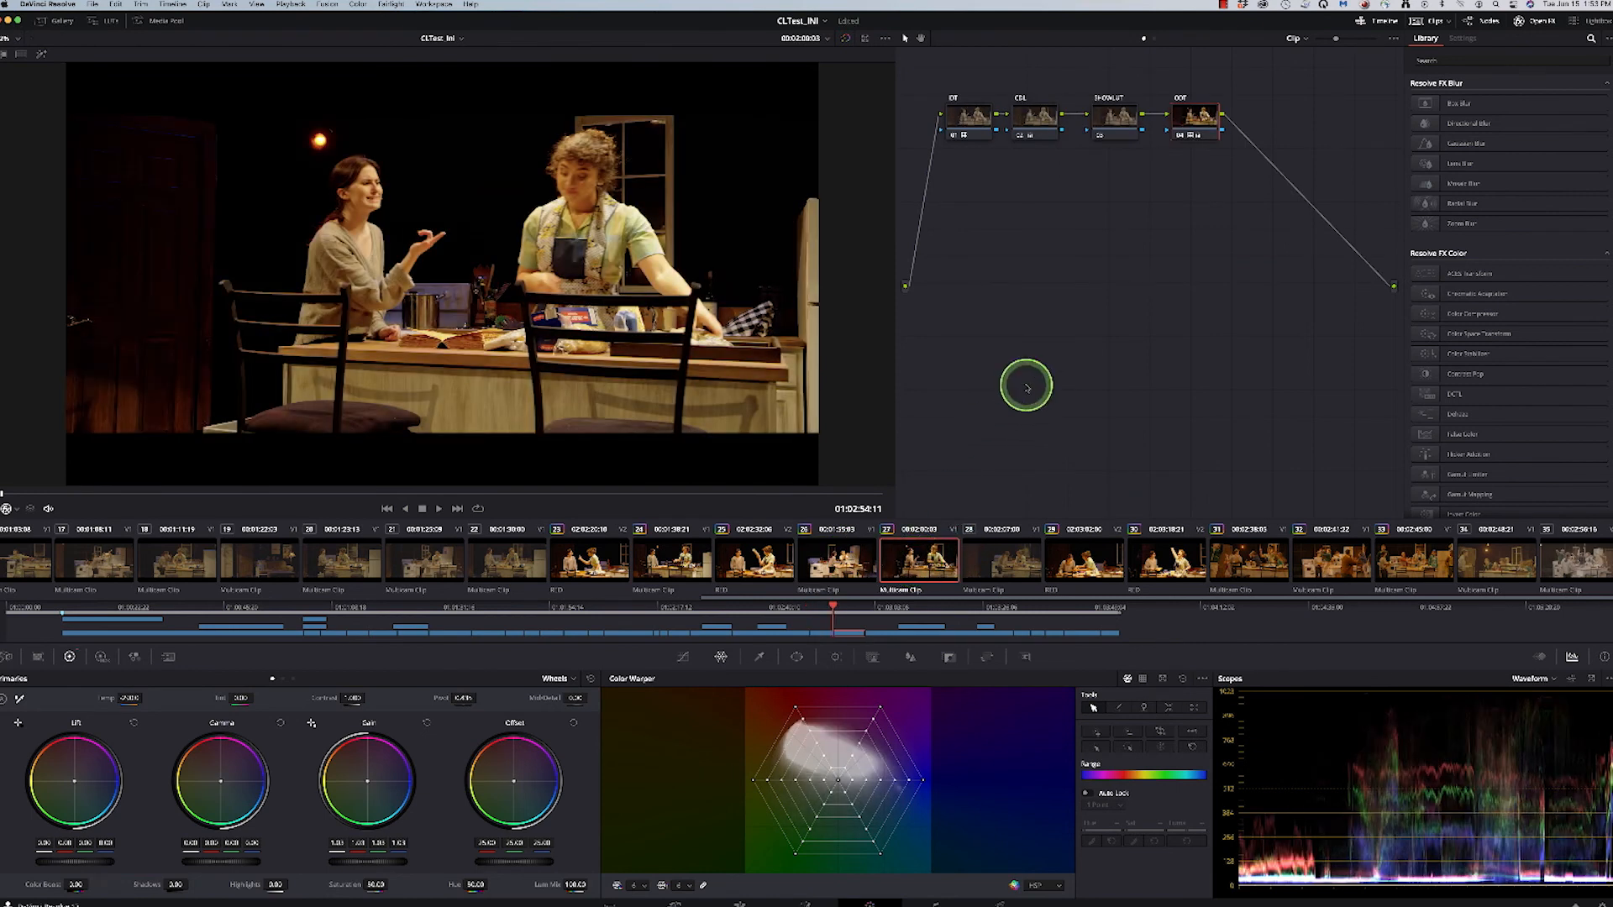
pyautogui.moveTo(953, 437)
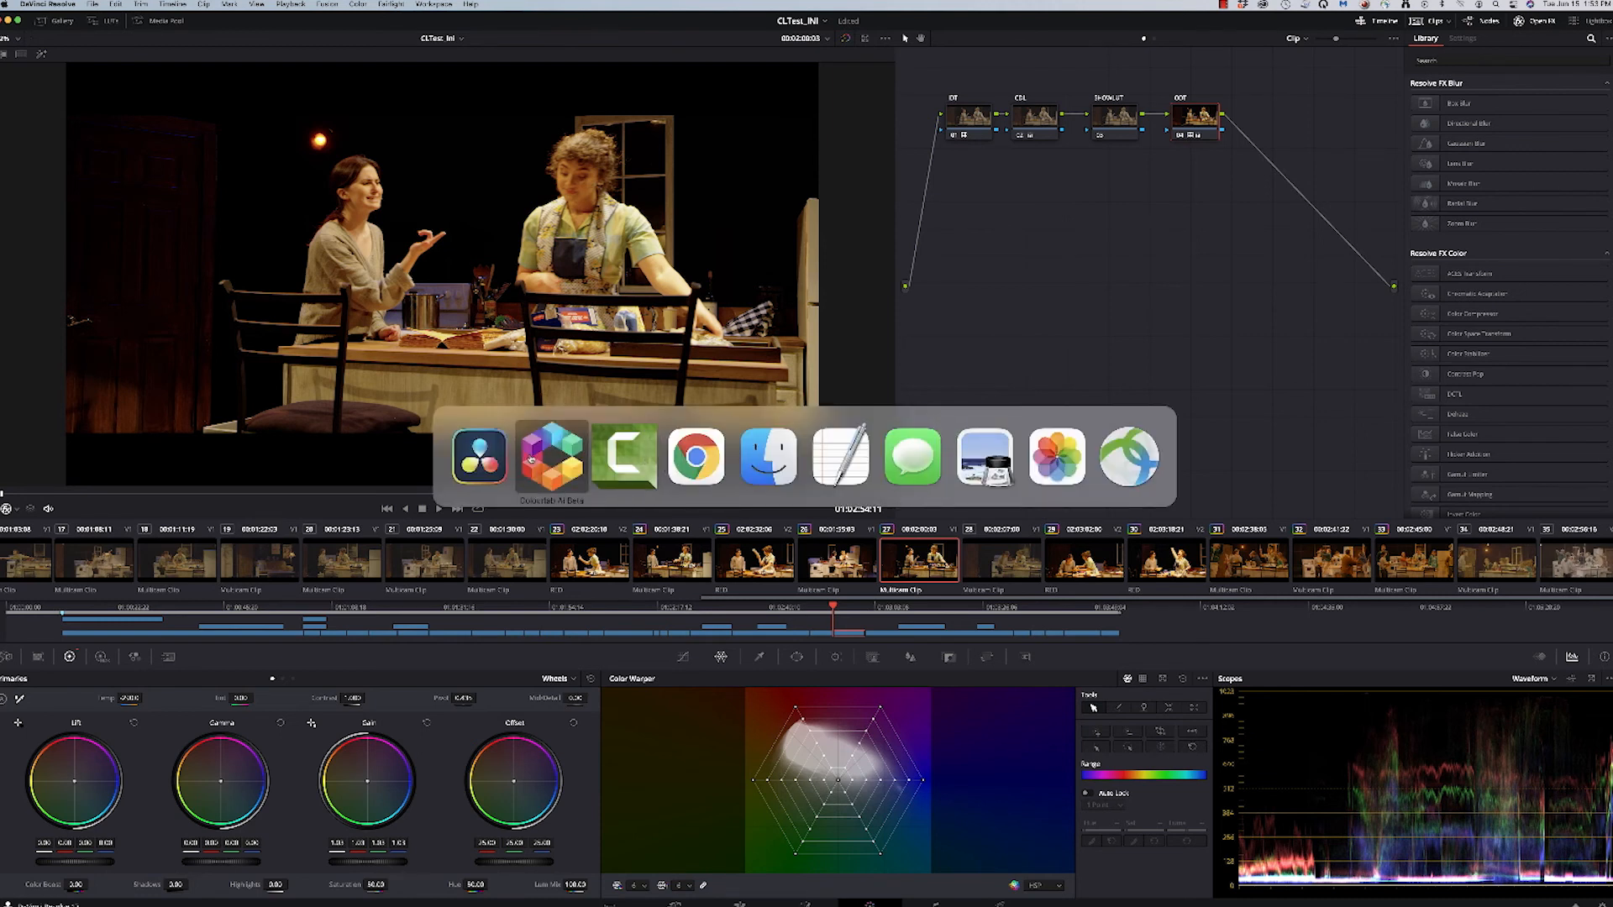
# - Sync the window-scene shot of the two women to Resolve and dismiss the finished message
pyautogui.click(551, 457)
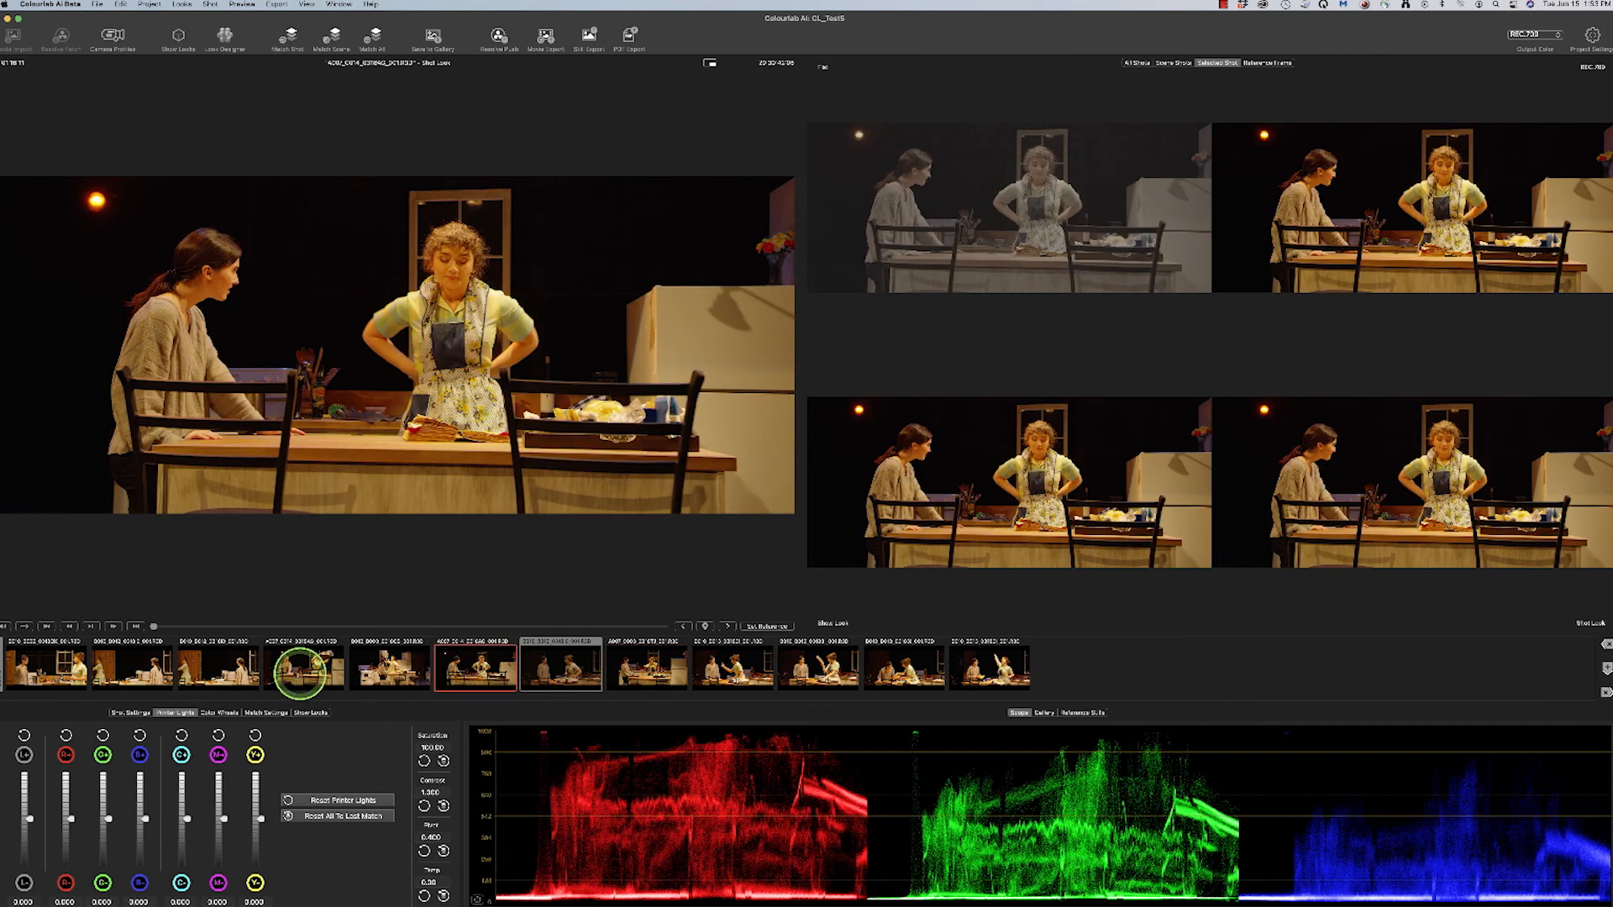
pyautogui.click(50, 675)
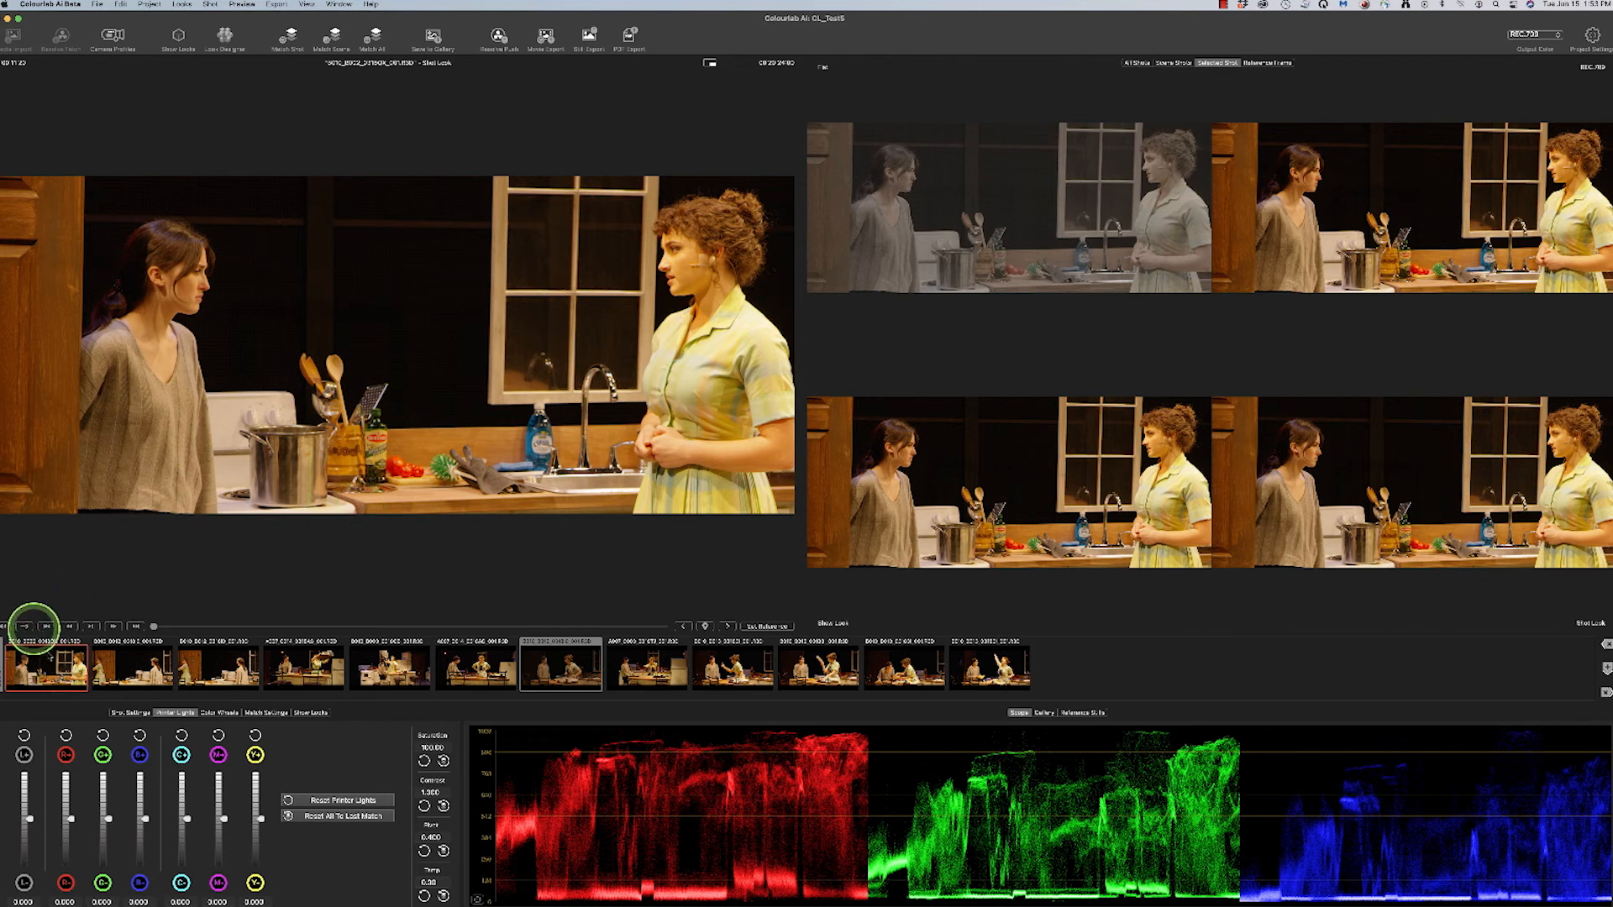
pyautogui.rightClick(37, 675)
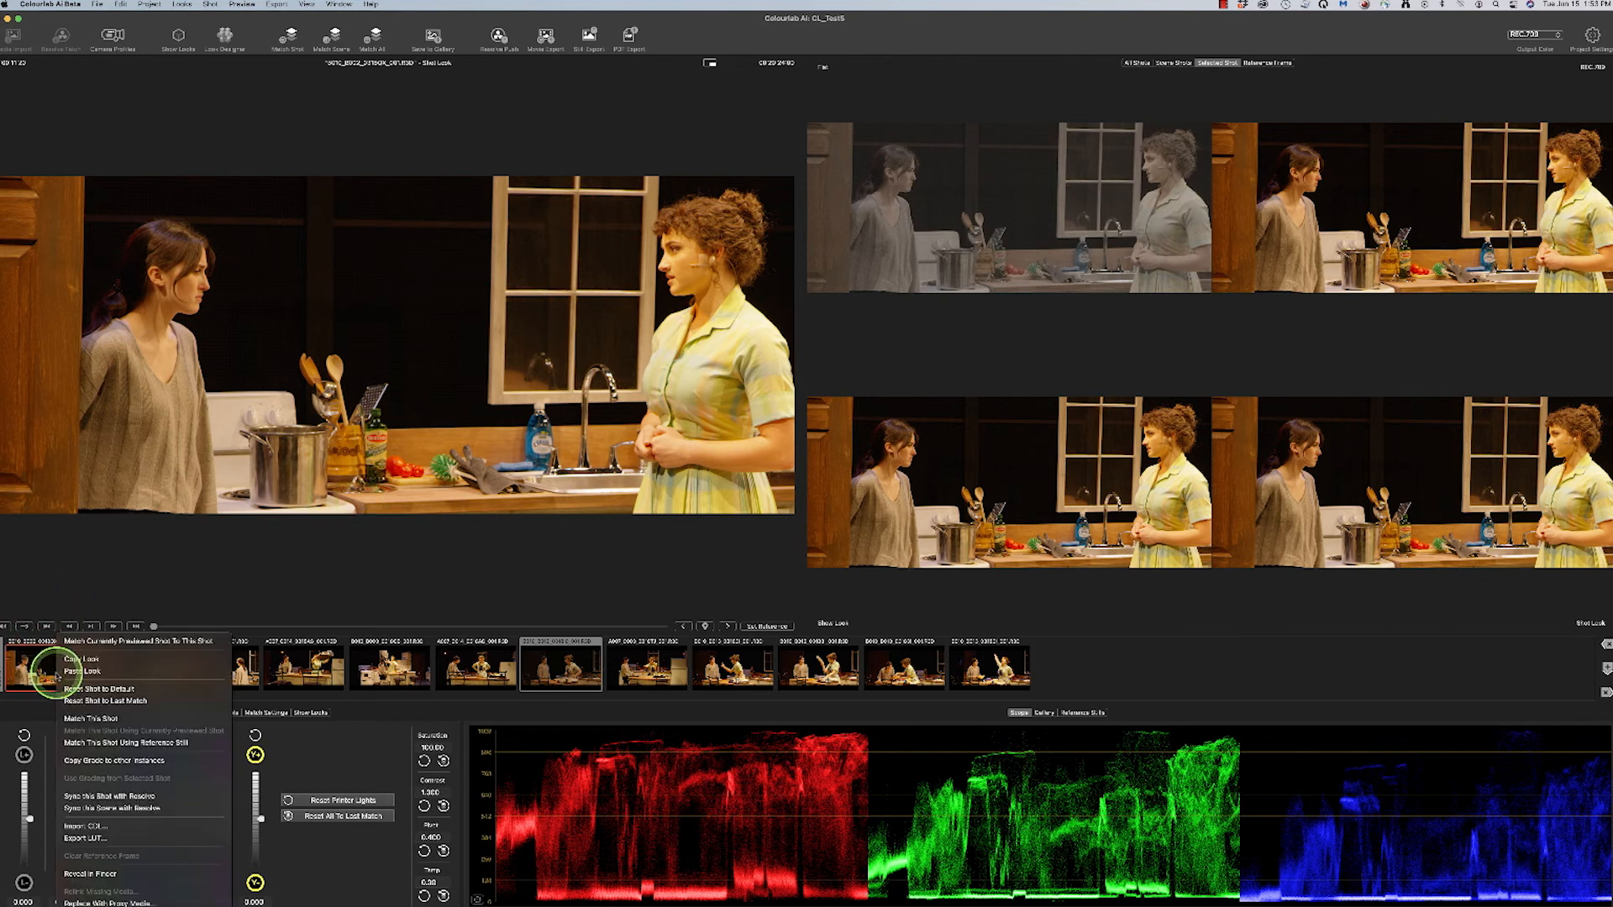
pyautogui.moveTo(101, 796)
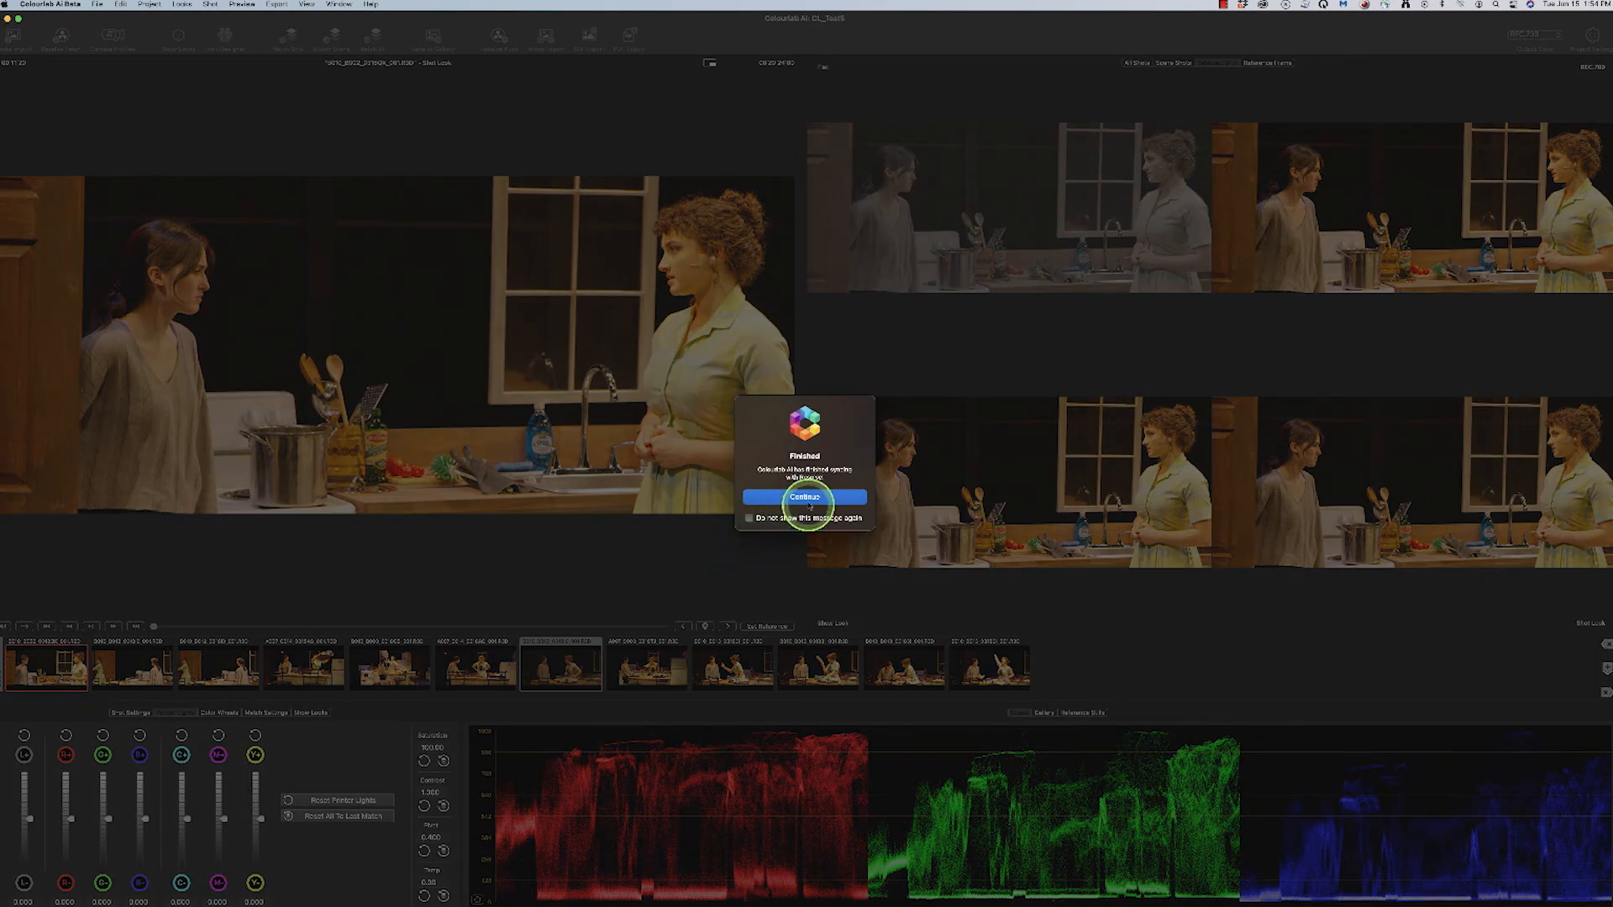
pyautogui.click(805, 496)
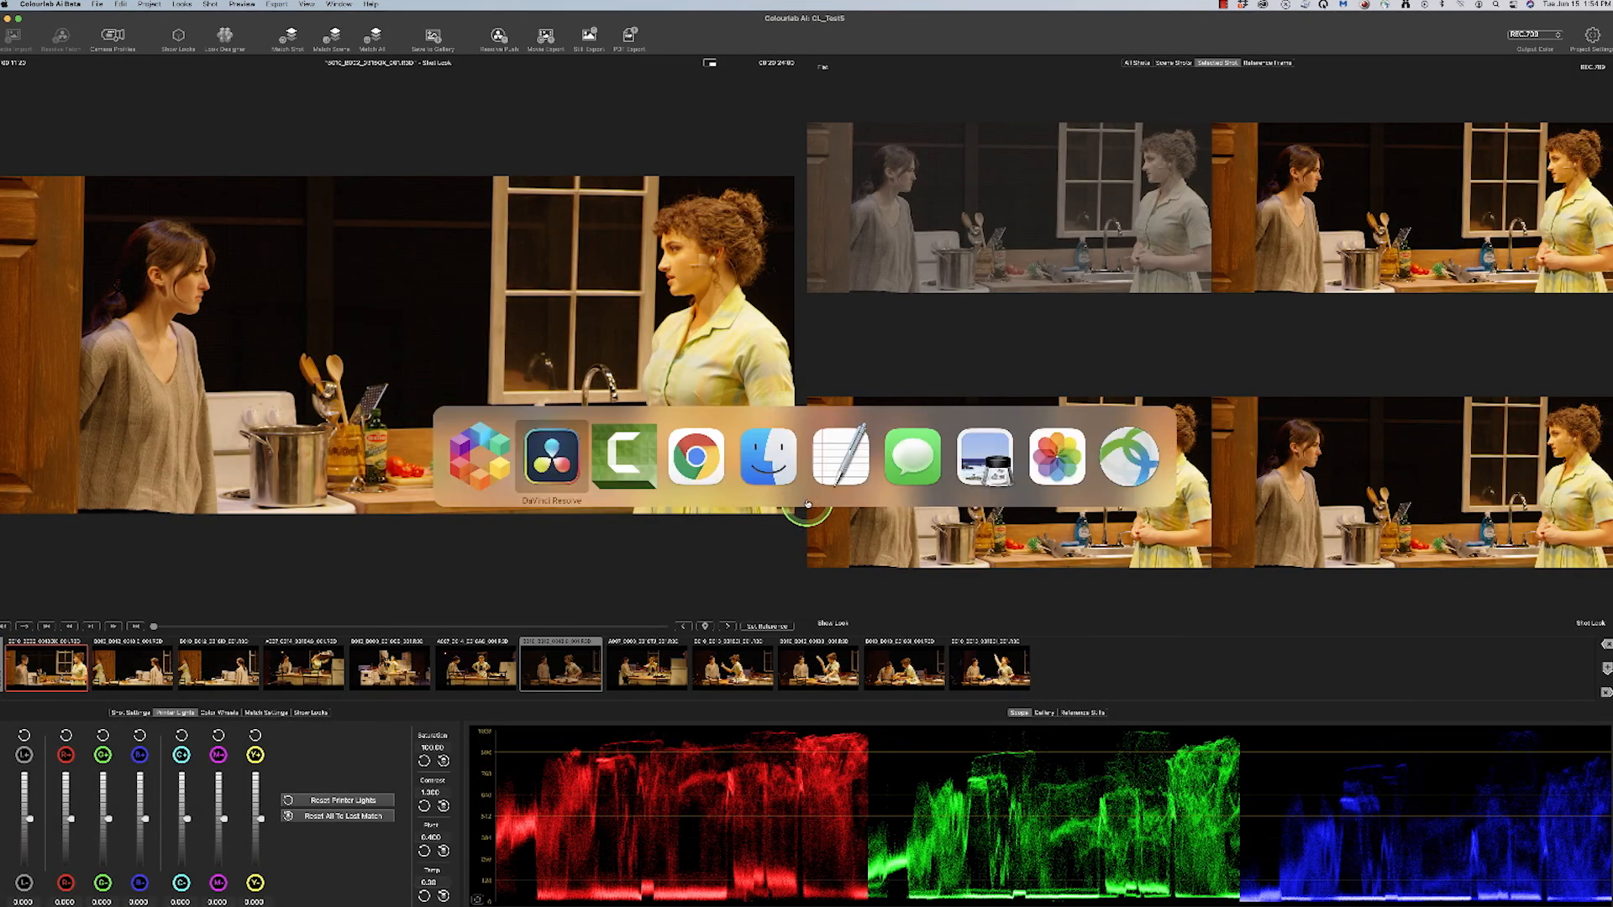
# - Review synced grades on the party and singing-woman shots and scrub to a frame
pyautogui.click(555, 458)
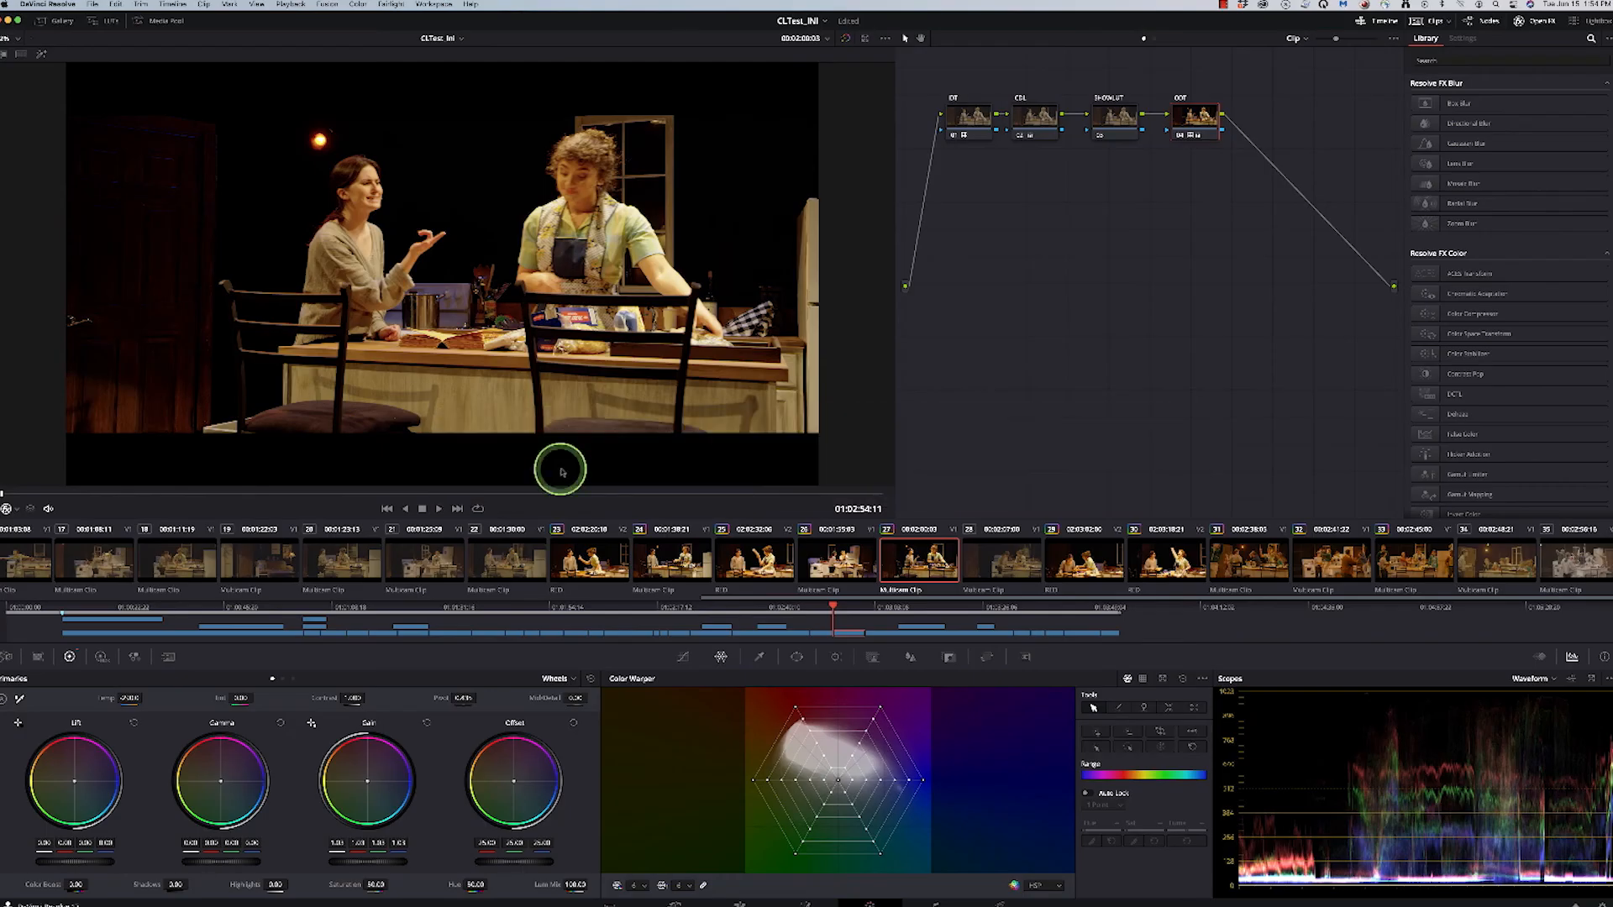
pyautogui.click(505, 564)
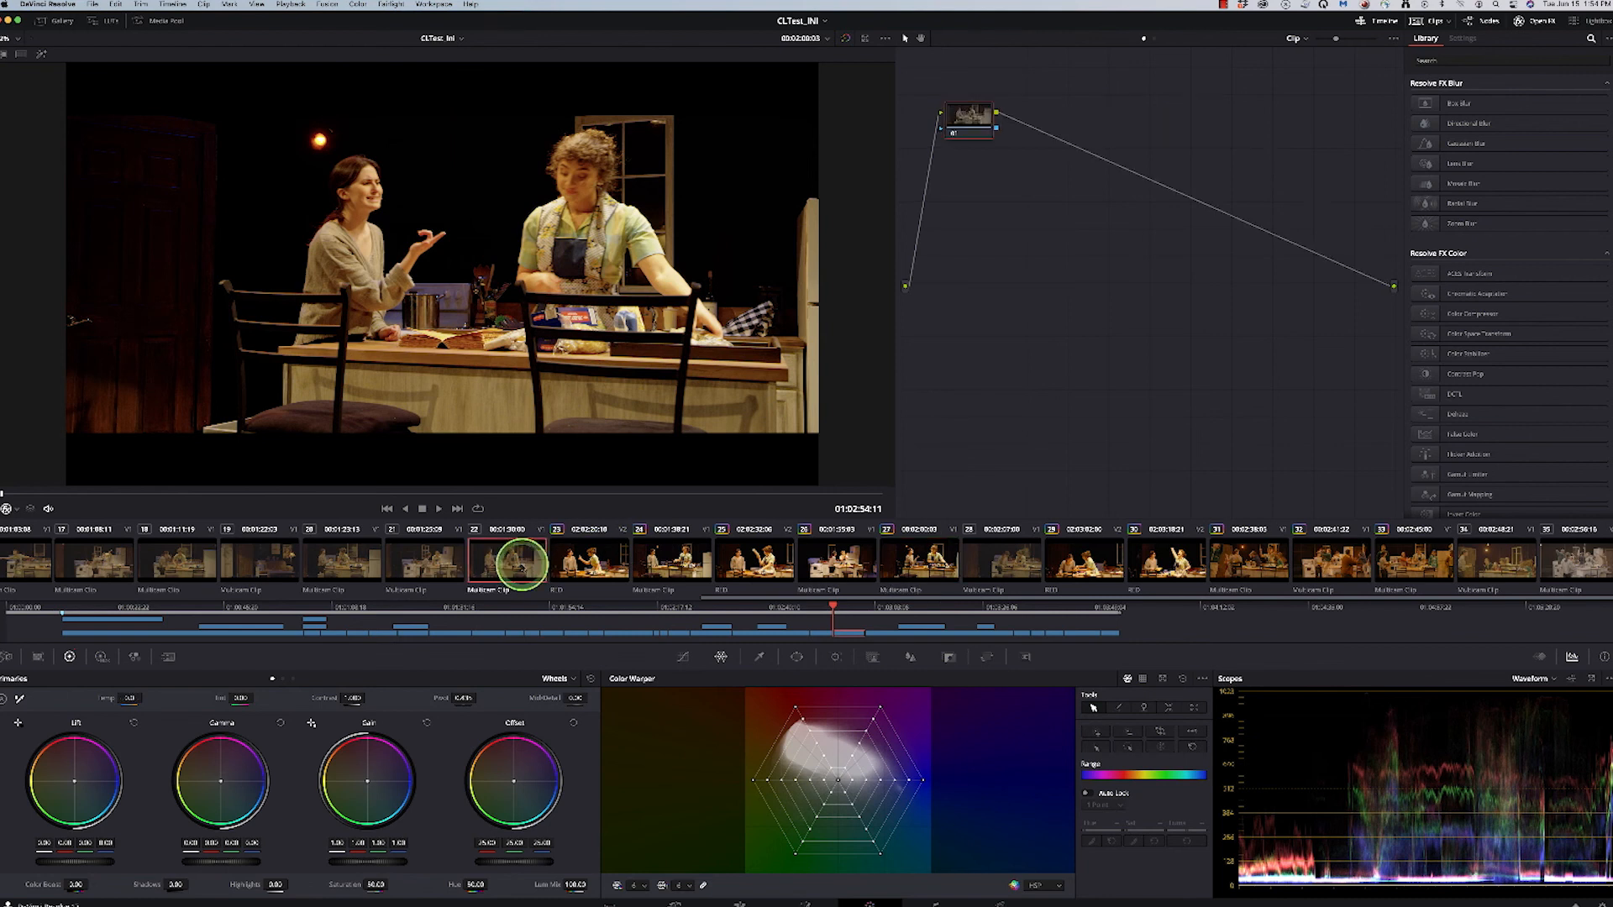
pyautogui.click(753, 564)
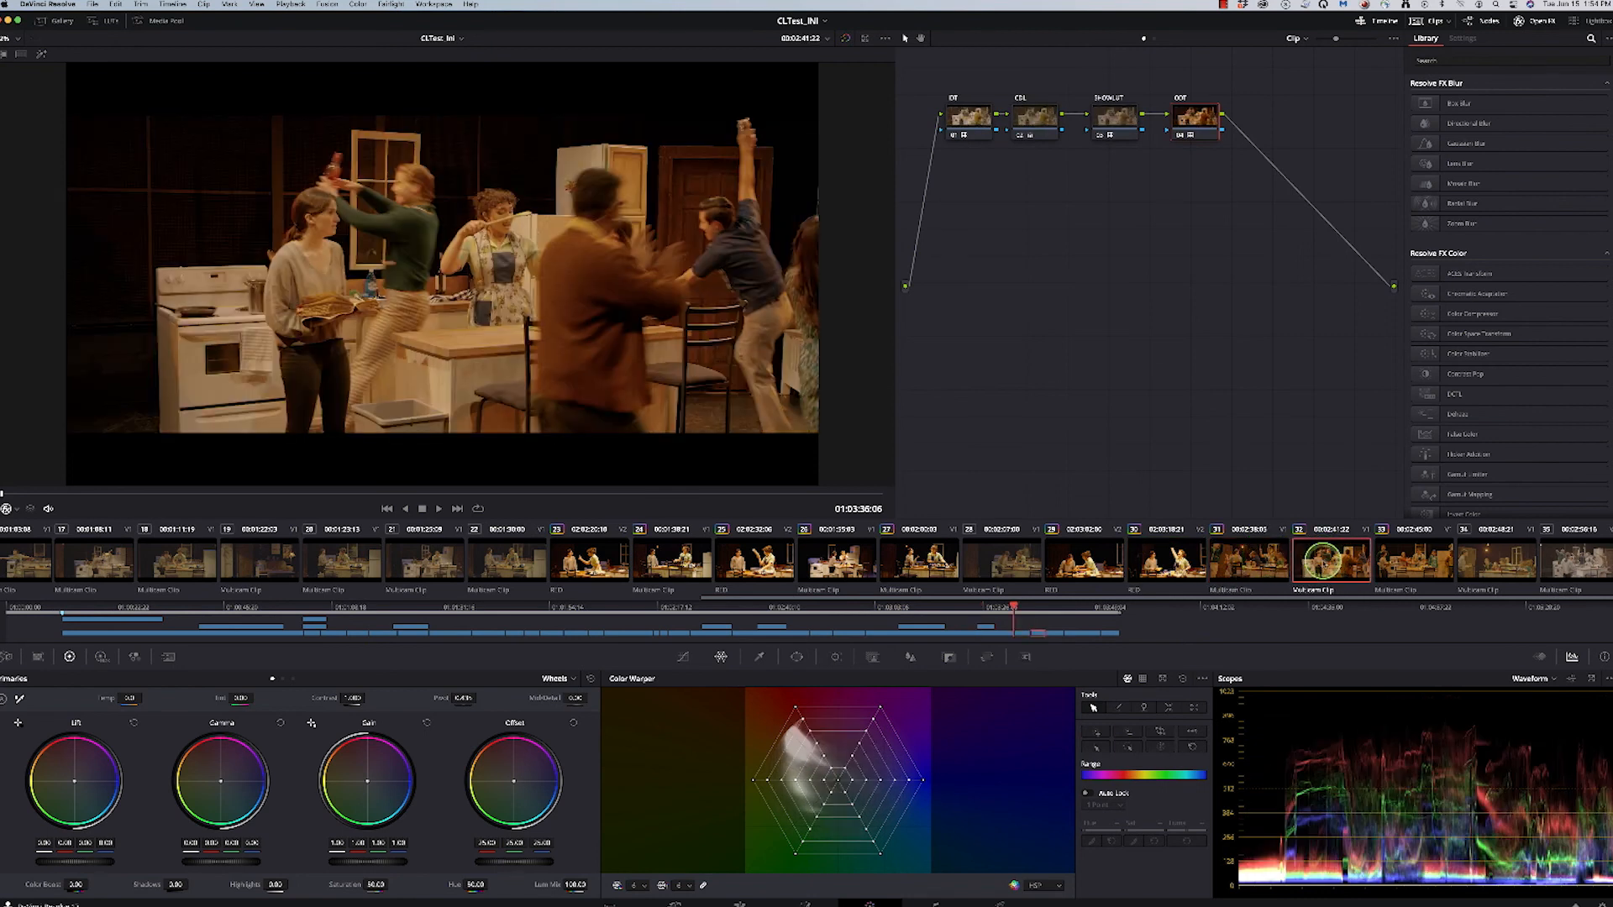
pyautogui.click(1084, 562)
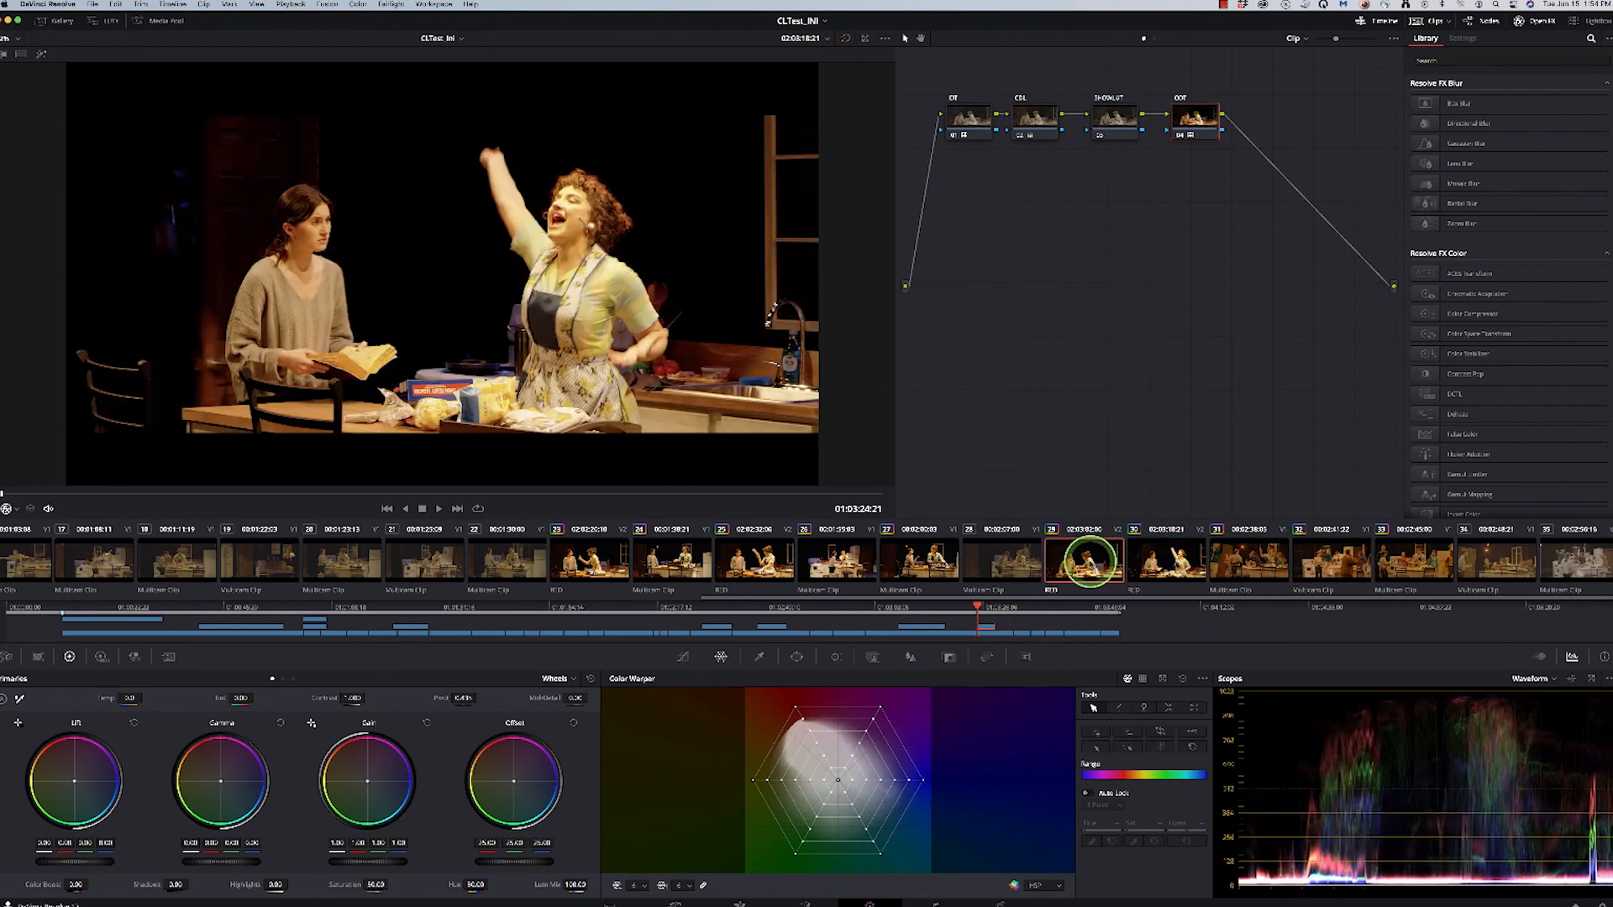
pyautogui.click(1166, 559)
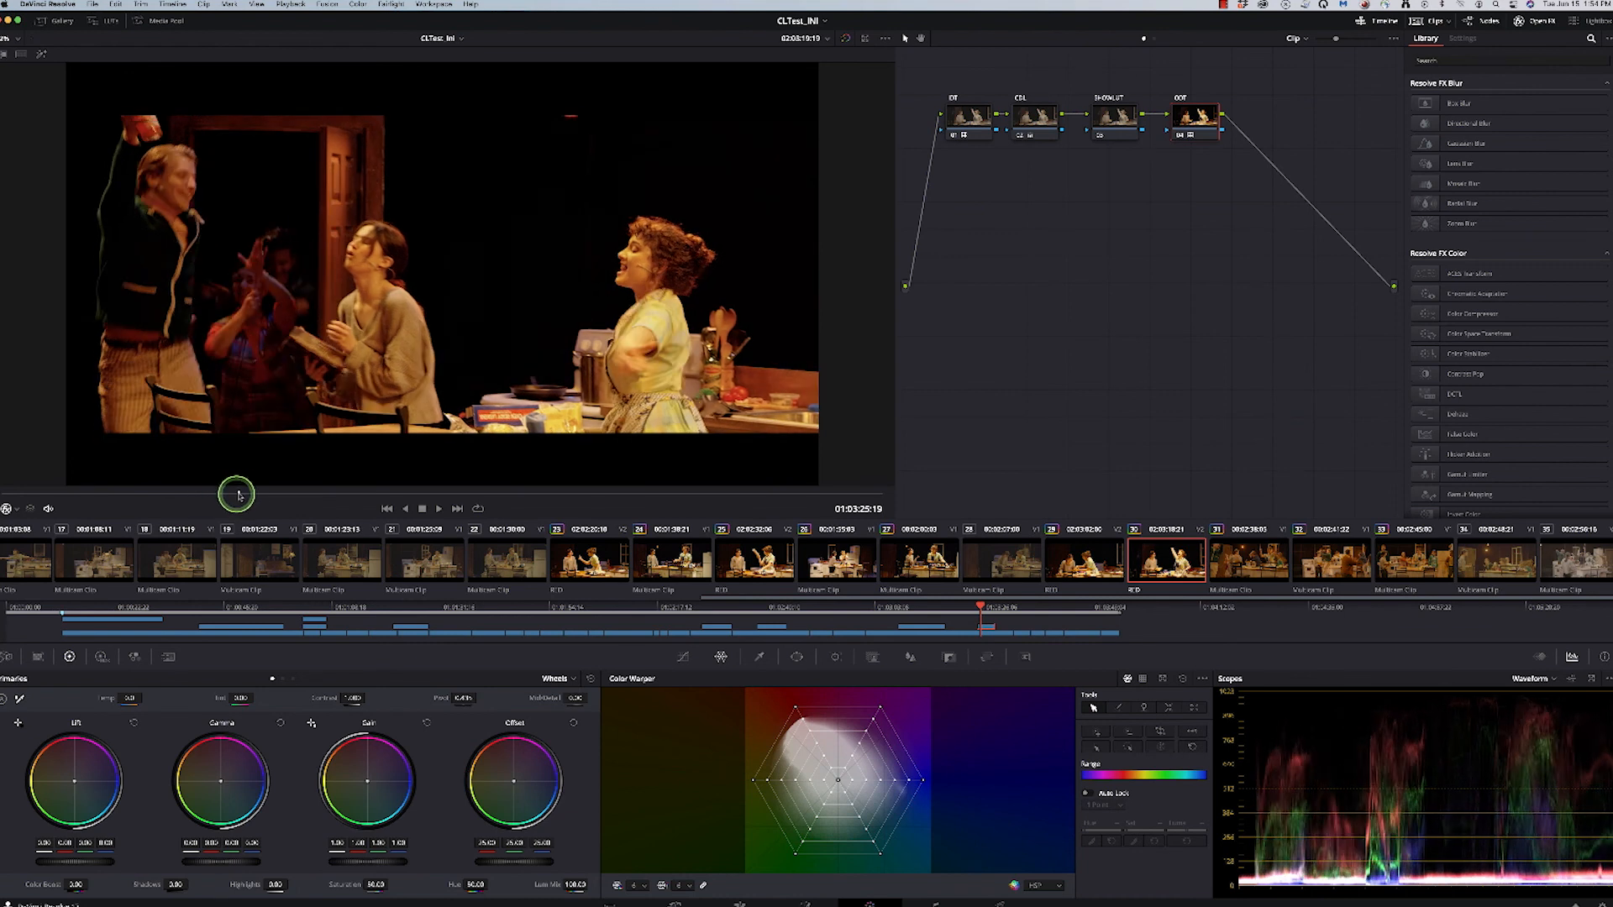
pyautogui.moveTo(235, 494); pyautogui.dragTo(465, 494)
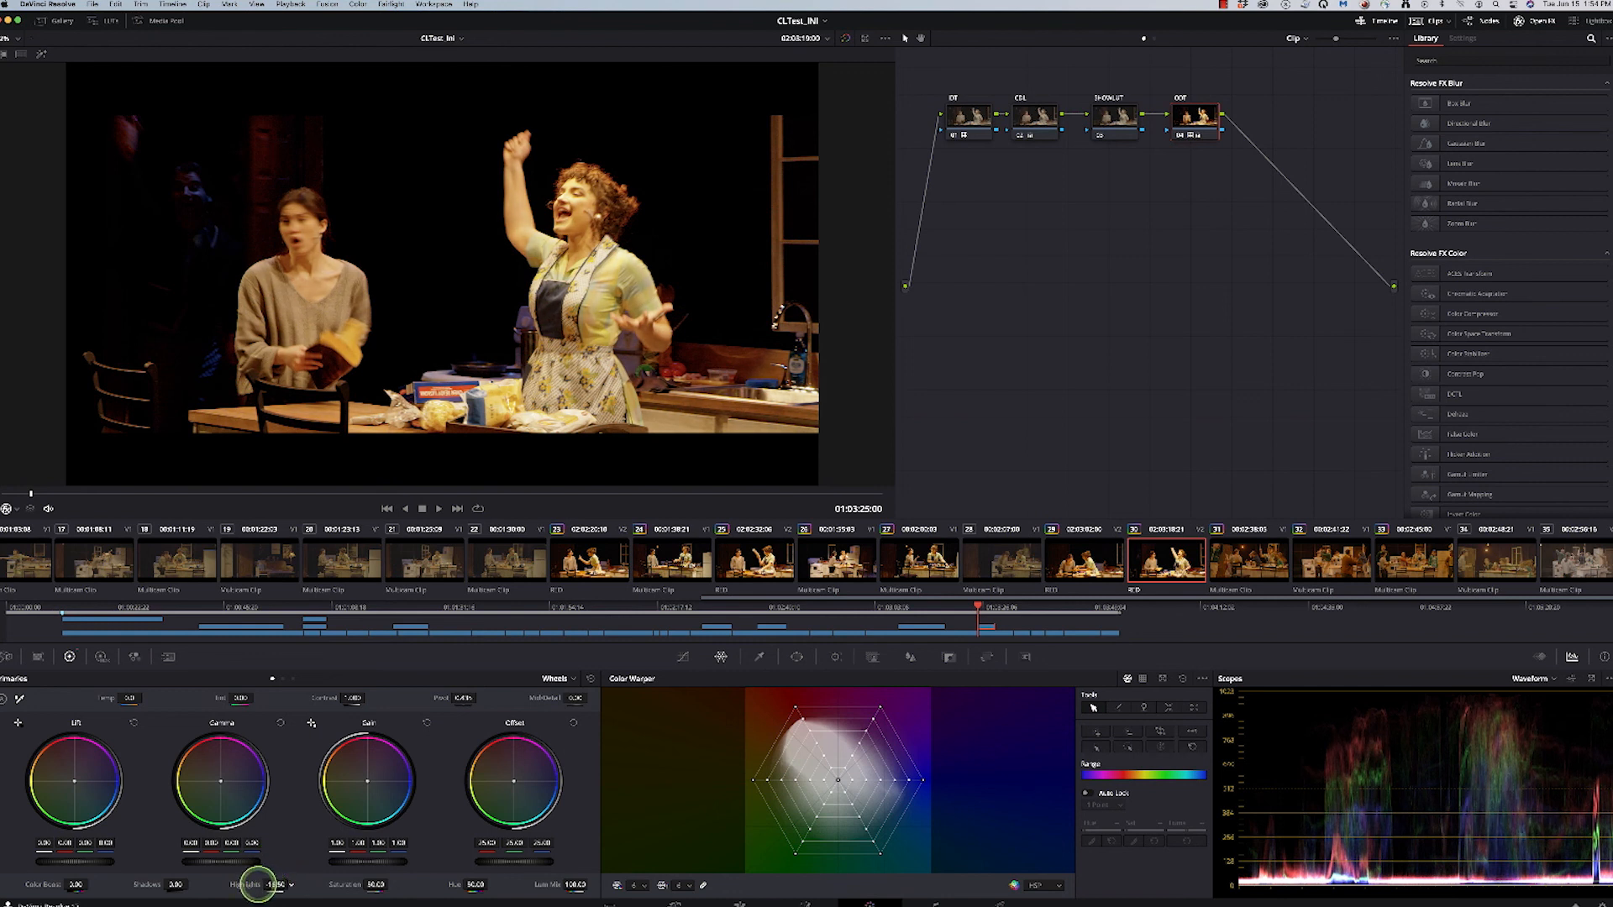
# - Lower the singing shot's highlights slightly and lift a shadow point on its tone curve
pyautogui.moveTo(257, 885); pyautogui.dragTo(227, 886)
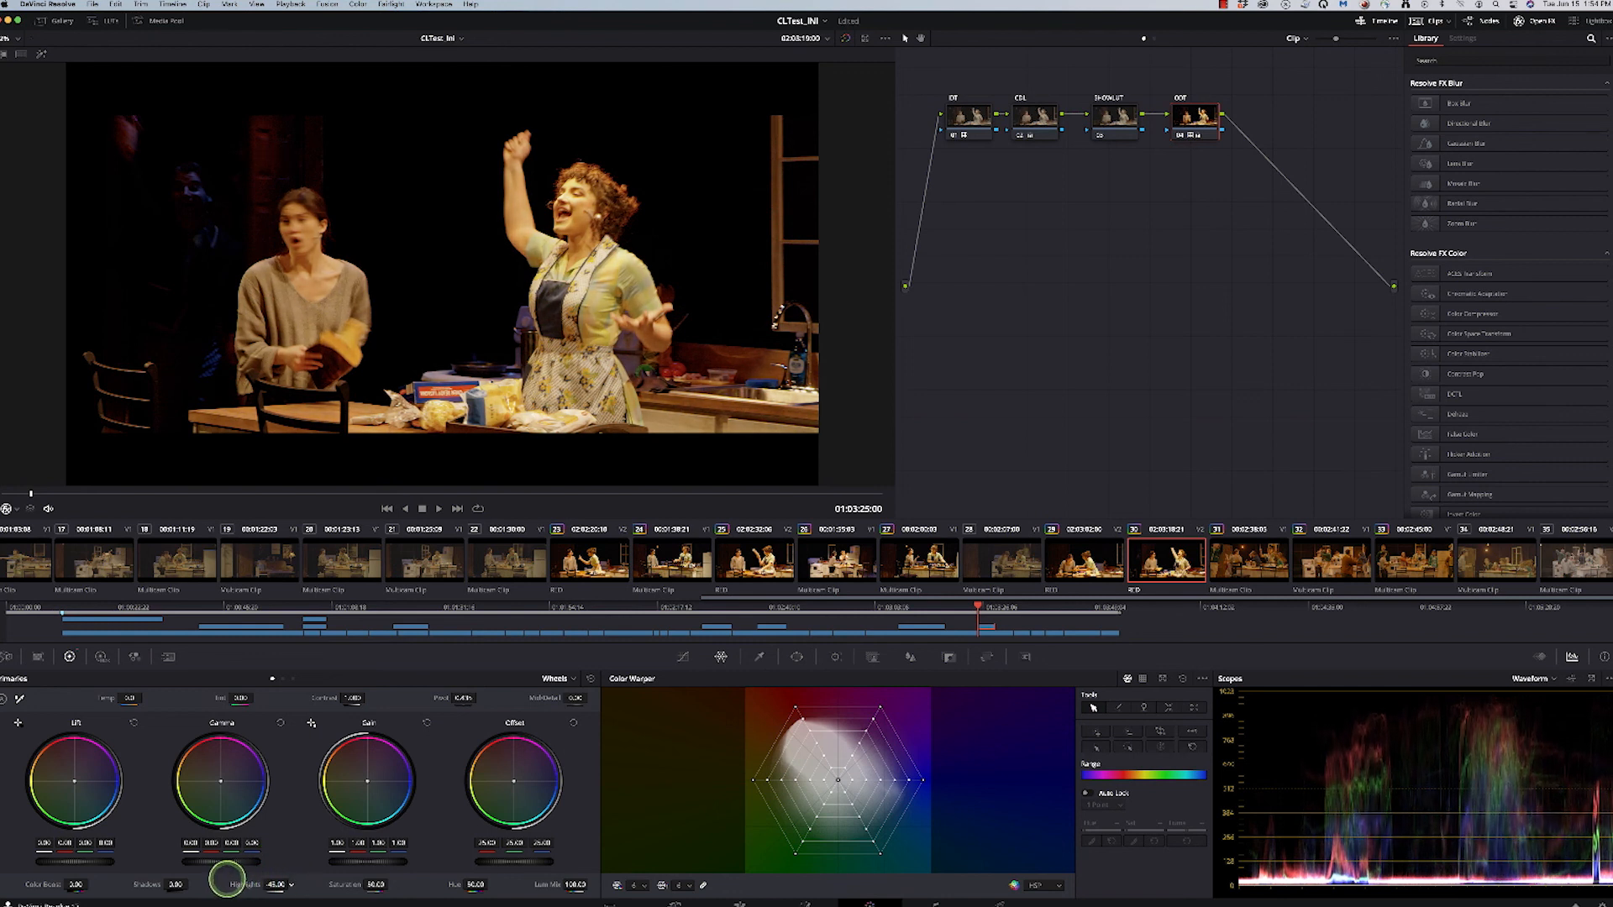
pyautogui.moveTo(224, 885); pyautogui.dragTo(239, 886)
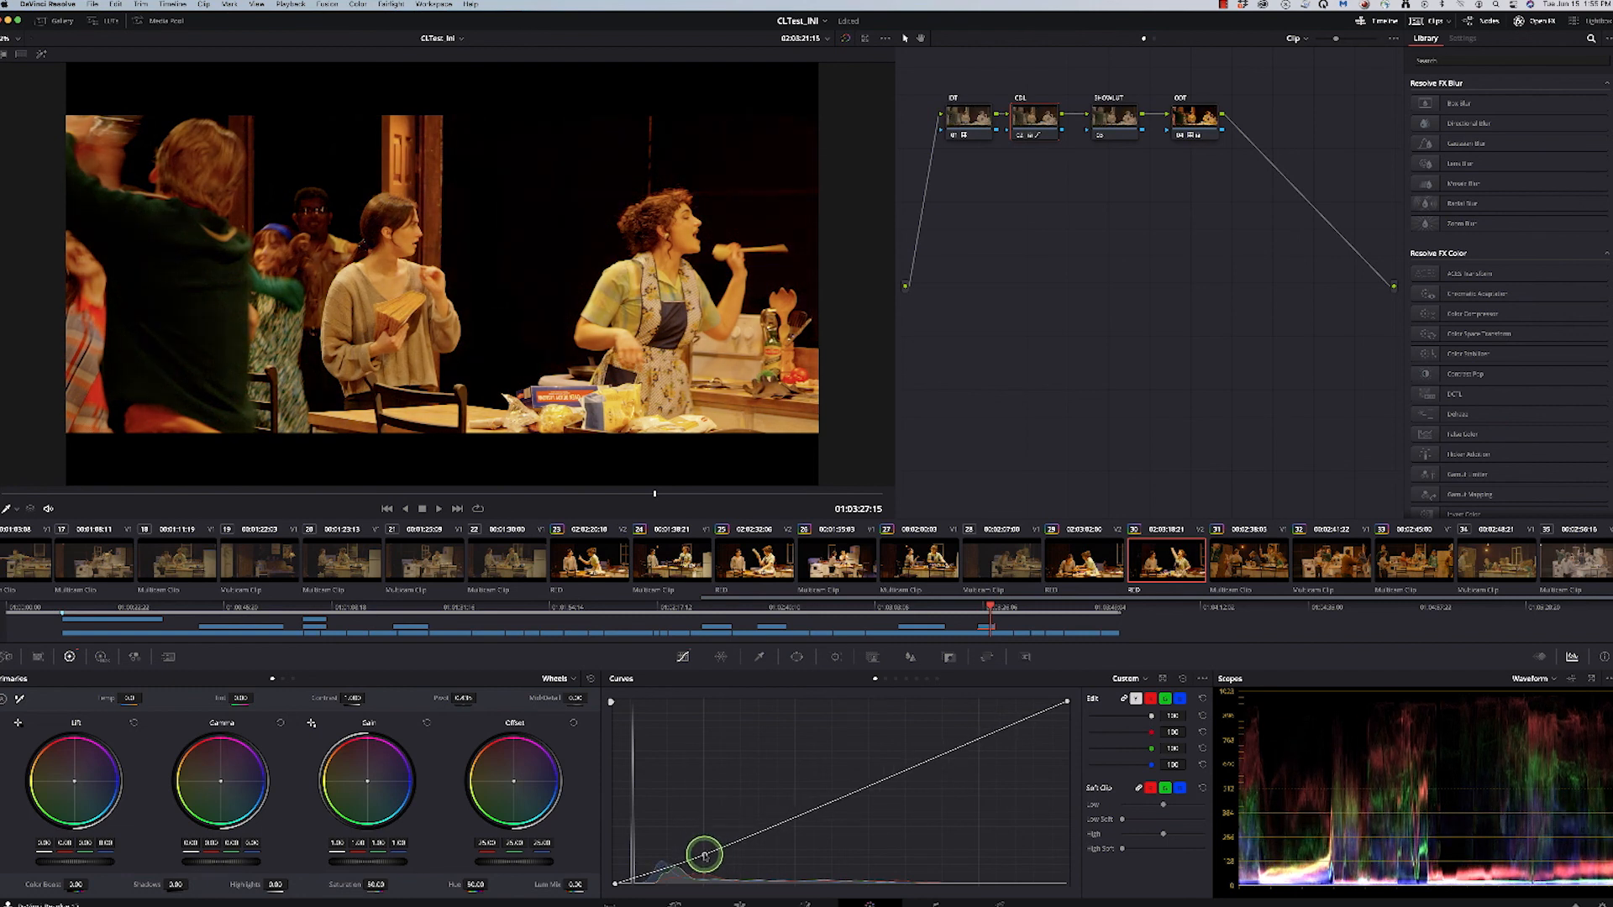
pyautogui.moveTo(704, 853); pyautogui.dragTo(736, 708)
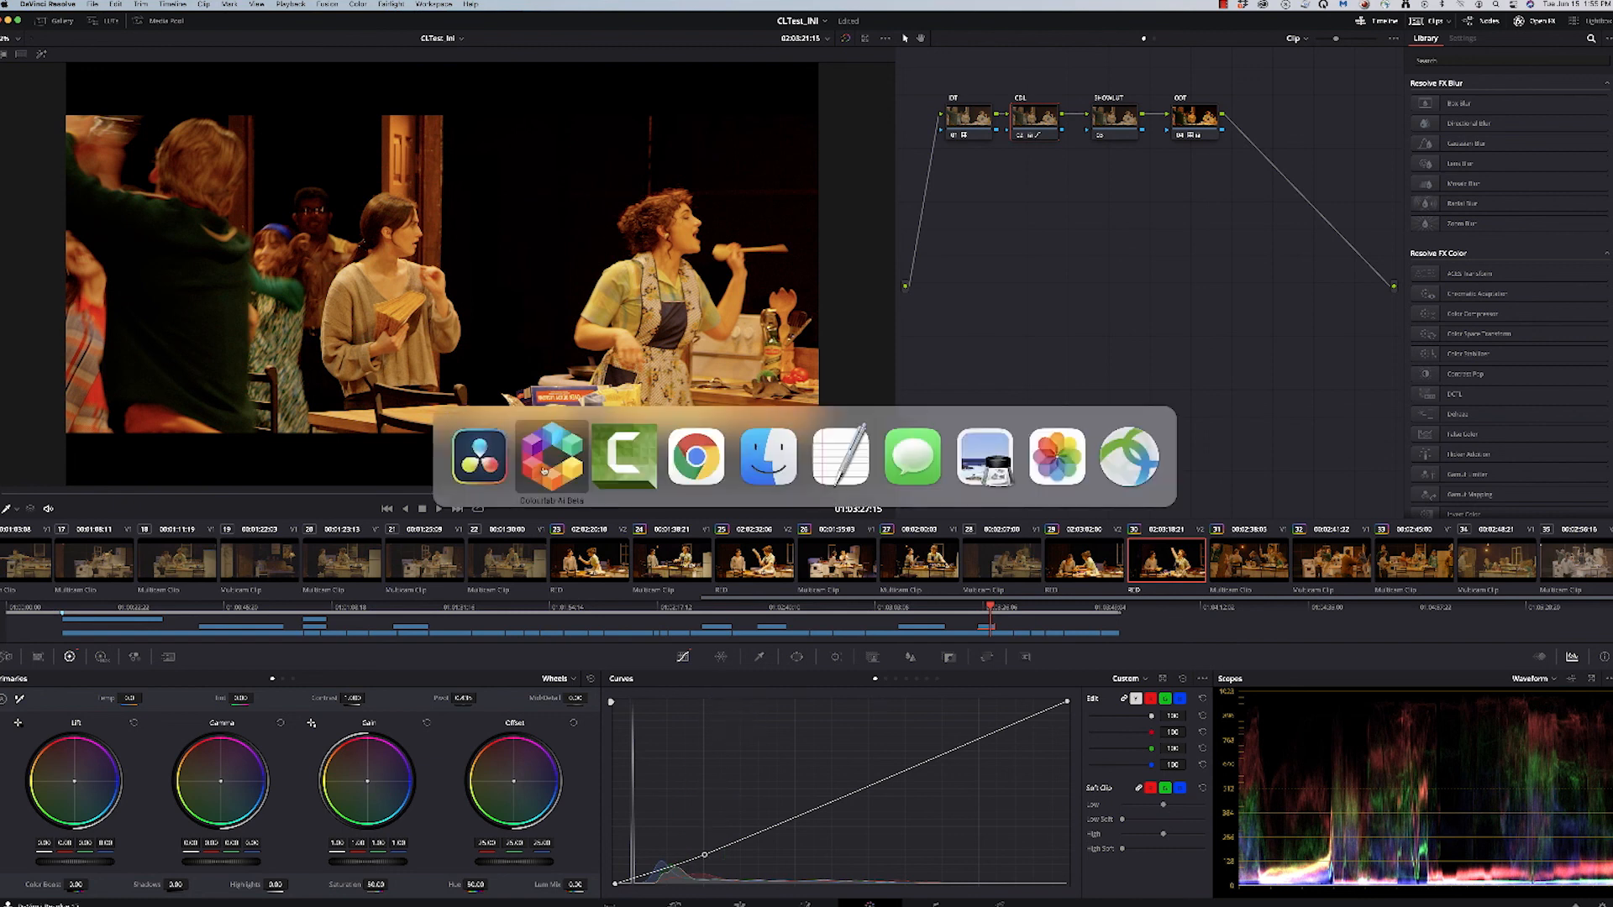
# - Return to Colourlab AI showing the window-scene shot with its comparison grid and scopes
pyautogui.click(552, 458)
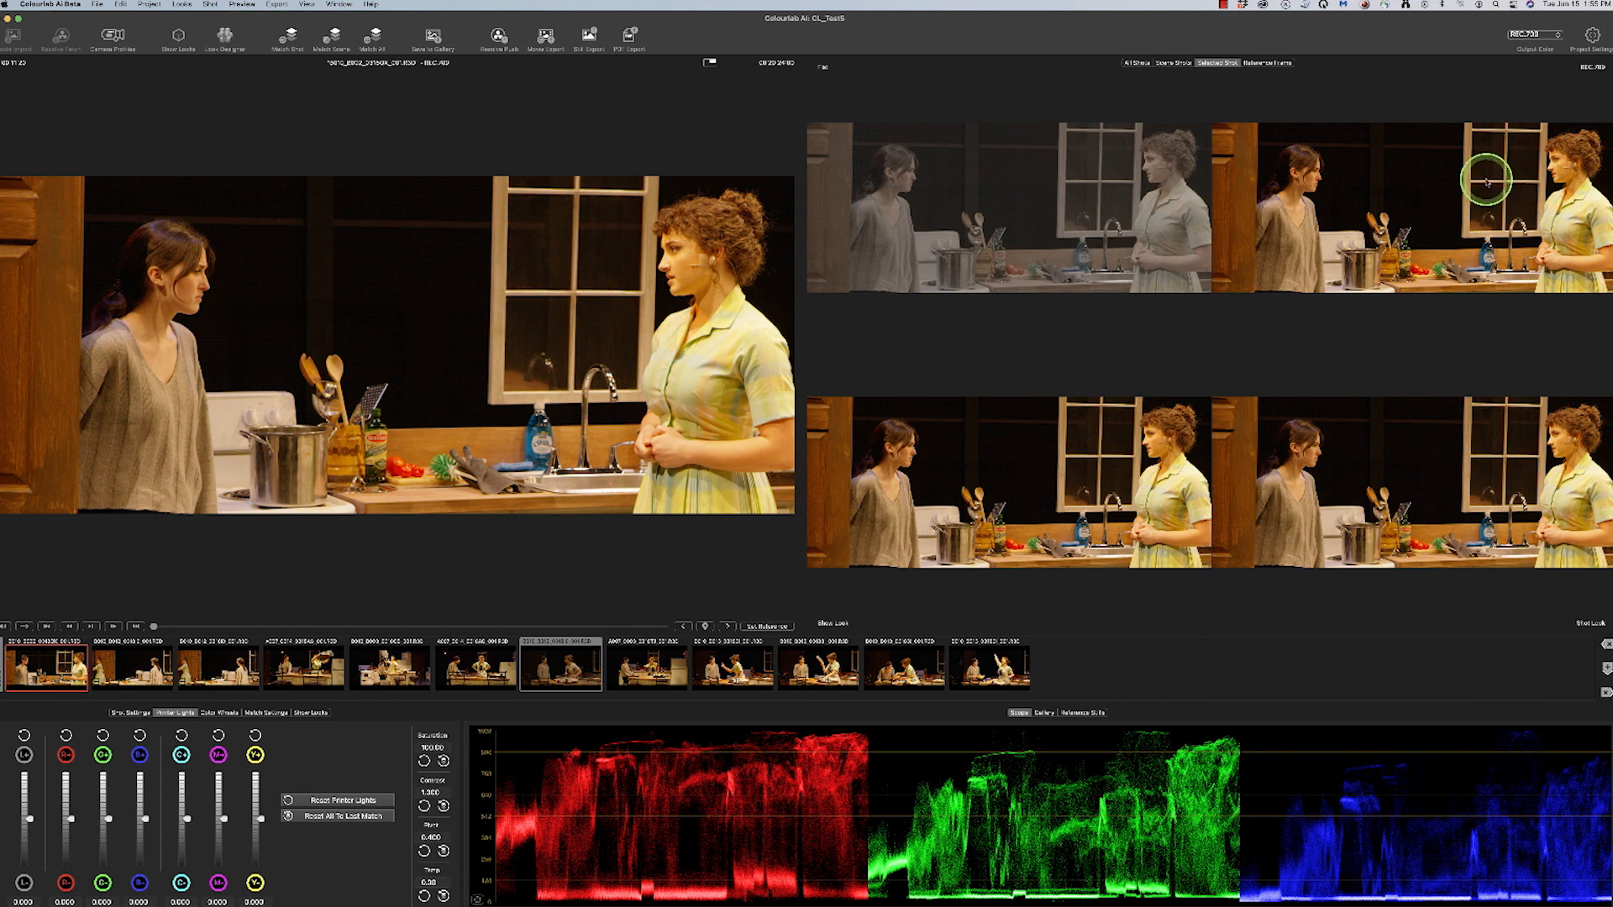
pyautogui.moveTo(1418, 459)
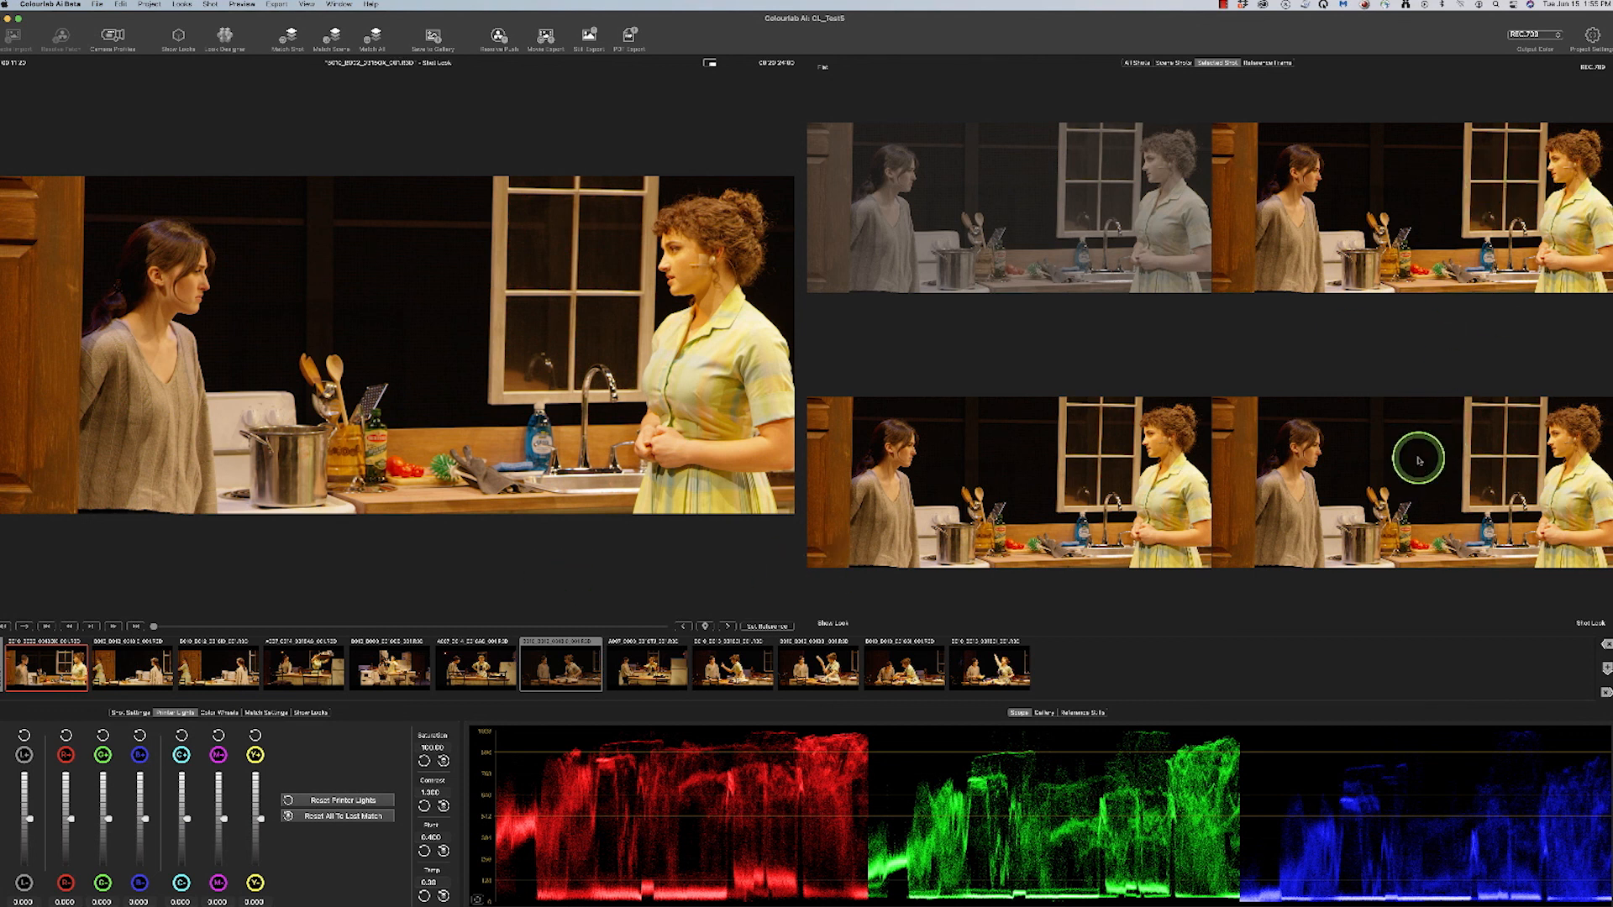
pyautogui.moveTo(1049, 492)
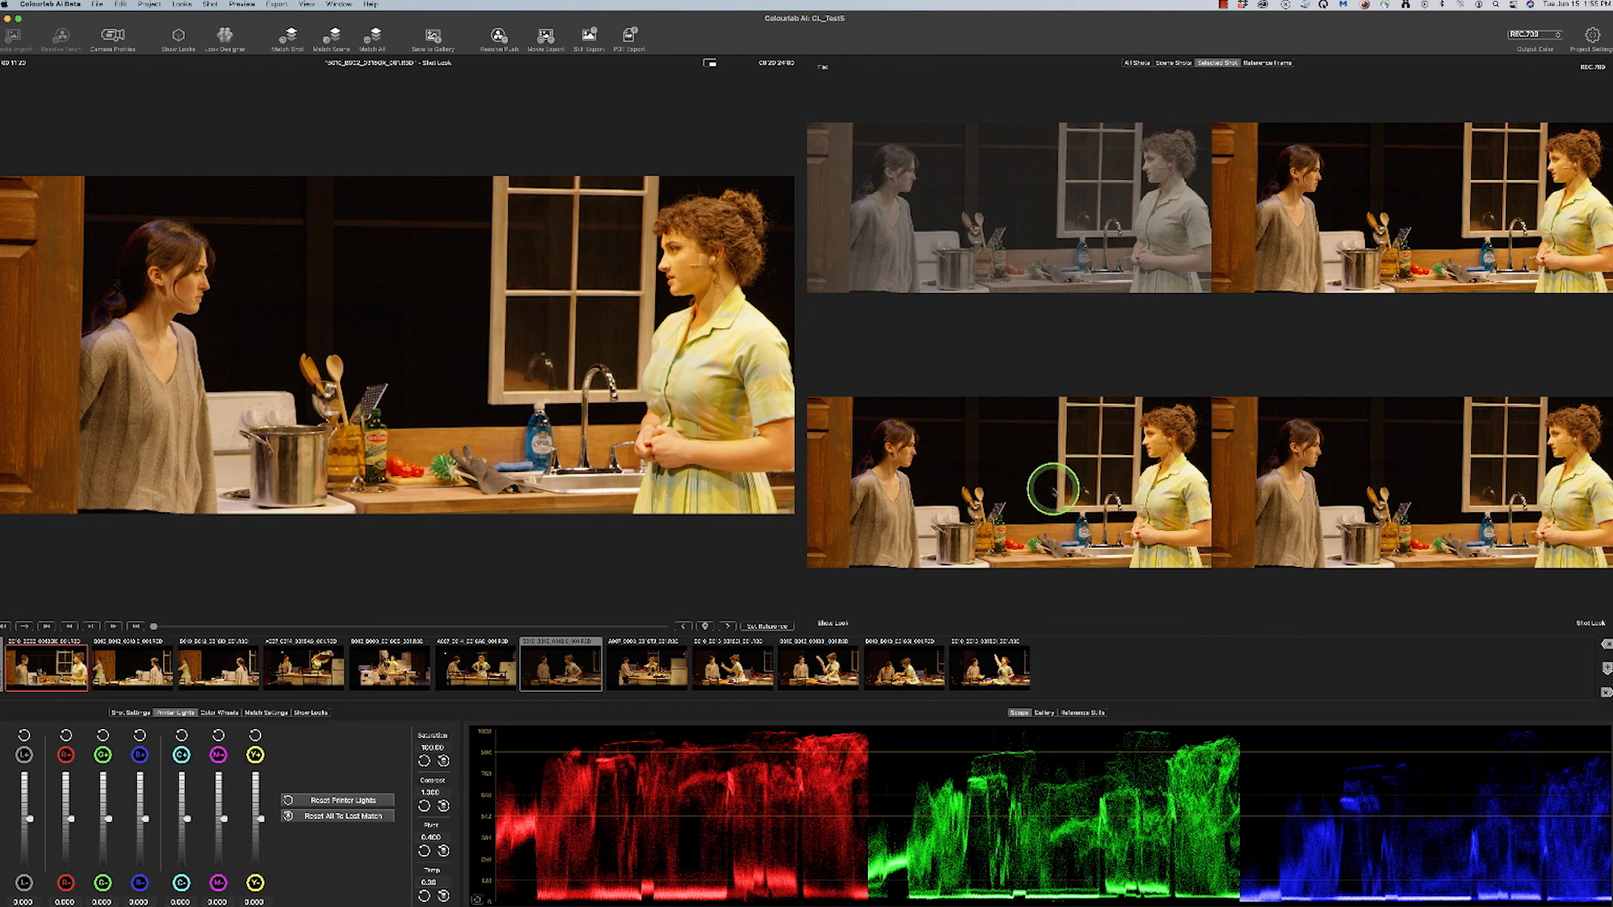